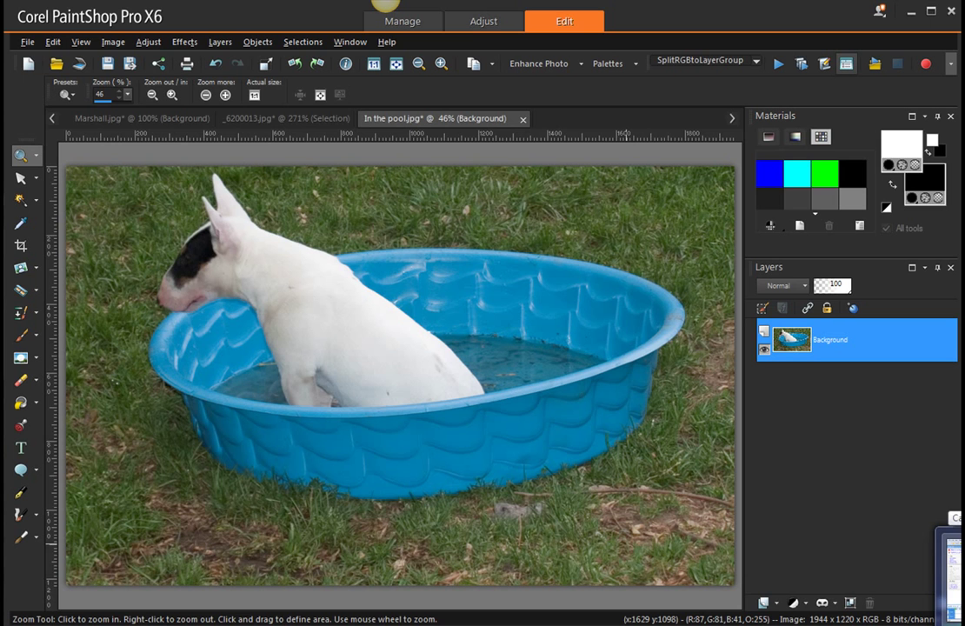
mouse_move(922, 486)
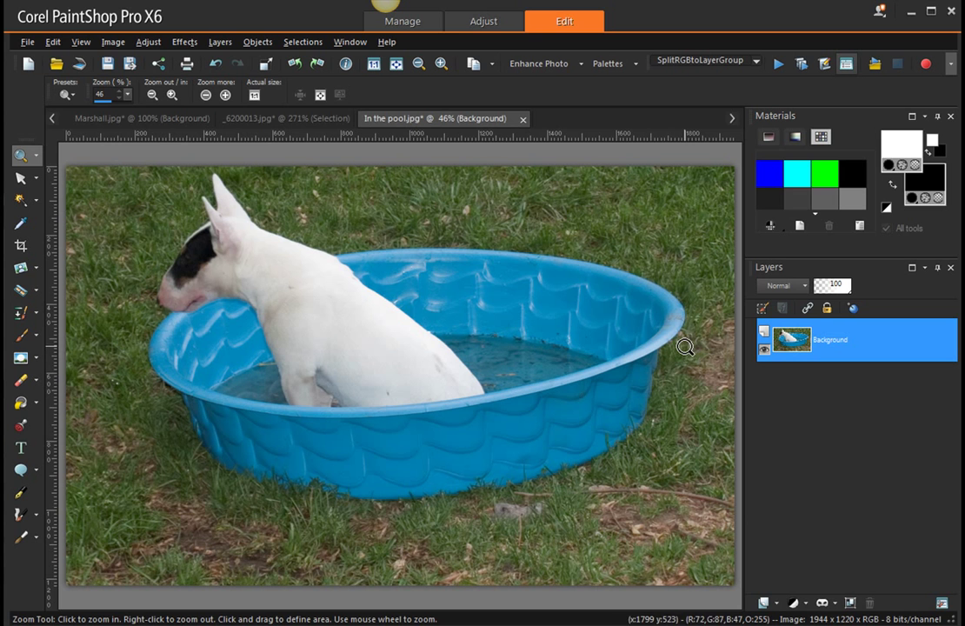
mouse_move(714, 335)
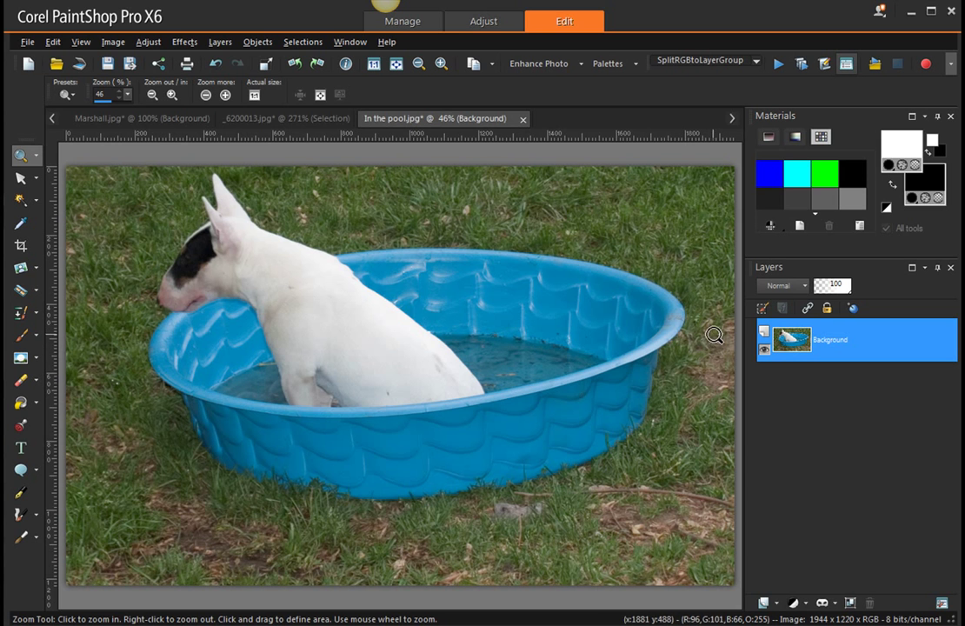
mouse_move(673, 355)
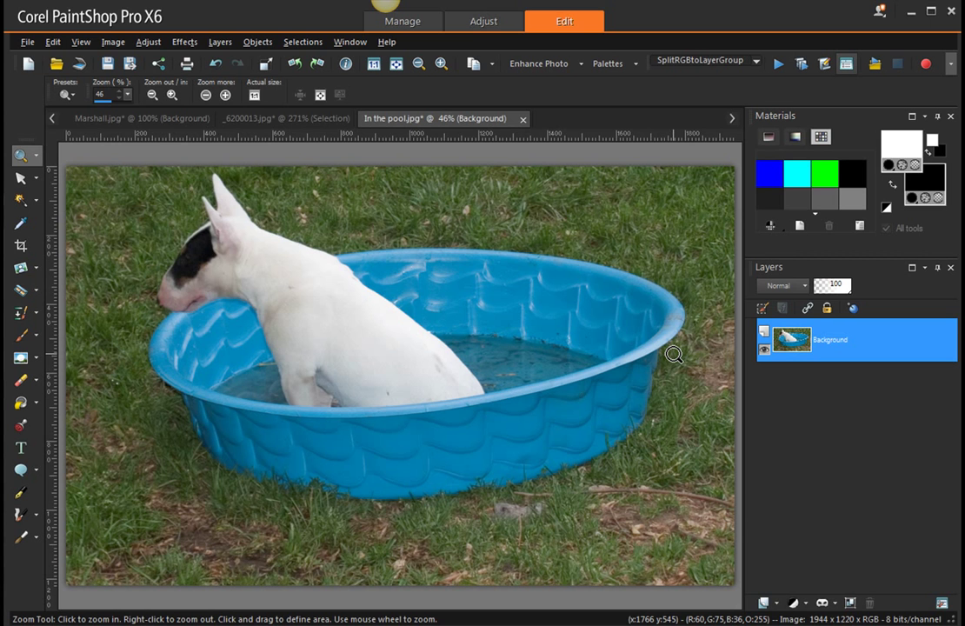
mouse_move(304, 41)
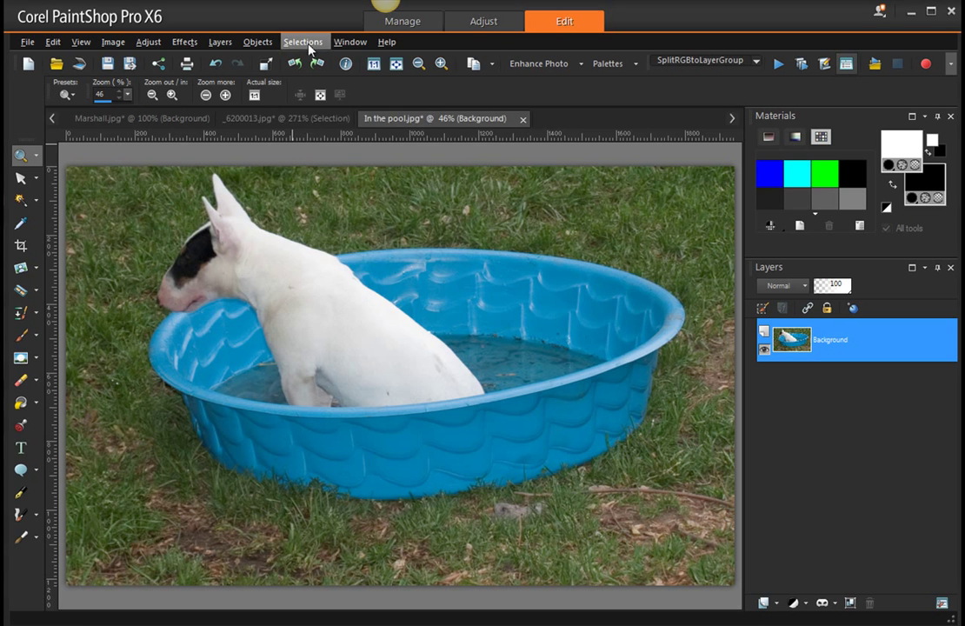
- Turn on Selections > Edit Selection, adding a Selection layer above the Background
click(304, 41)
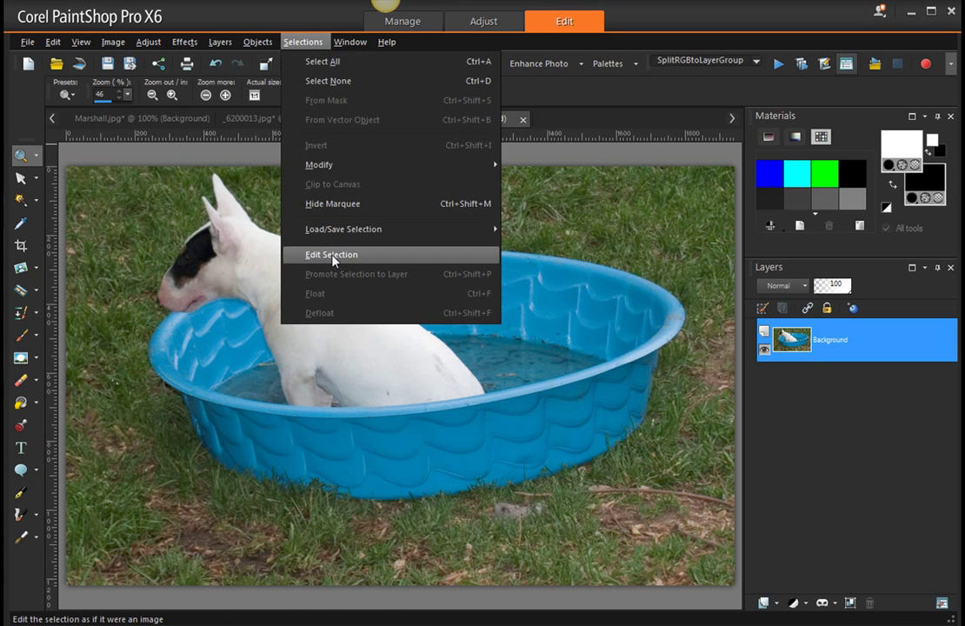
click(331, 254)
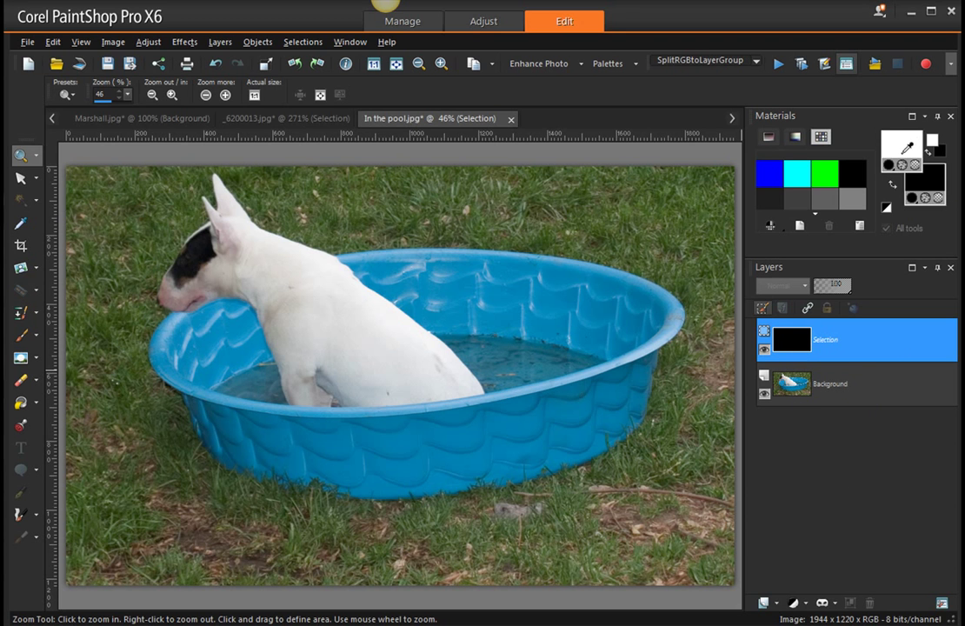
mouse_move(903, 149)
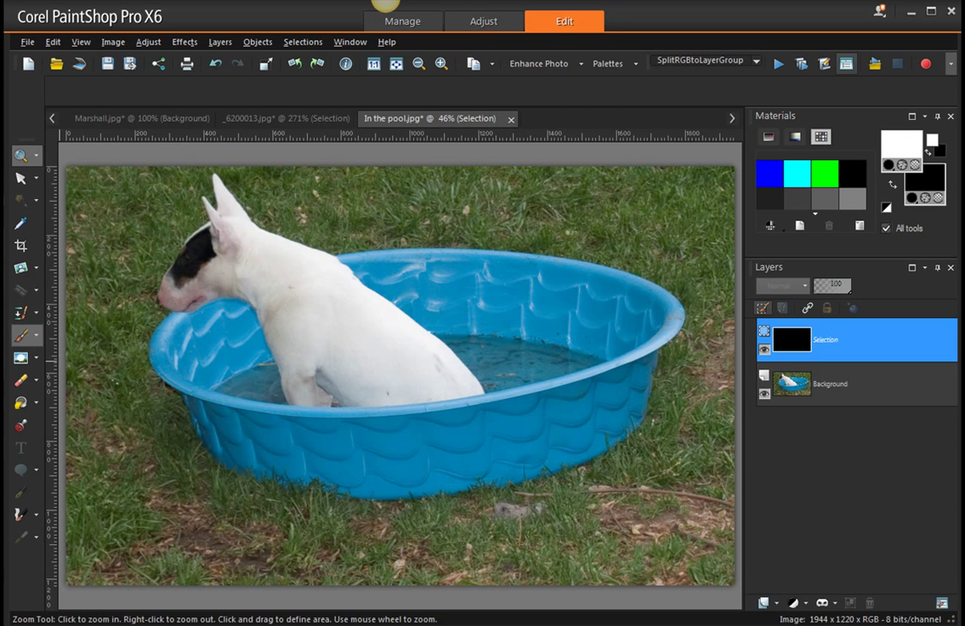
- Paint white over the dog's back, shoulders and the pool's left rim with a size-258 brush
click(20, 336)
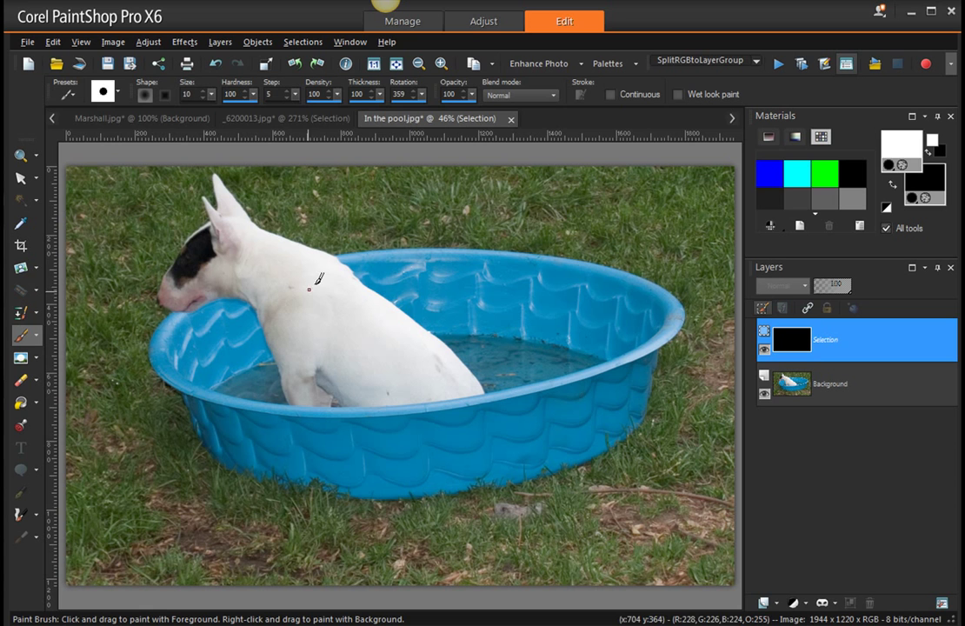
drag(287, 320, 329, 306)
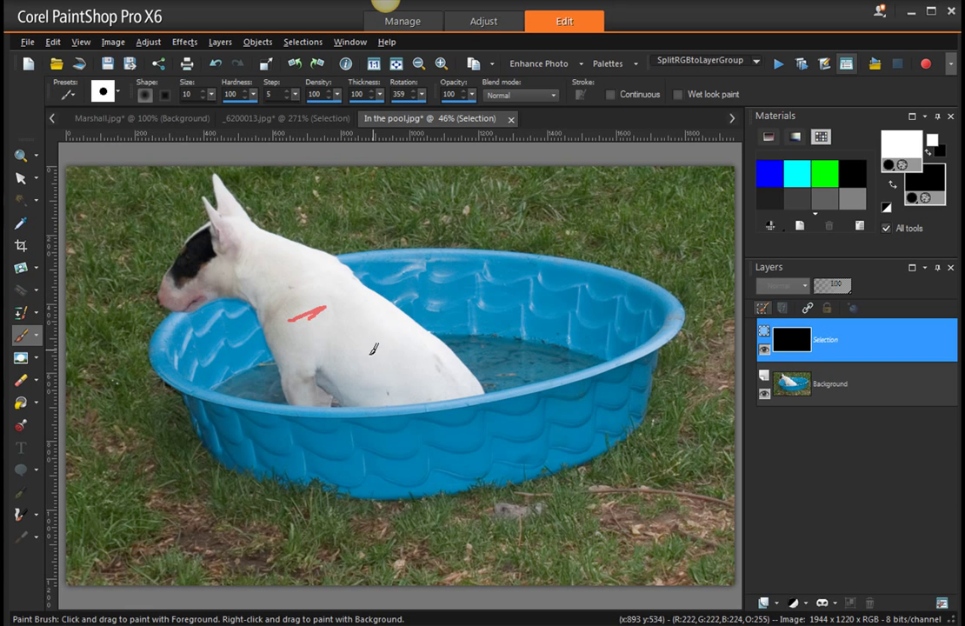
drag(304, 309, 391, 361)
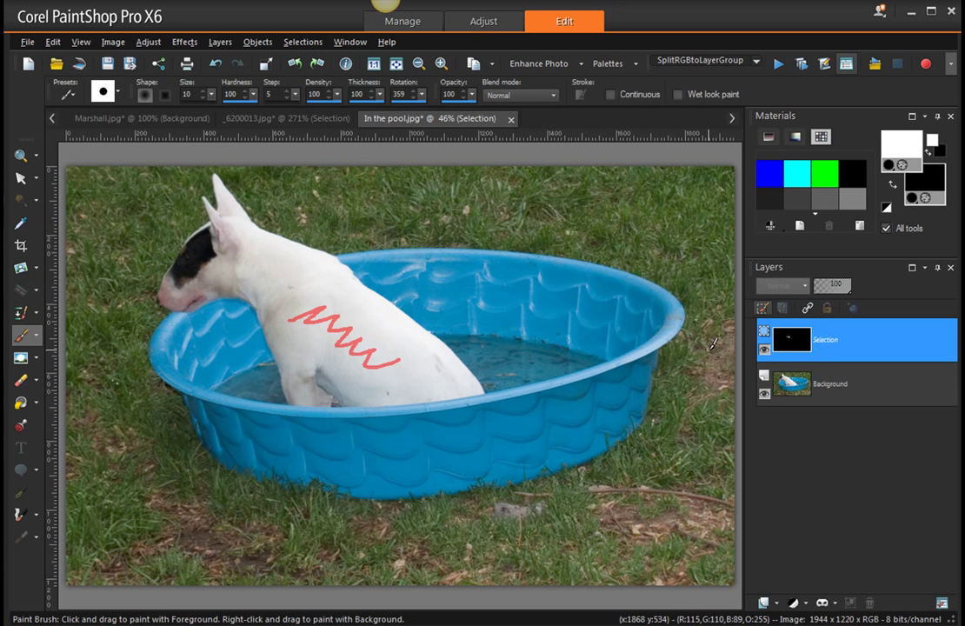
mouse_move(895, 205)
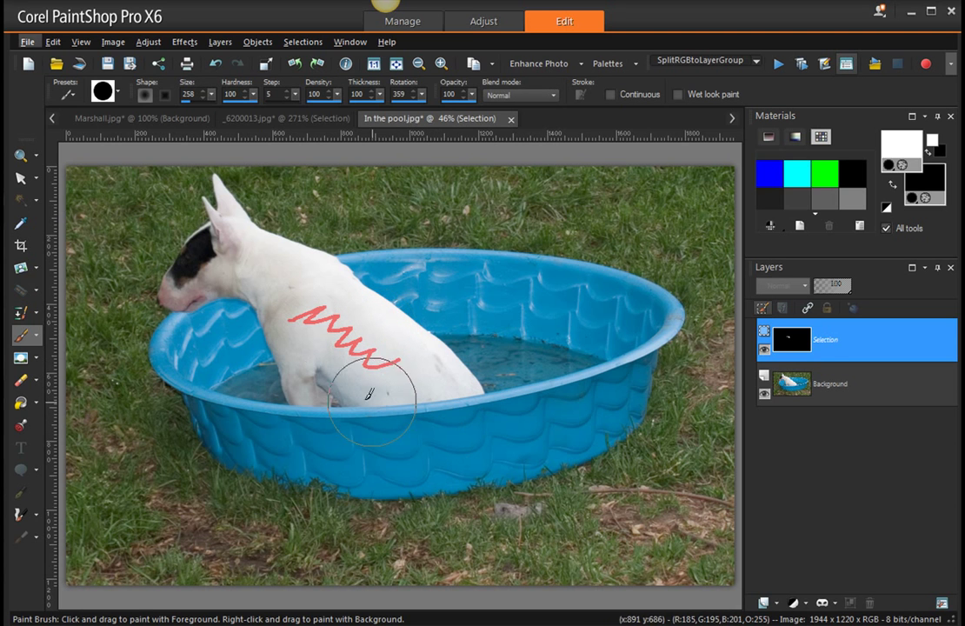
drag(374, 400, 252, 339)
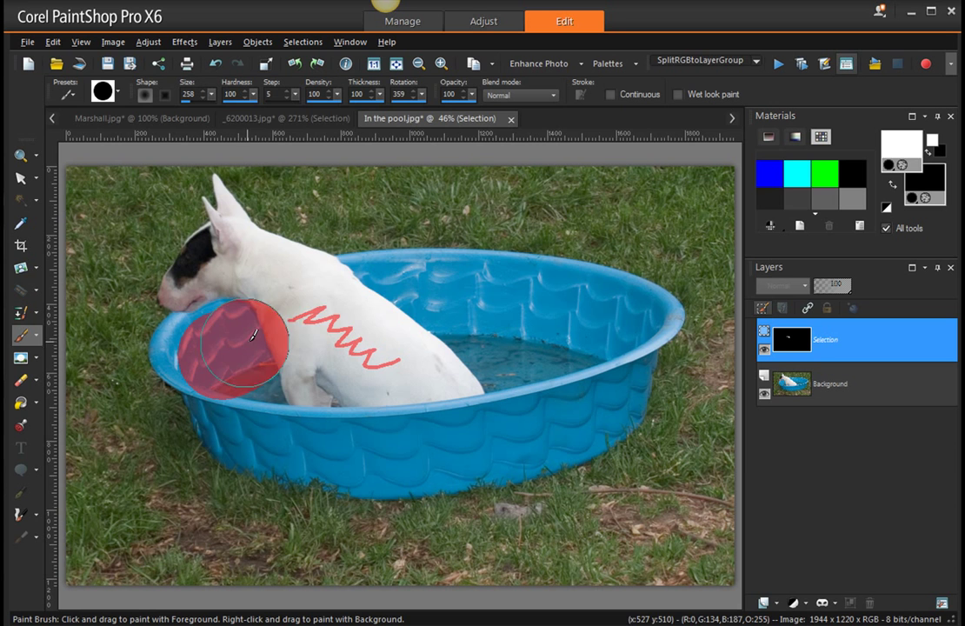
drag(252, 339, 417, 287)
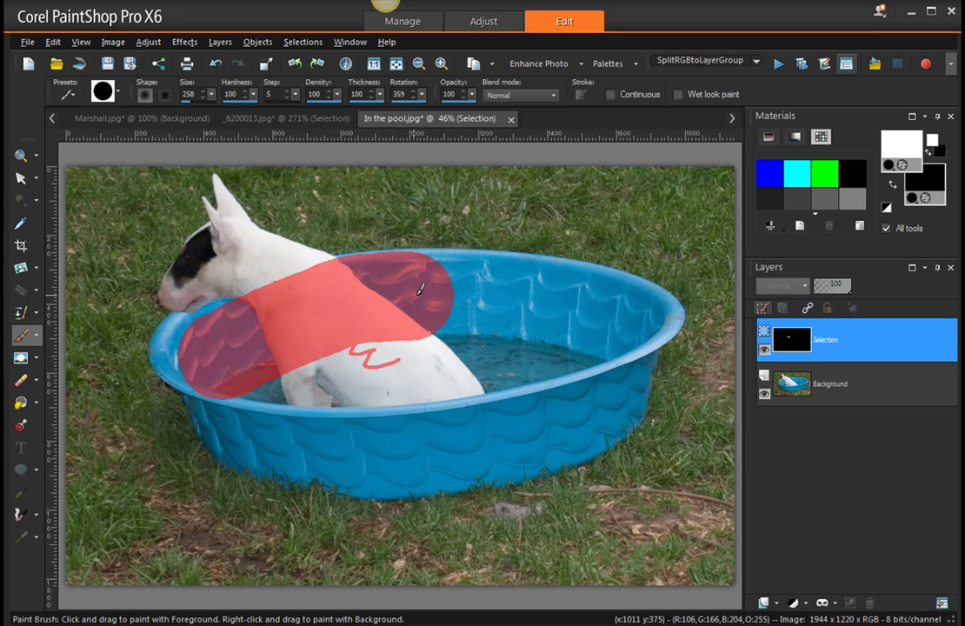
- Paint around the pool's back rim, right side, front wall and left side, then the dog's remaining body
drag(418, 289, 537, 294)
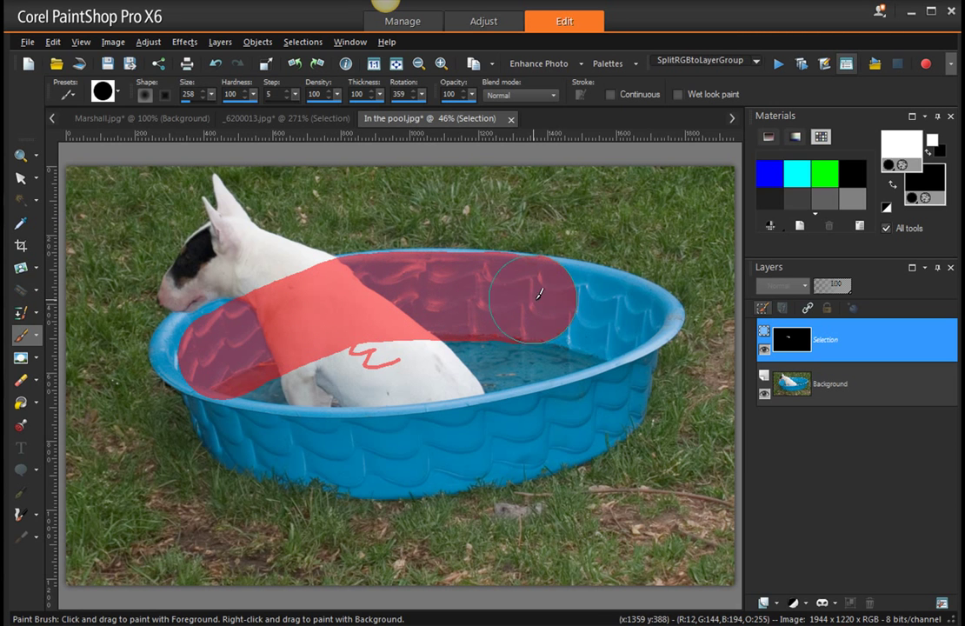
drag(535, 295, 626, 311)
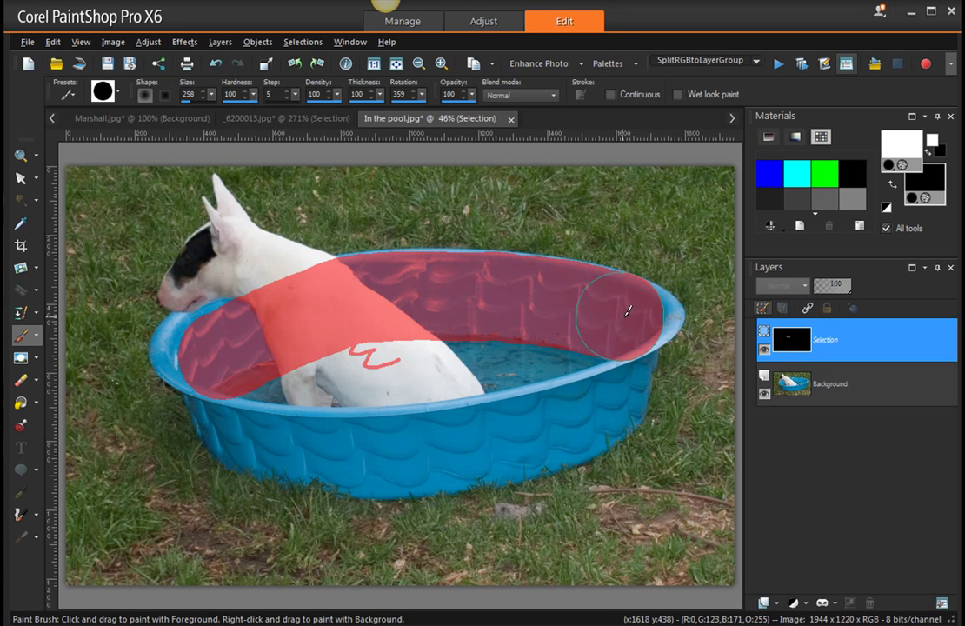
drag(626, 313, 609, 369)
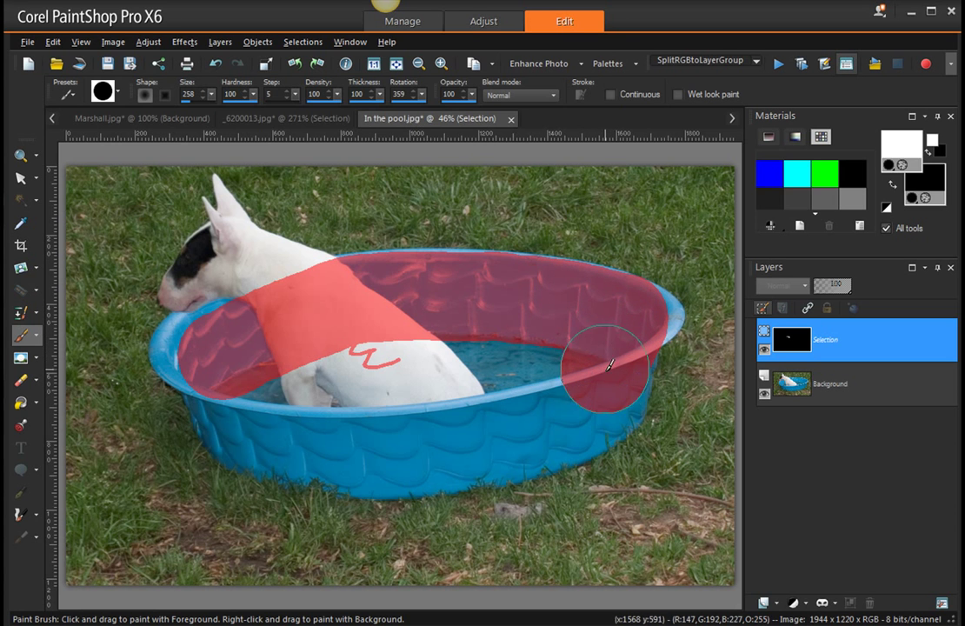
drag(608, 365, 570, 413)
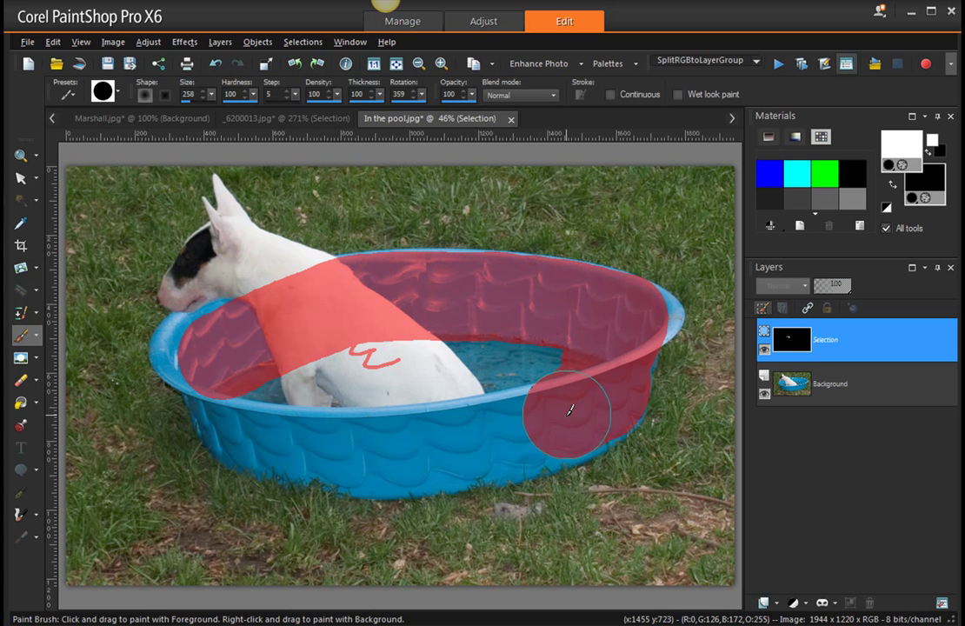
drag(570, 410, 452, 439)
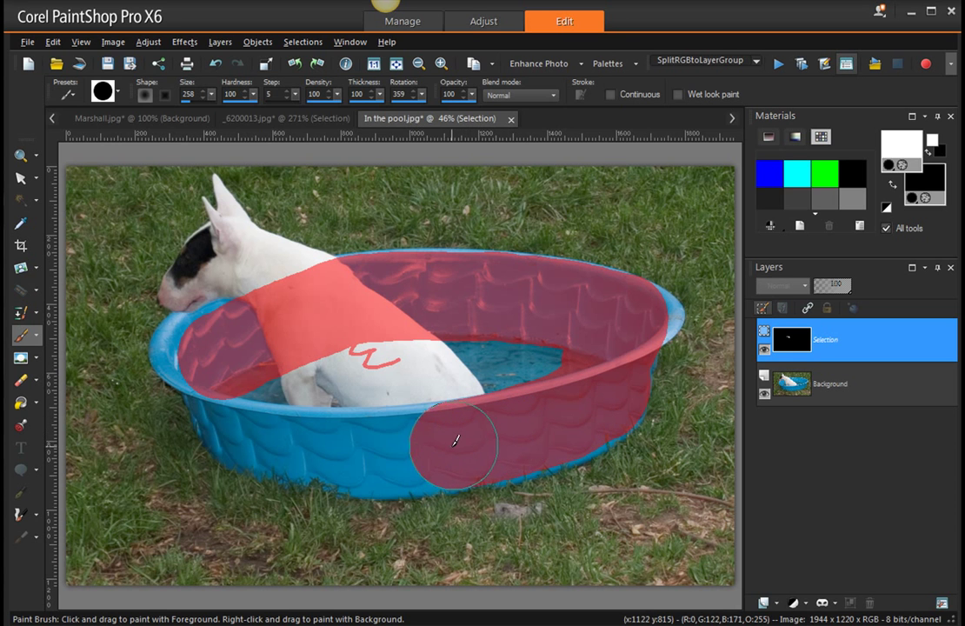
mouse_move(389, 446)
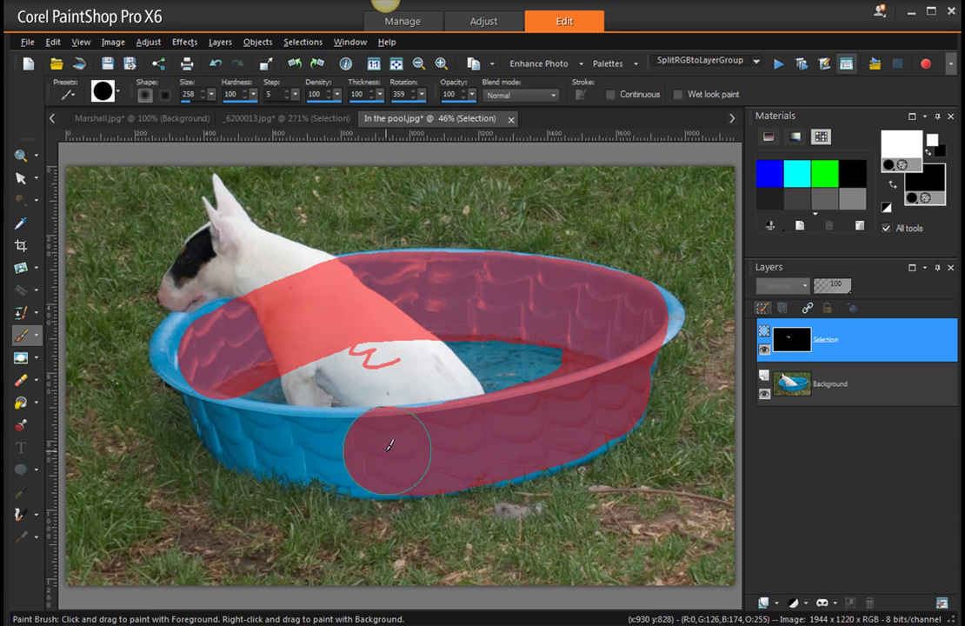
drag(389, 446, 306, 432)
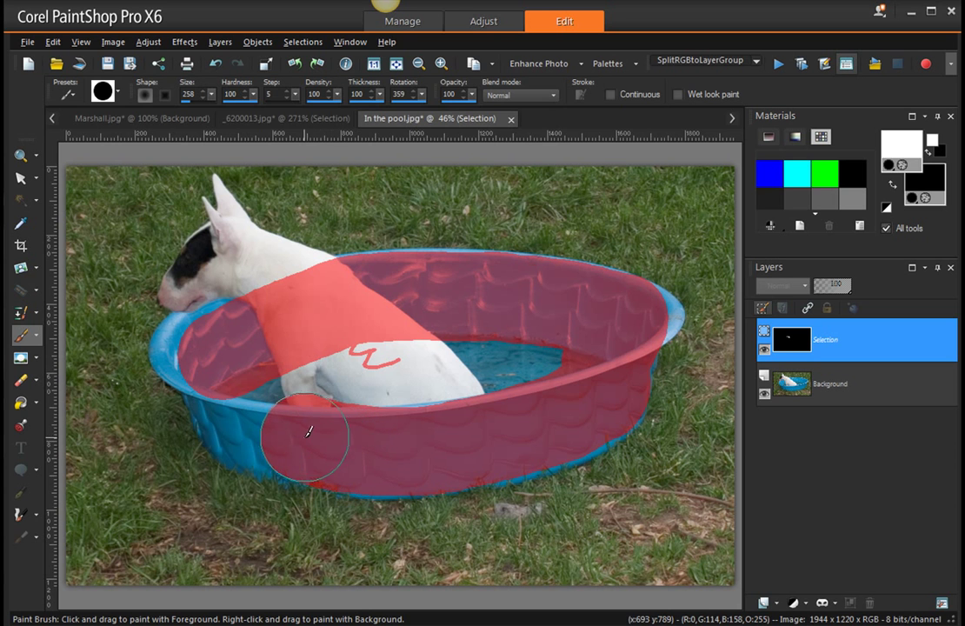
drag(306, 432, 243, 385)
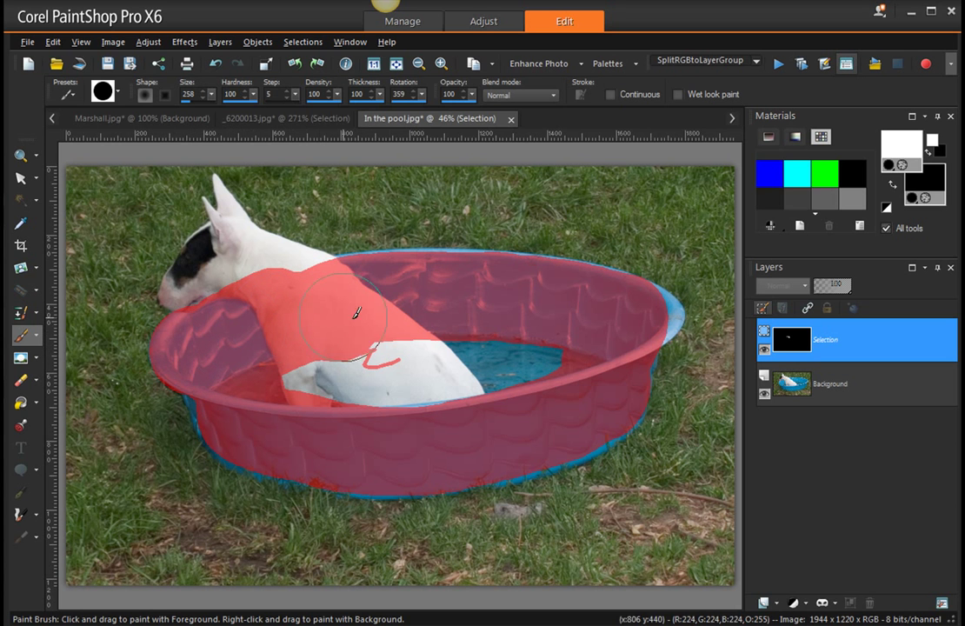
drag(356, 311, 344, 360)
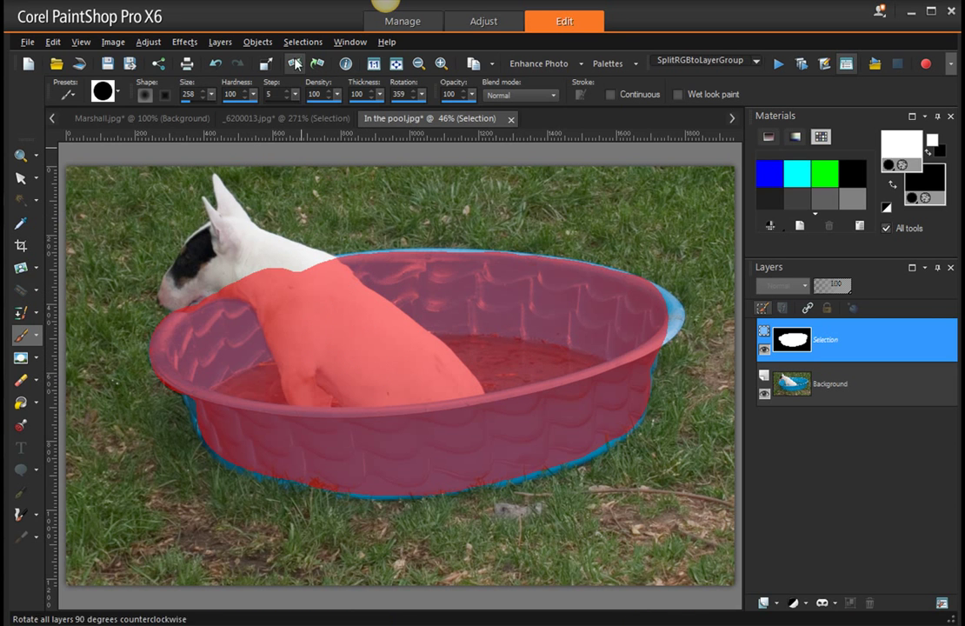
click(302, 41)
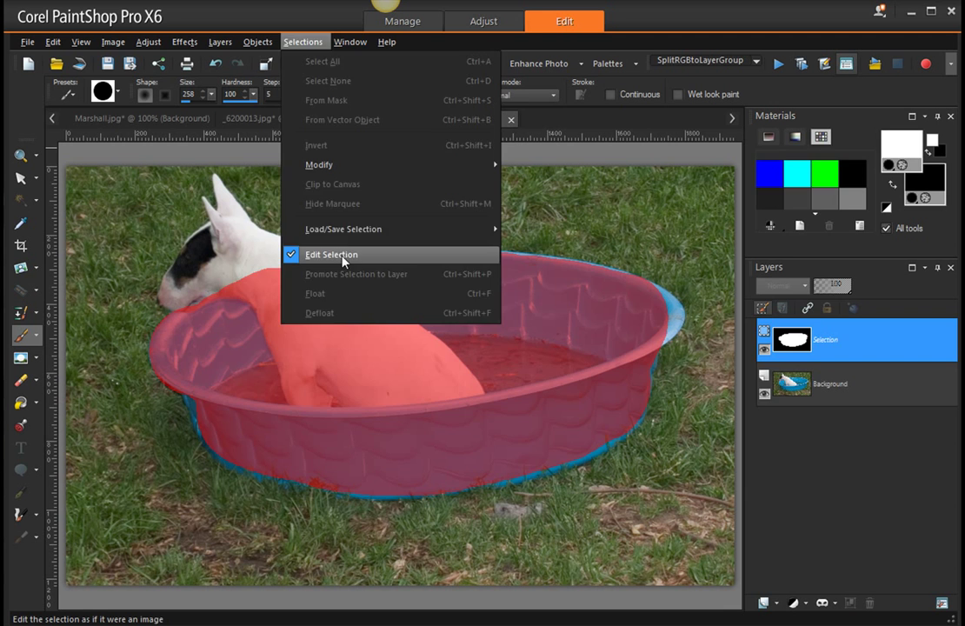
click(332, 254)
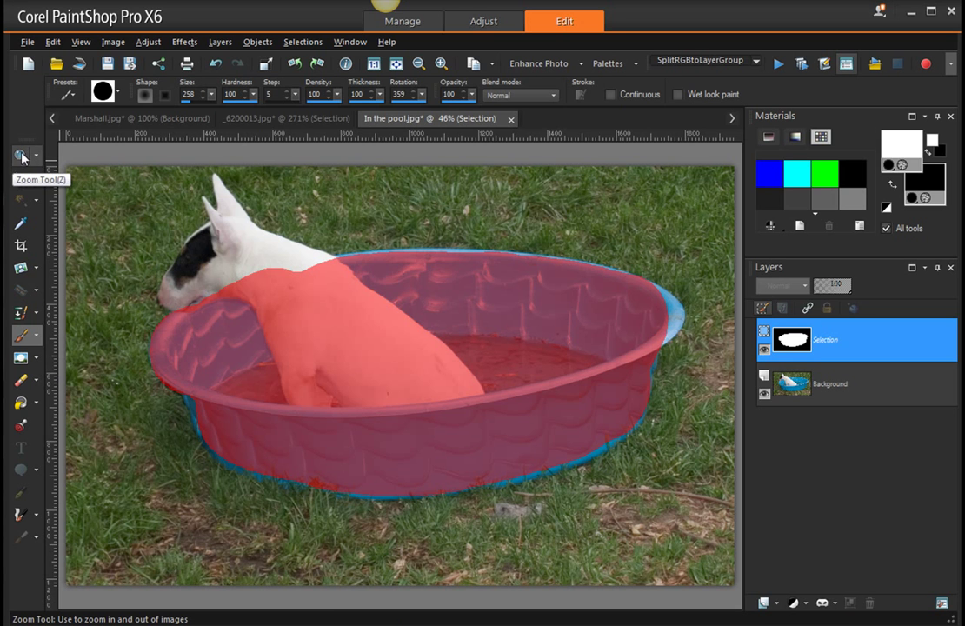
- Zoom to 184% on the dog's head and scroll over to its ears
click(21, 156)
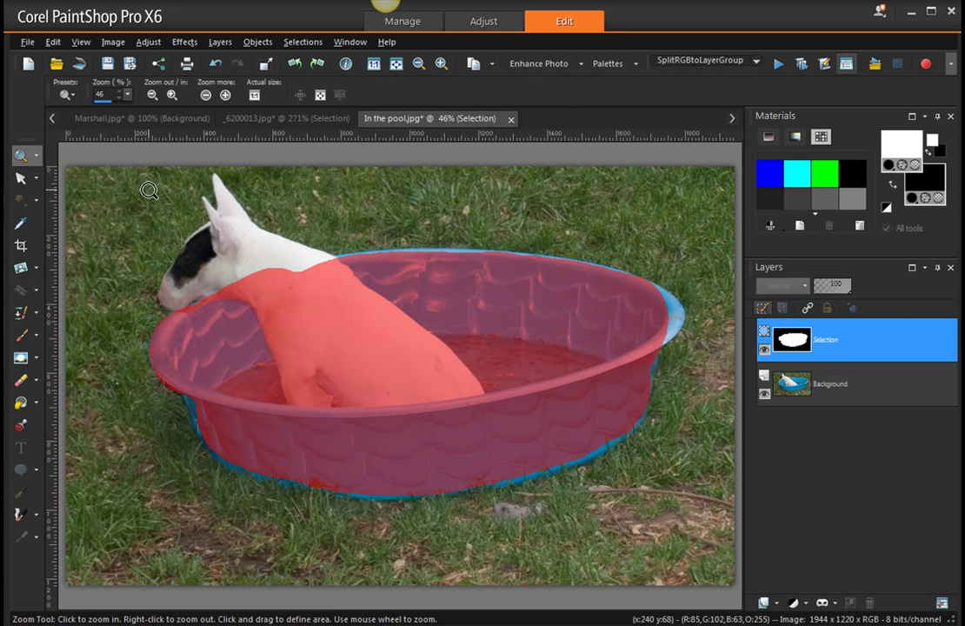
mouse_move(157, 183)
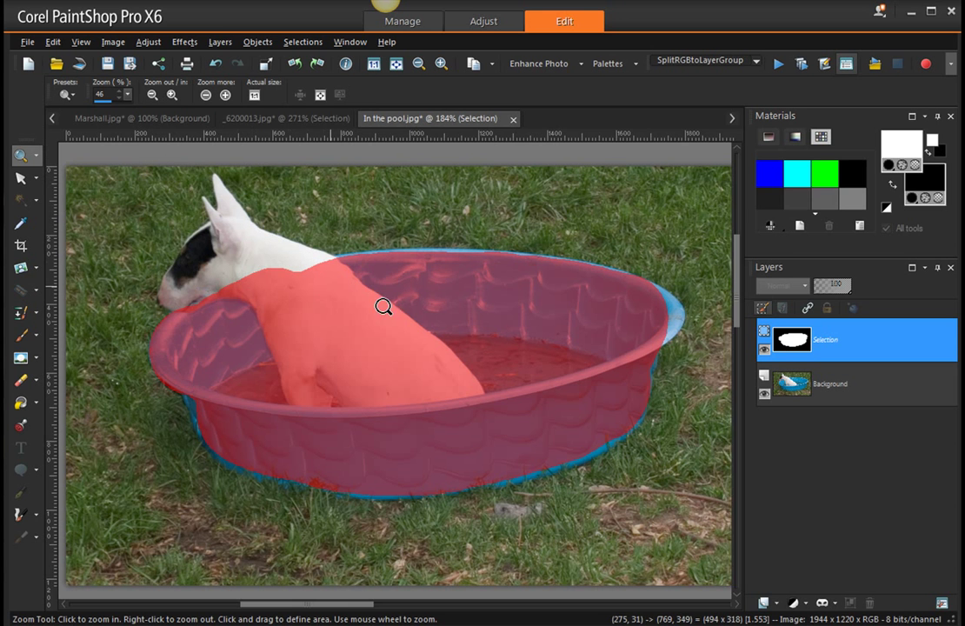
click(384, 306)
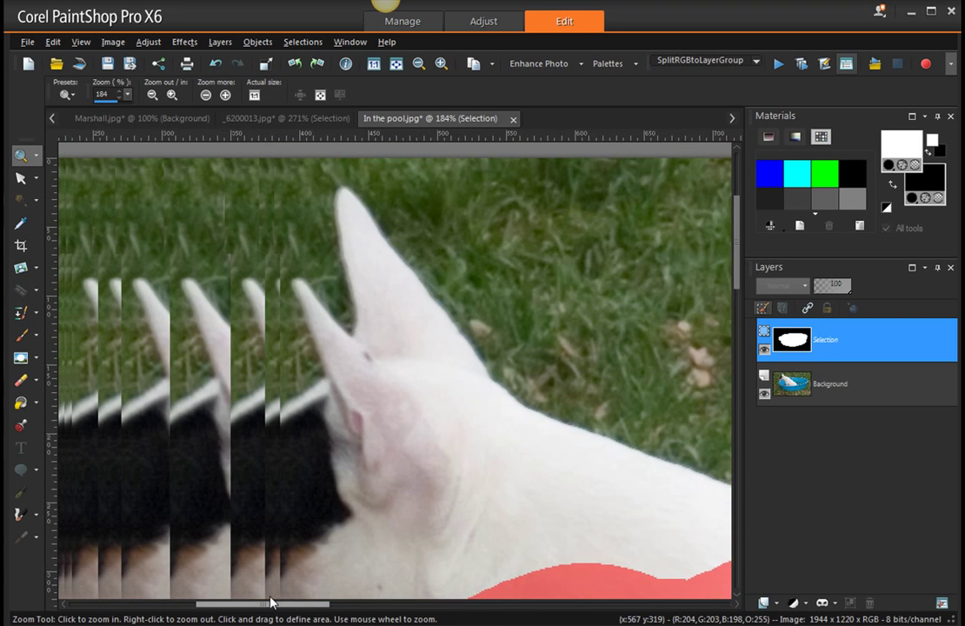
scroll(right, 3)
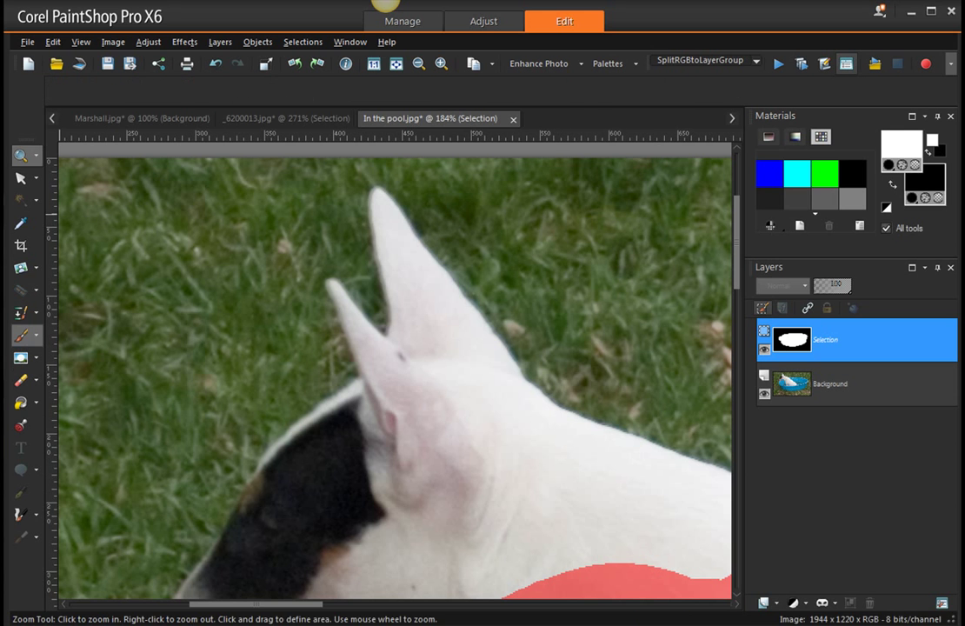
- Trace the edges of both ears with a size-5 white brush
click(21, 336)
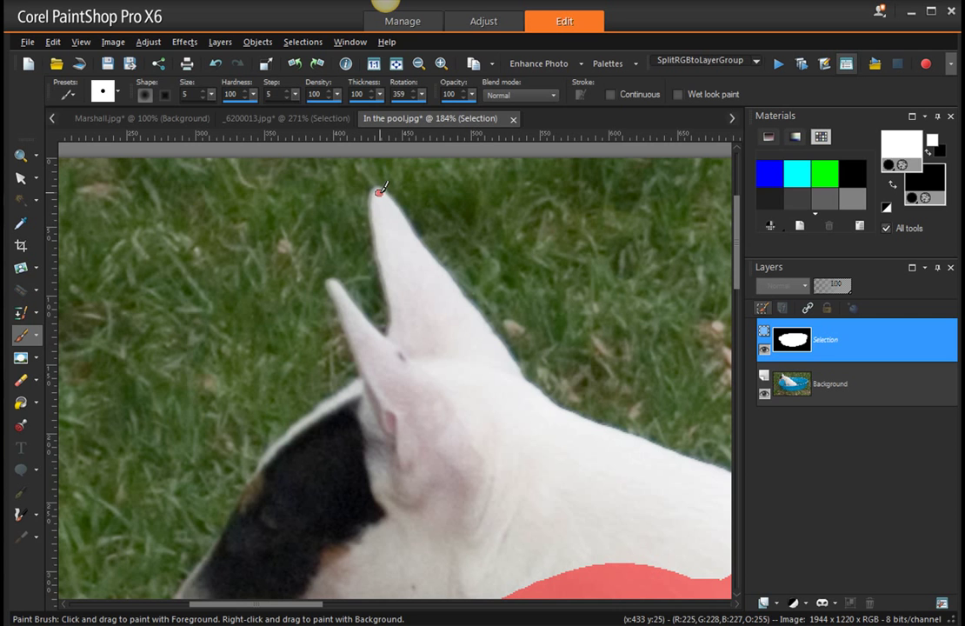
mouse_move(376, 192)
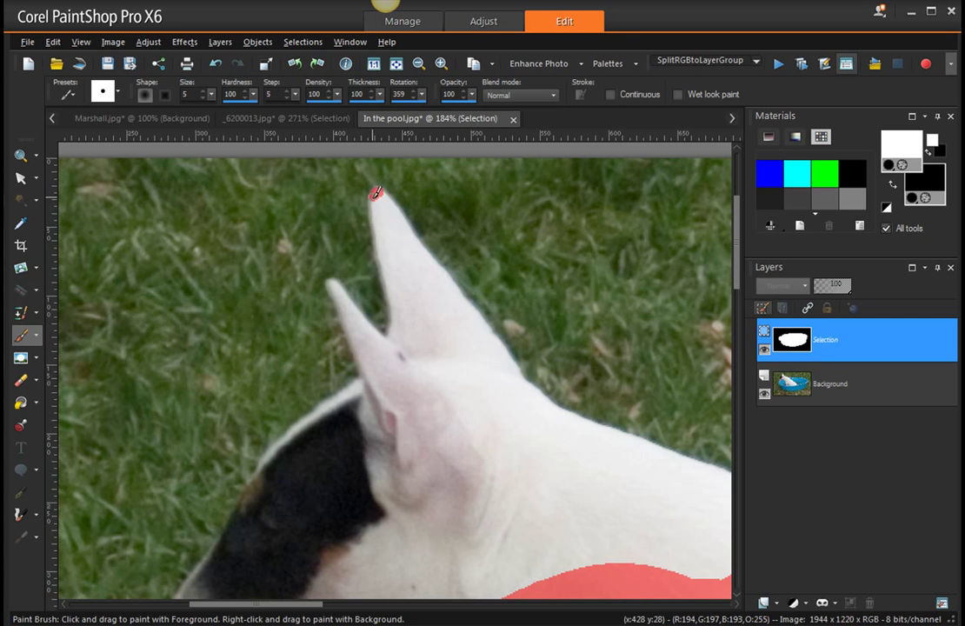
drag(375, 193, 378, 227)
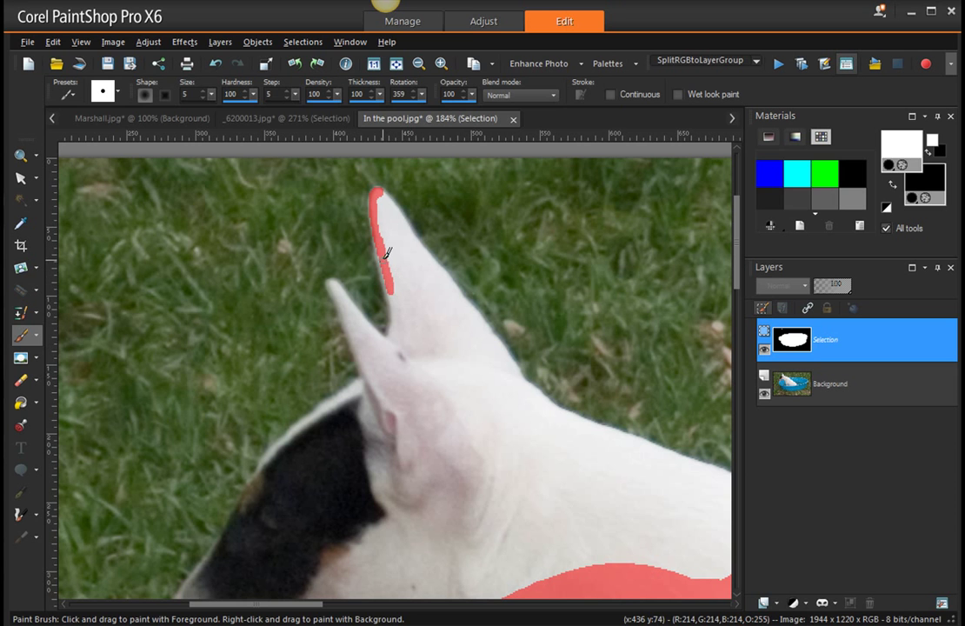
drag(387, 252, 395, 317)
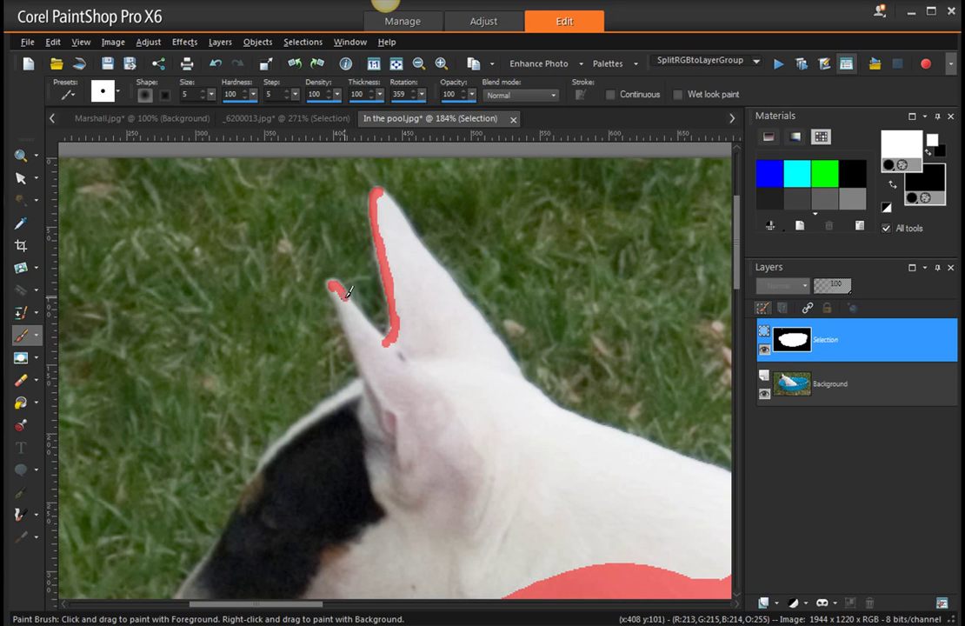
drag(343, 291, 354, 310)
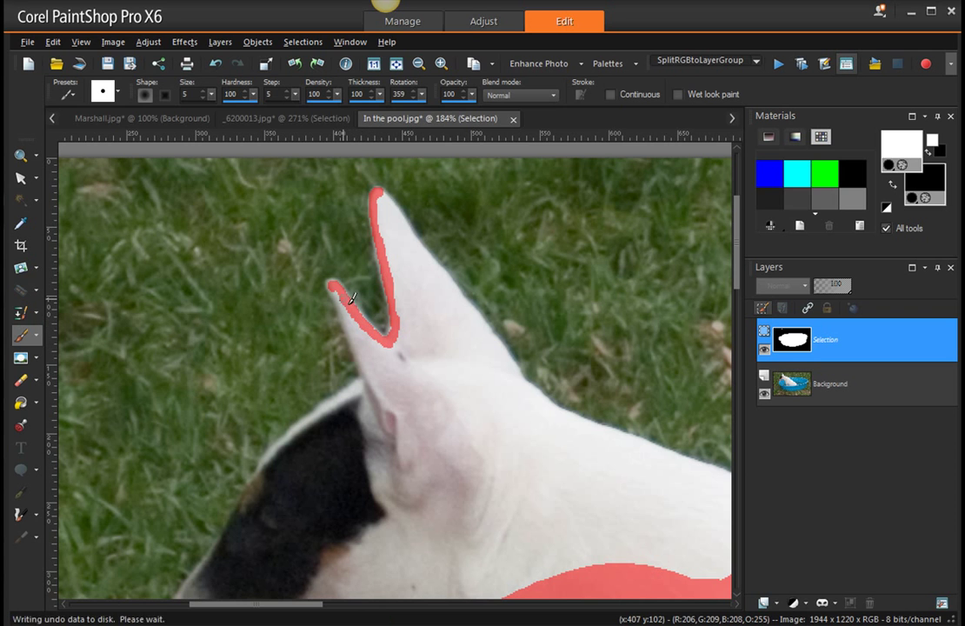
mouse_move(333, 286)
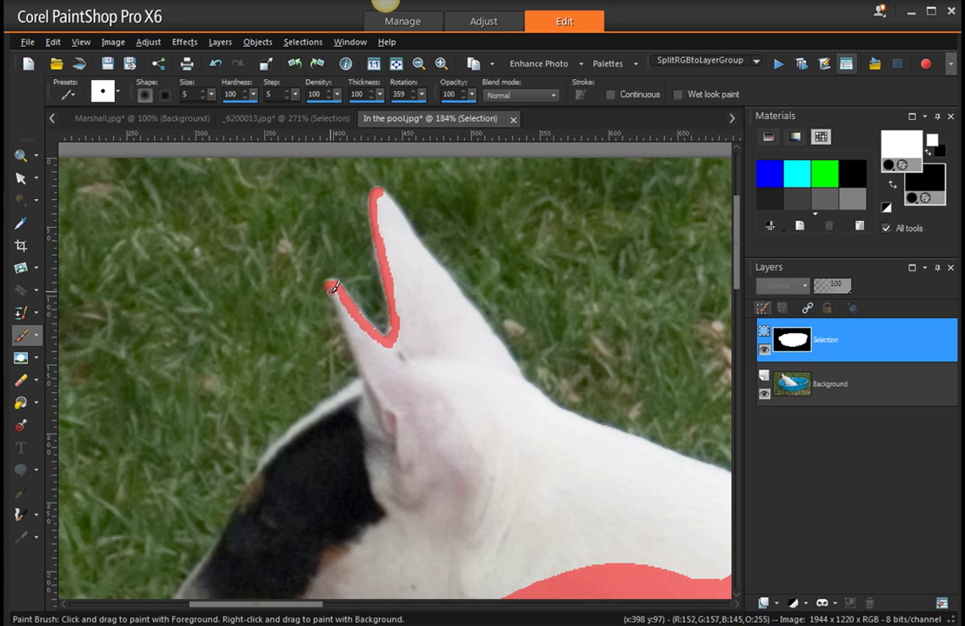
drag(333, 287, 365, 374)
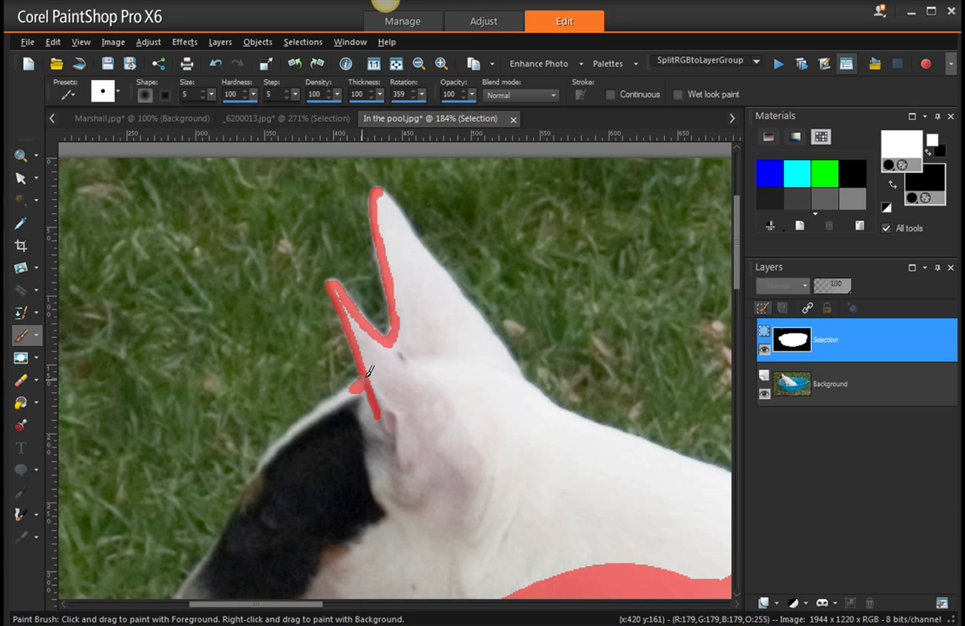
drag(370, 373, 317, 408)
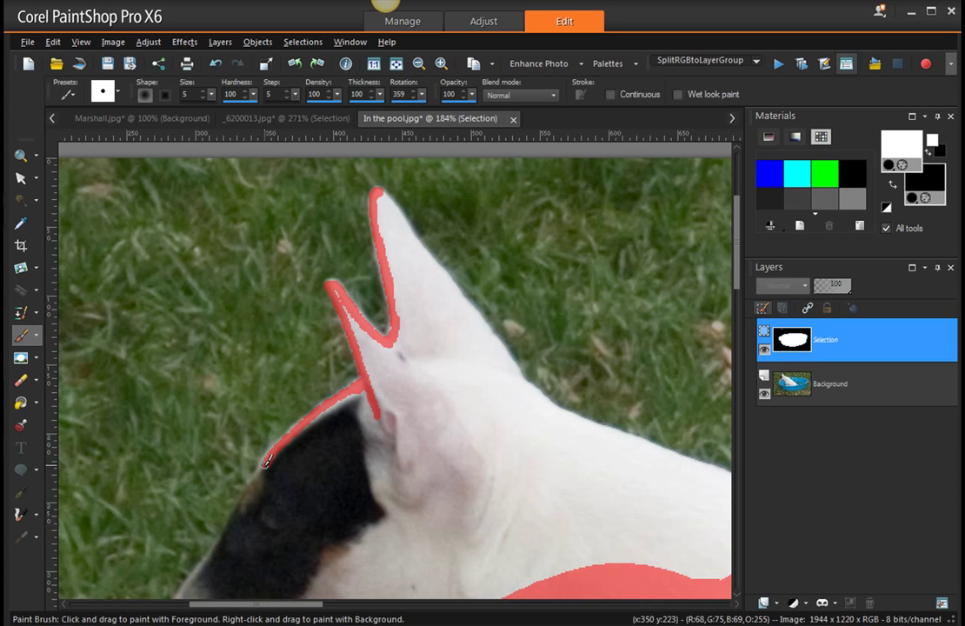
- Outline the head edge by the black patch, the right ear's outer edge, neck and back
drag(265, 461, 226, 534)
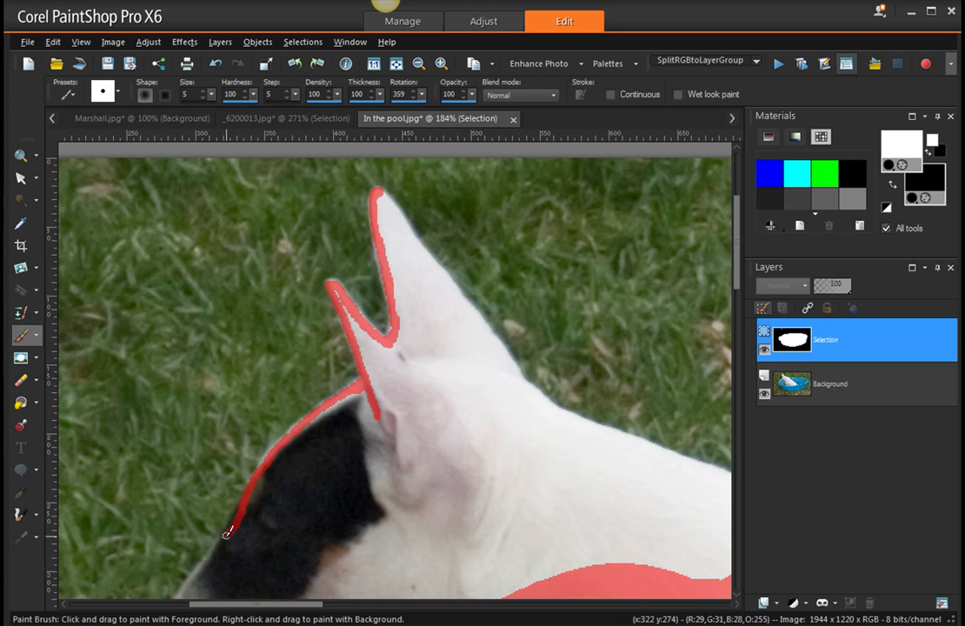
drag(227, 532, 178, 596)
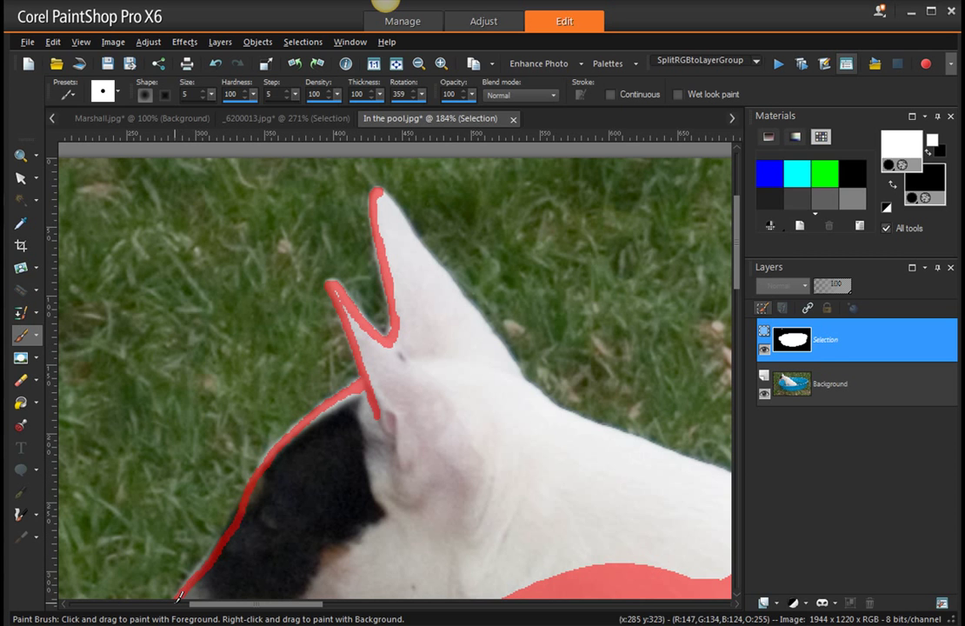
mouse_move(434, 326)
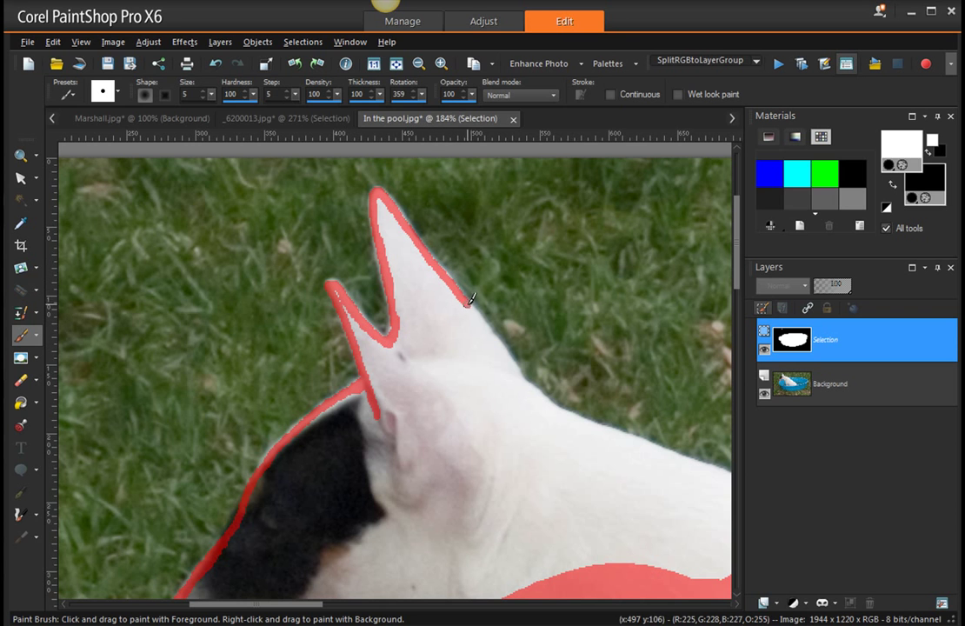
mouse_move(482, 316)
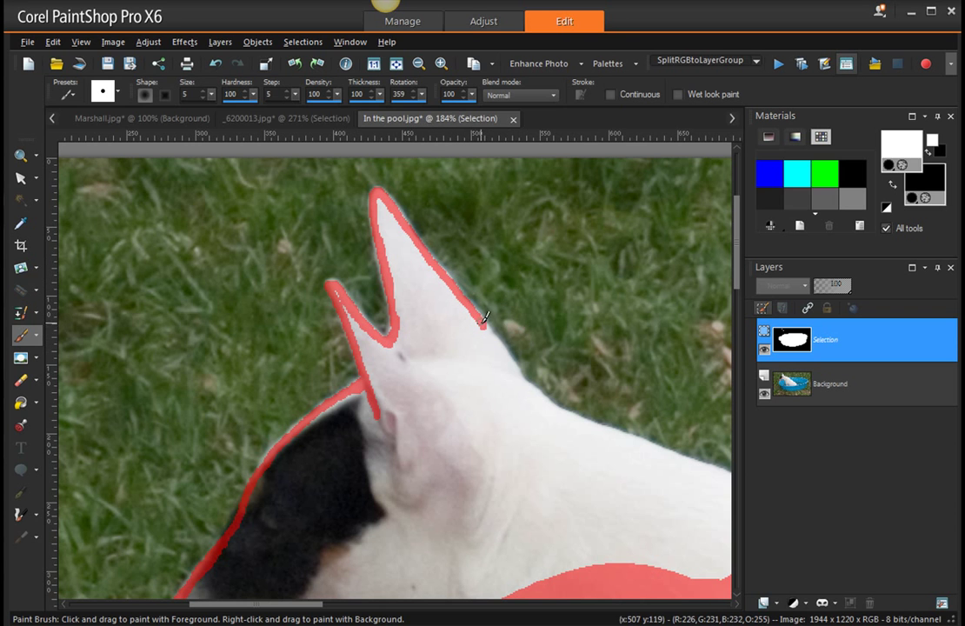
drag(484, 316, 496, 348)
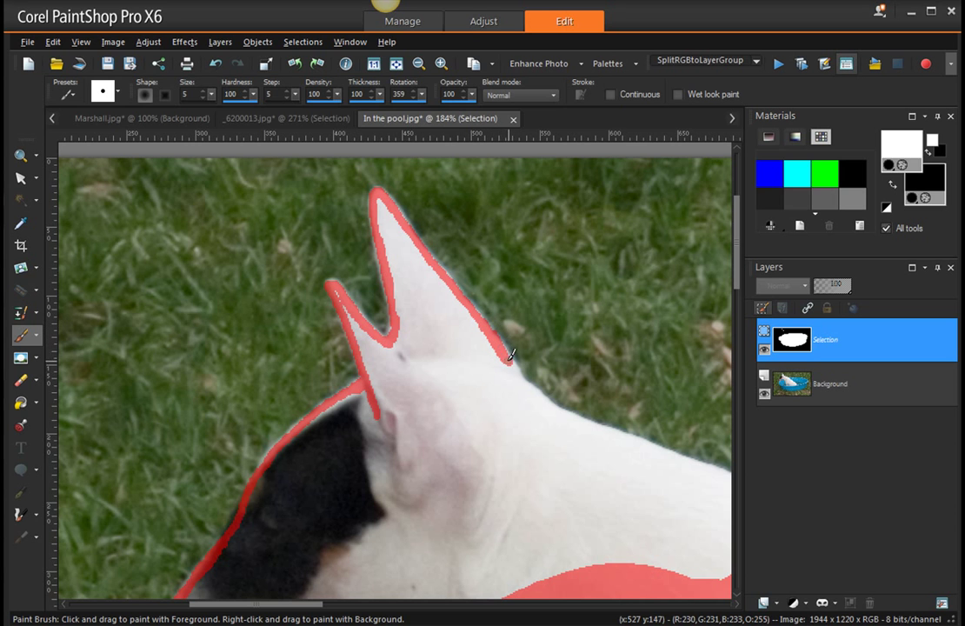
drag(510, 356, 561, 430)
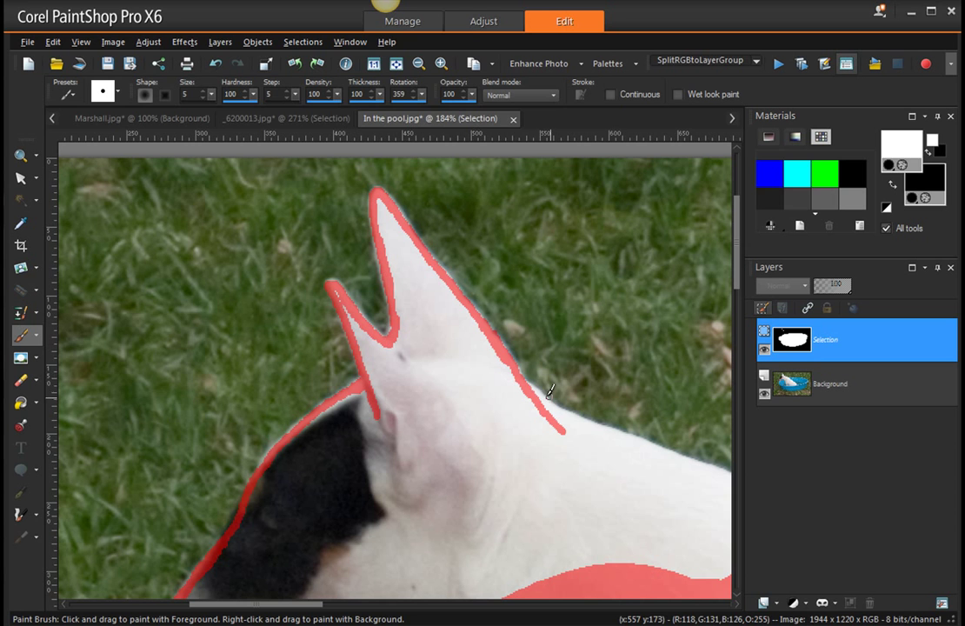
mouse_move(541, 391)
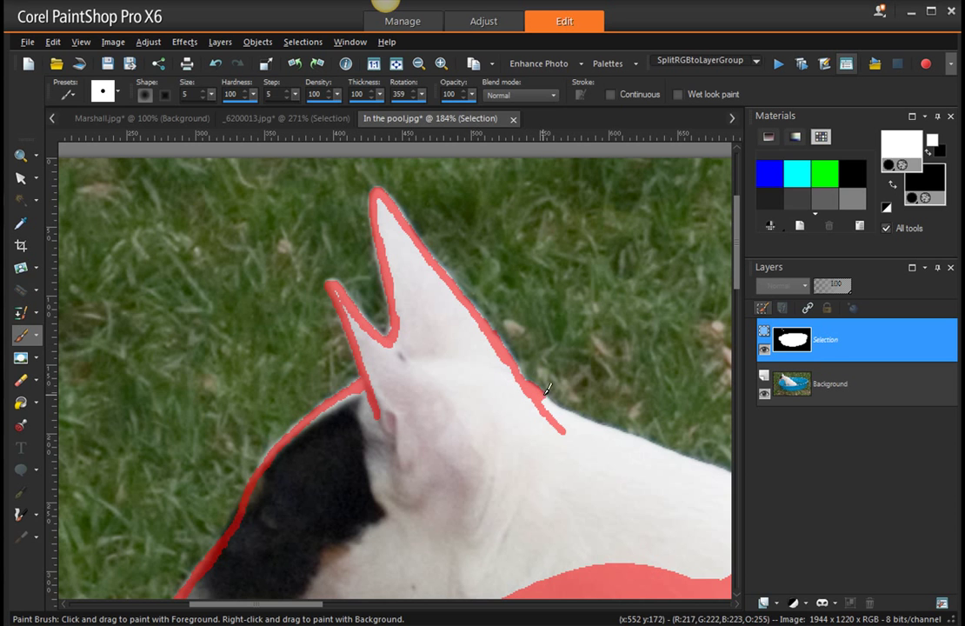
drag(548, 395, 625, 435)
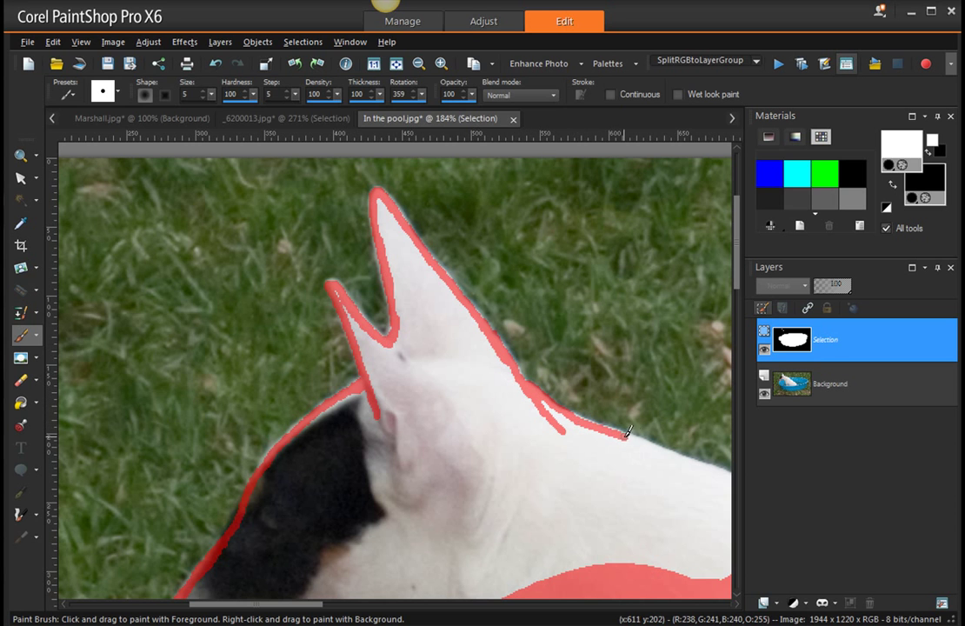
drag(626, 434, 713, 465)
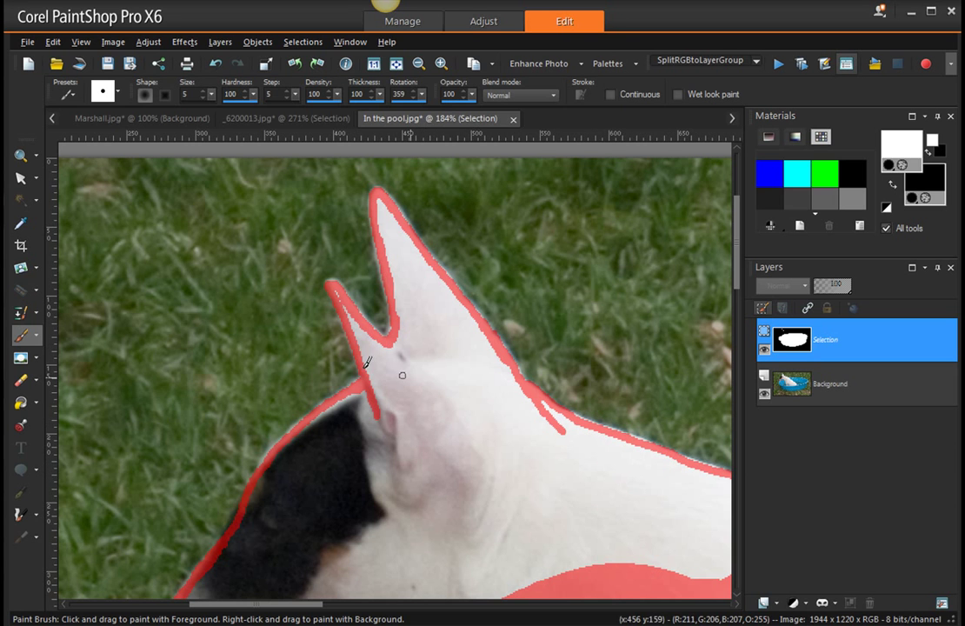
mouse_move(421, 391)
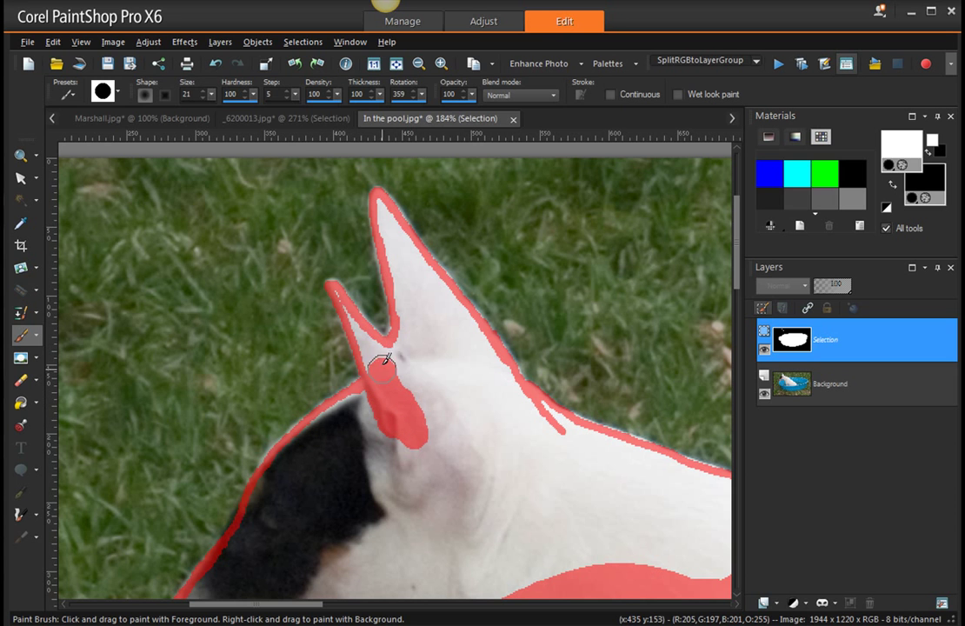
- Fill the ear interiors, the area between the ears and the back strip using a size-21 brush
drag(382, 365, 404, 347)
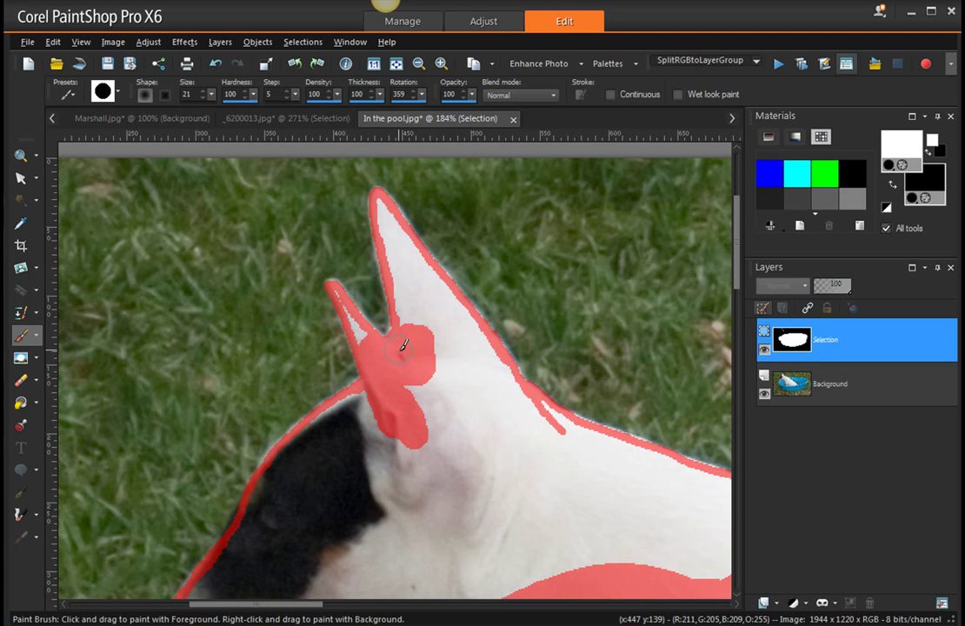
drag(402, 346, 402, 250)
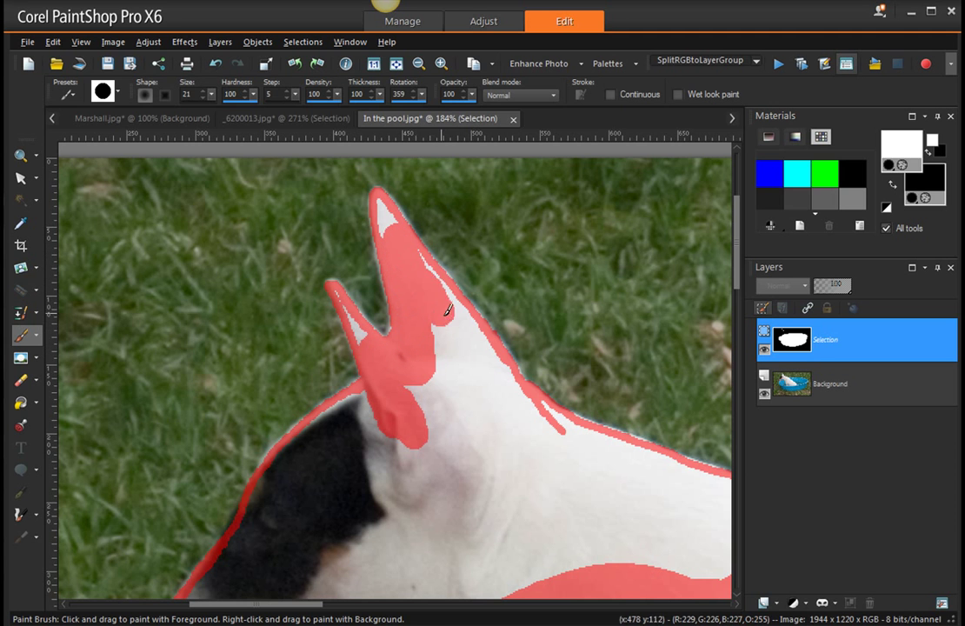
drag(444, 312, 565, 439)
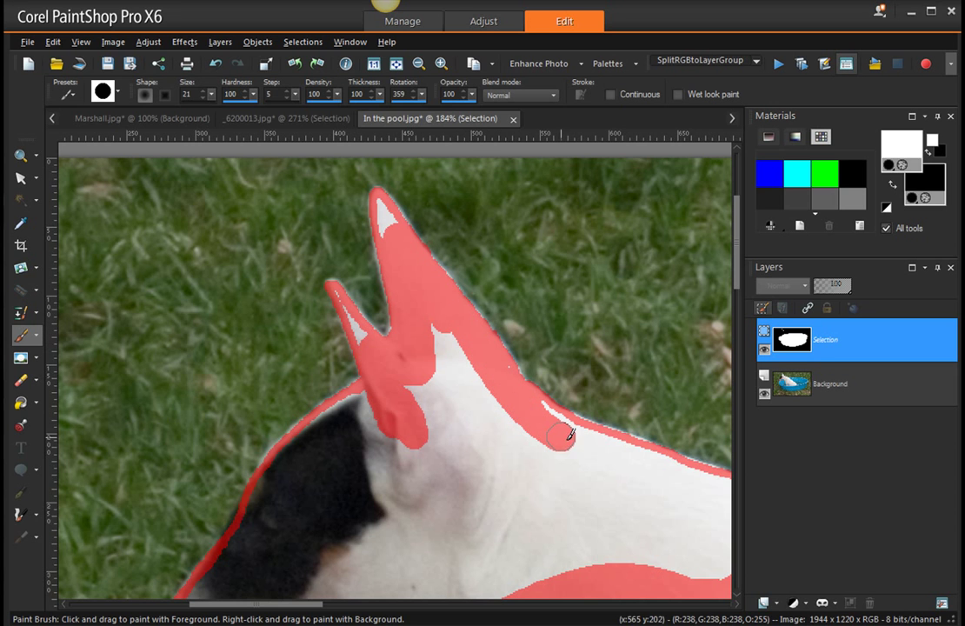
drag(561, 434, 635, 457)
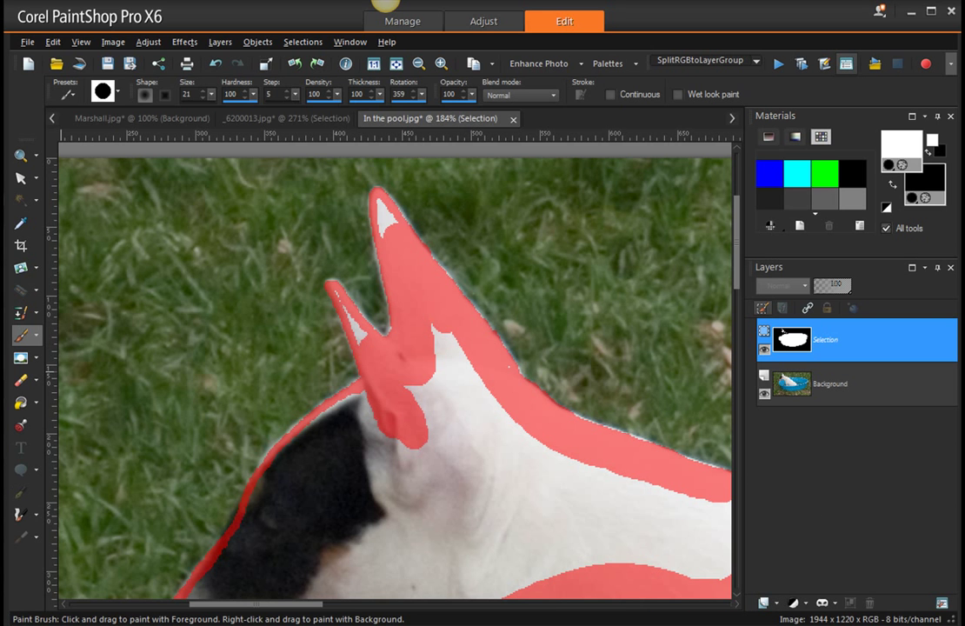
click(21, 155)
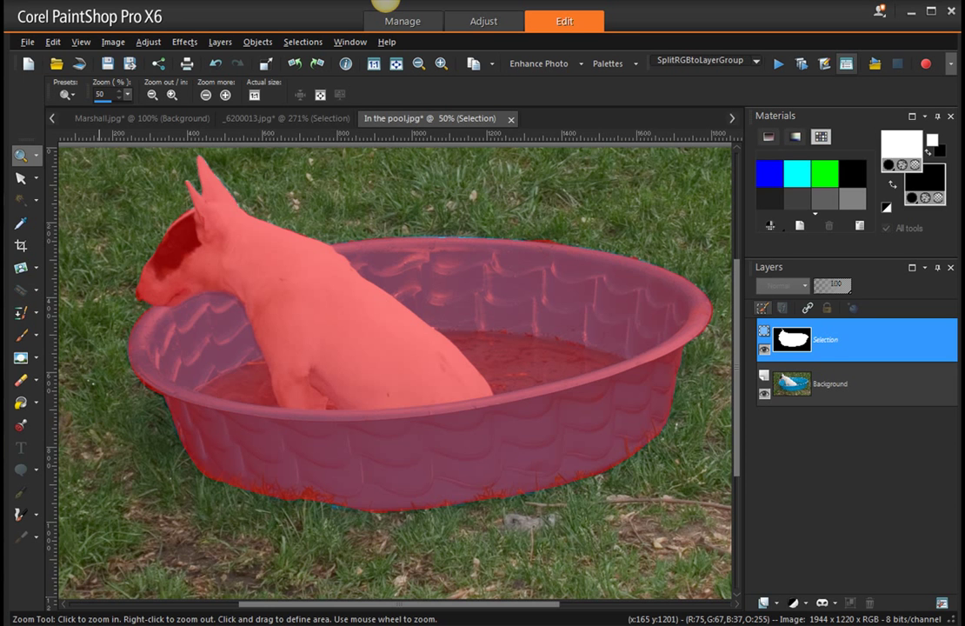
mouse_move(449, 400)
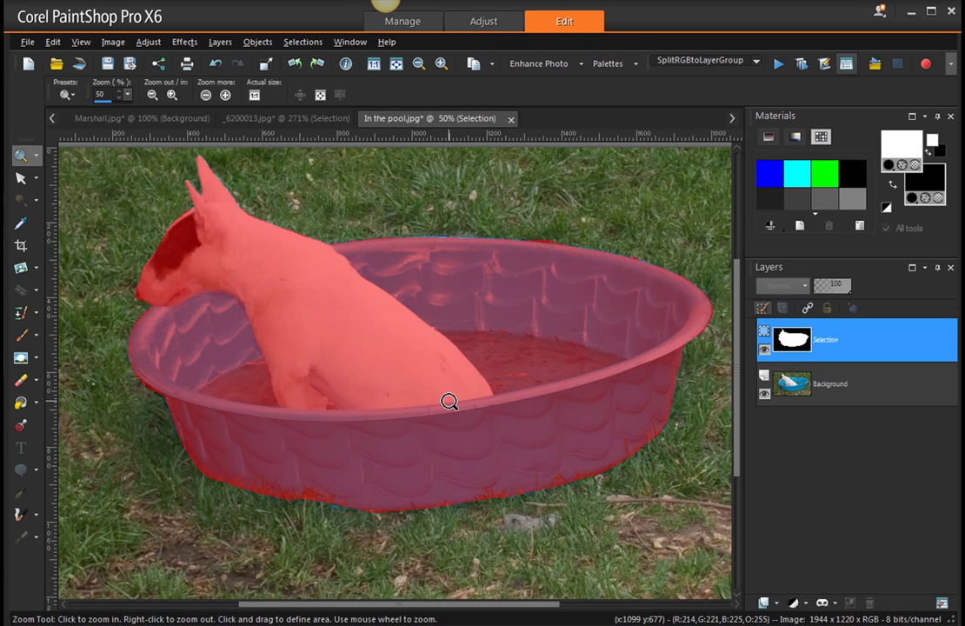
mouse_move(617, 312)
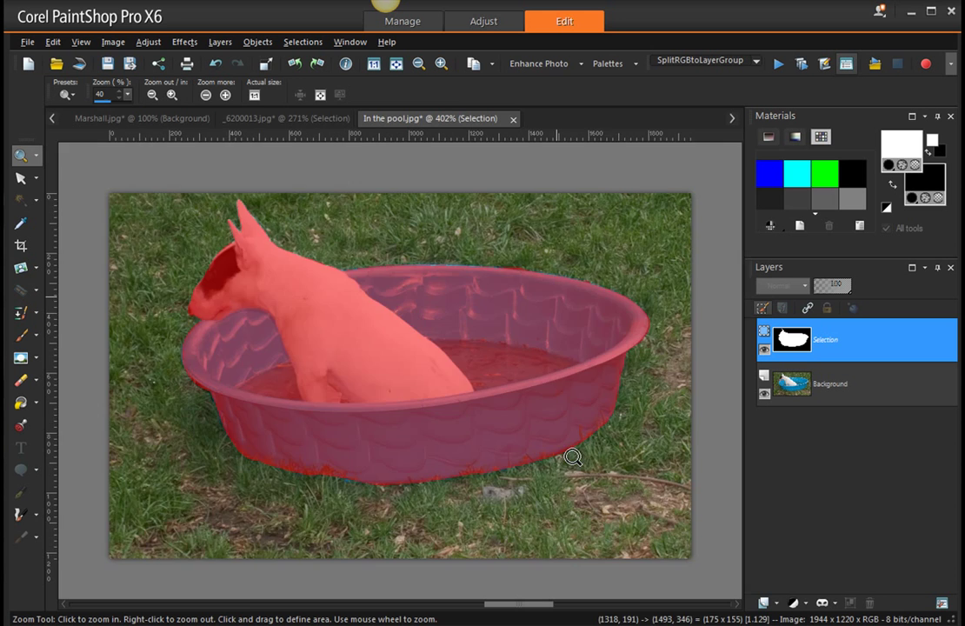
- Zoom to 402% on the pool rim where the red mask meets the grass
click(573, 458)
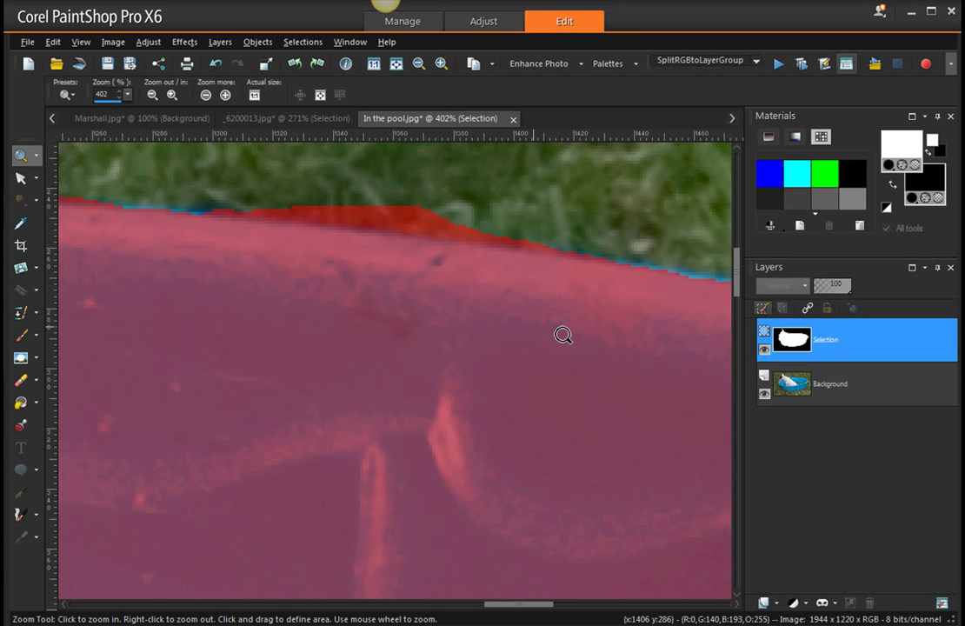
mouse_move(558, 287)
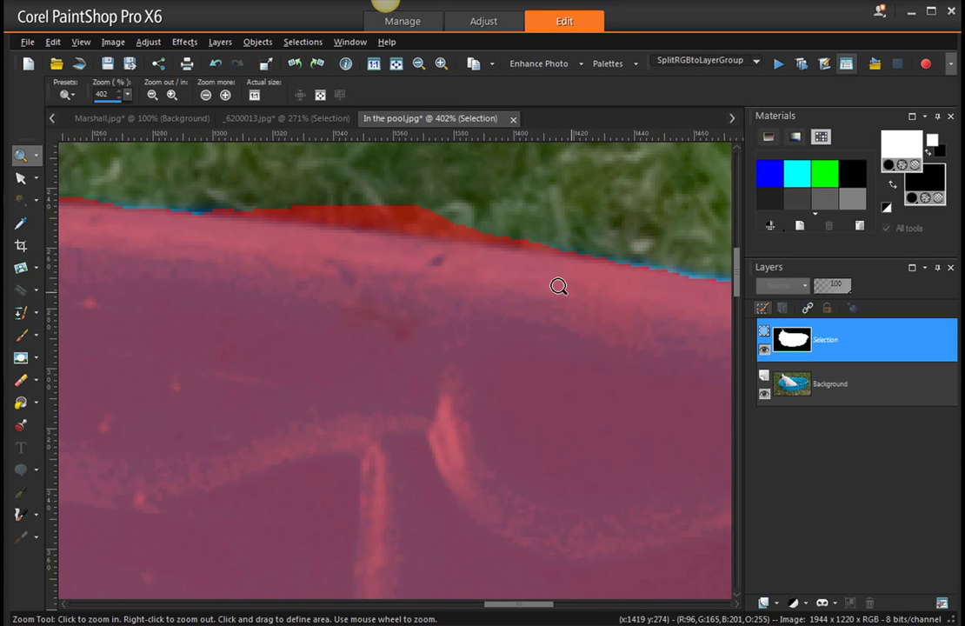
mouse_move(360, 255)
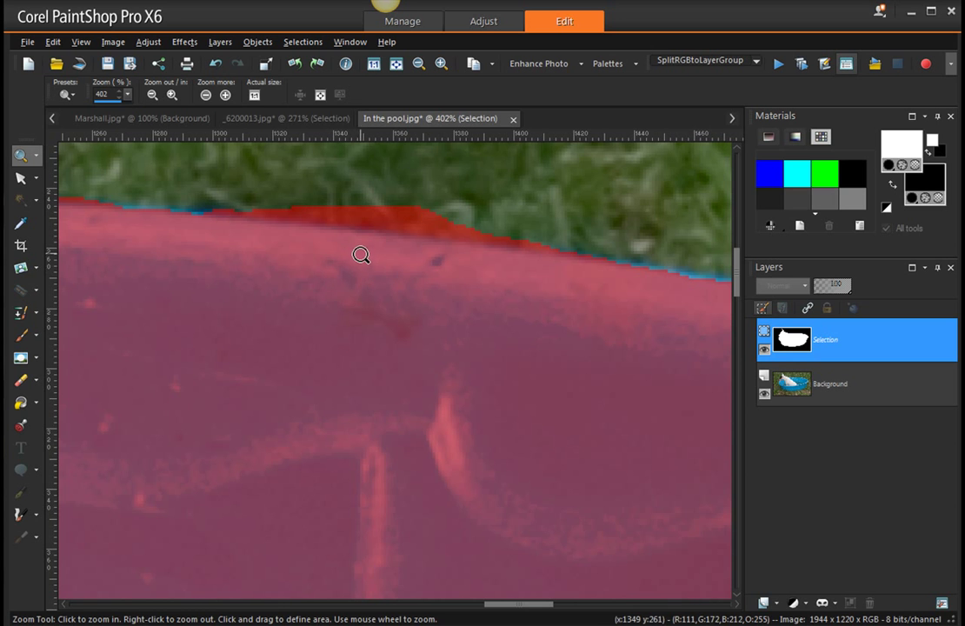
mouse_move(337, 253)
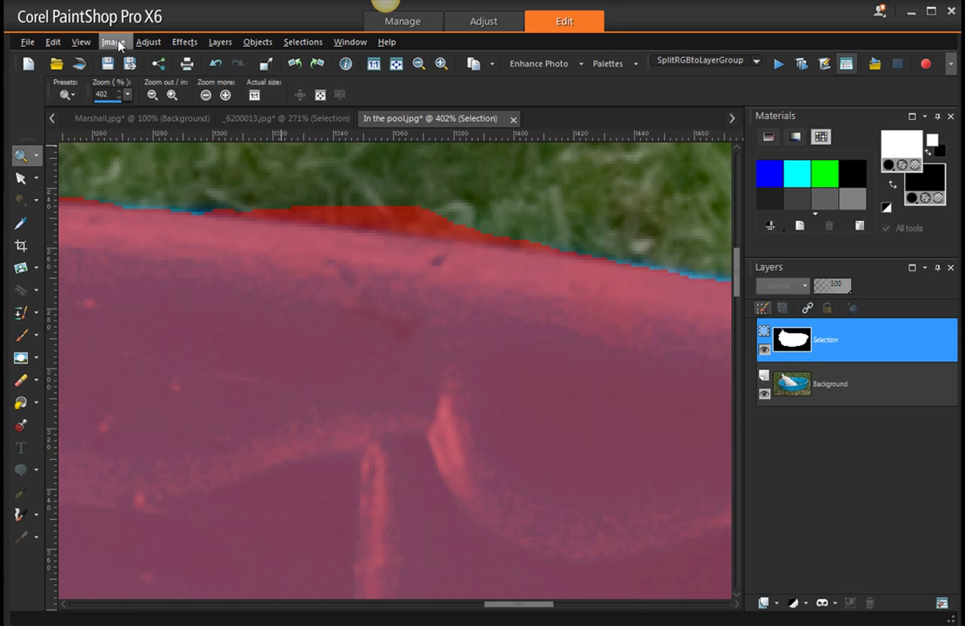
- Zoom out and scroll, then zoom in close on the pool's right edge
click(114, 40)
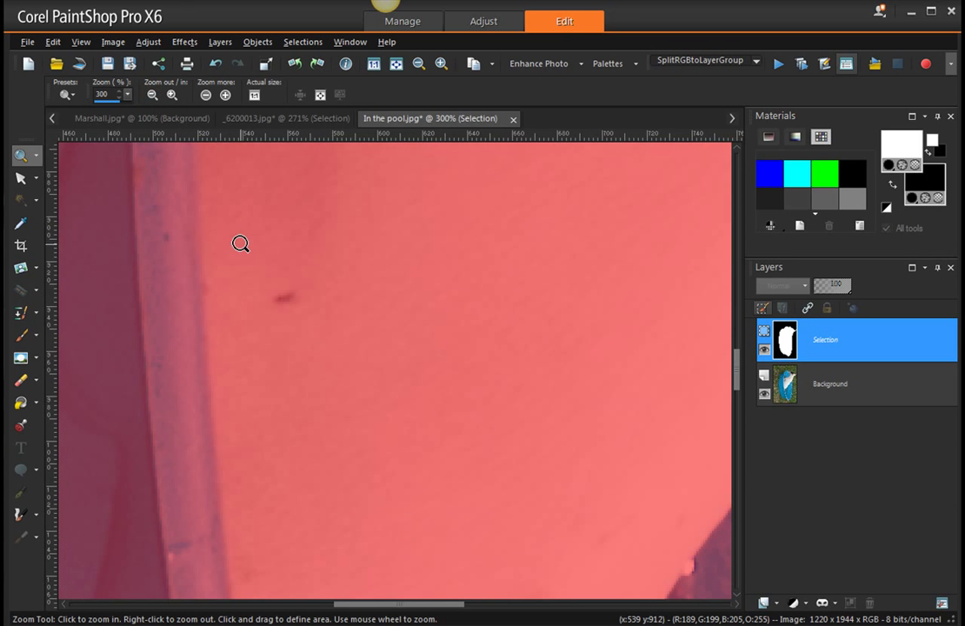
click(149, 93)
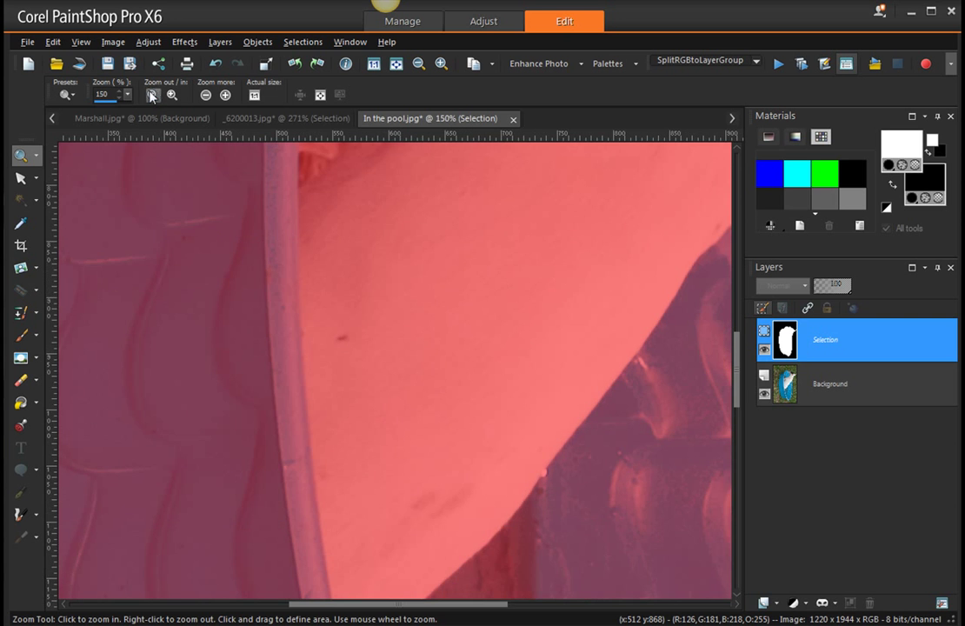
click(206, 94)
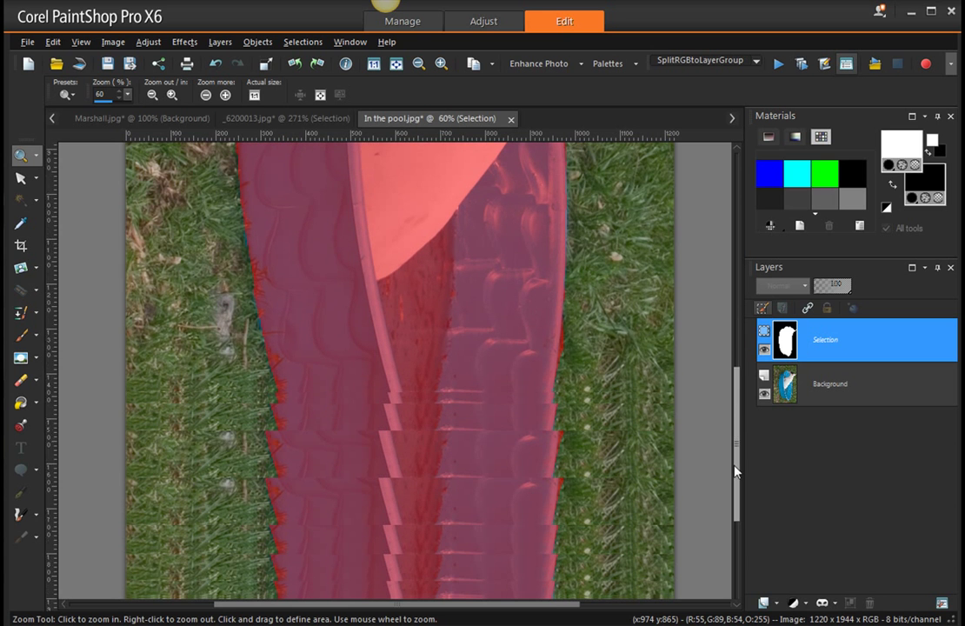
scroll(down, 3)
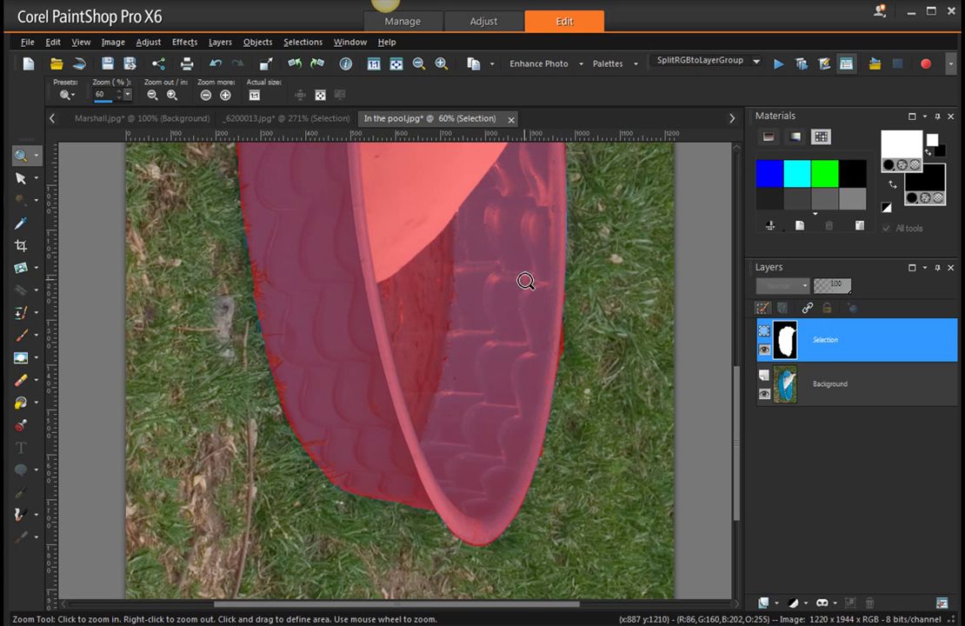
mouse_move(530, 294)
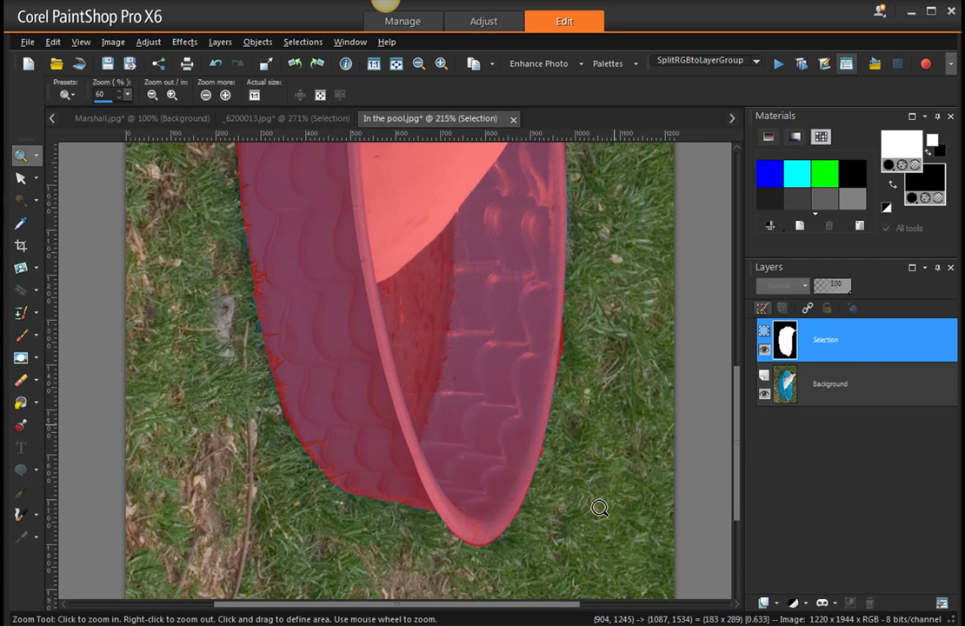
click(600, 508)
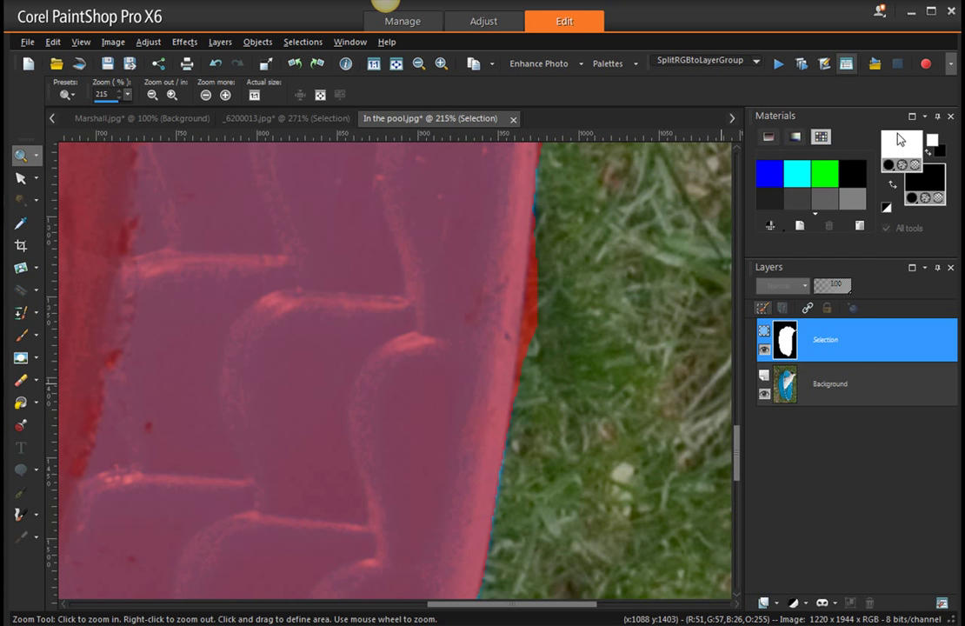
mouse_move(415, 317)
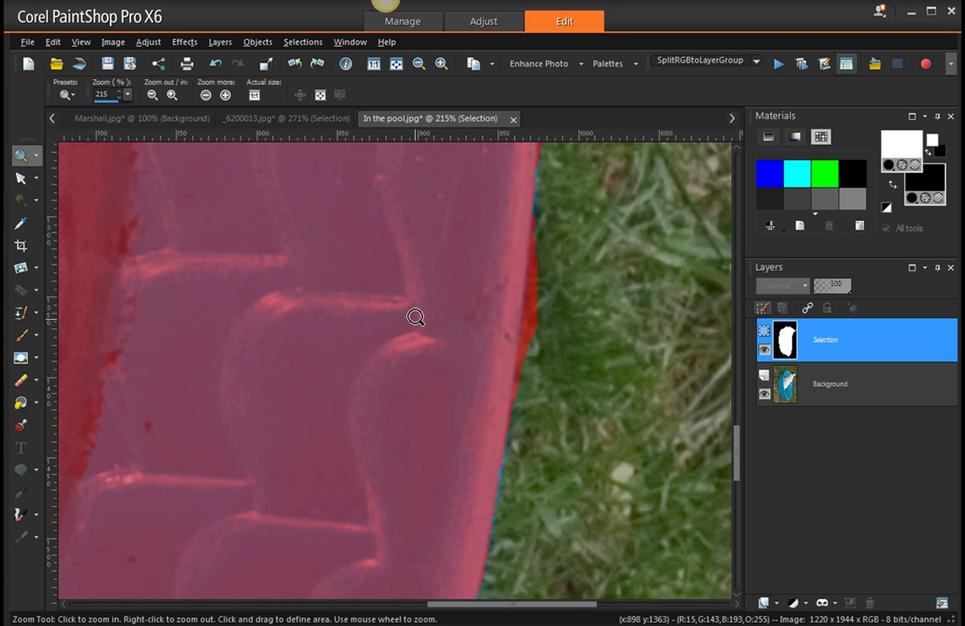
mouse_move(821, 303)
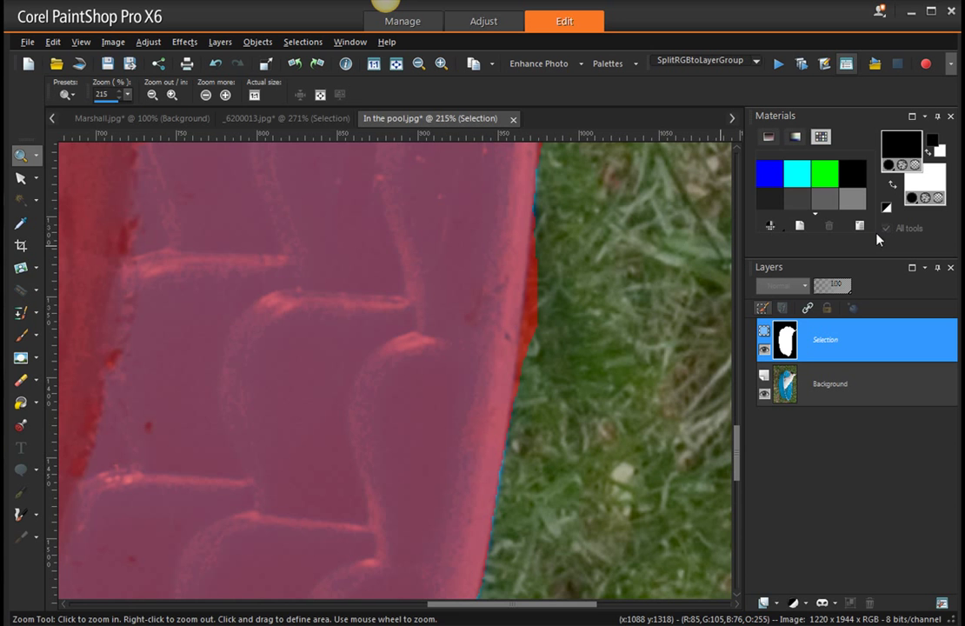
- Paint black over the red mask spilling onto the grass beside the pool's right edge
click(19, 338)
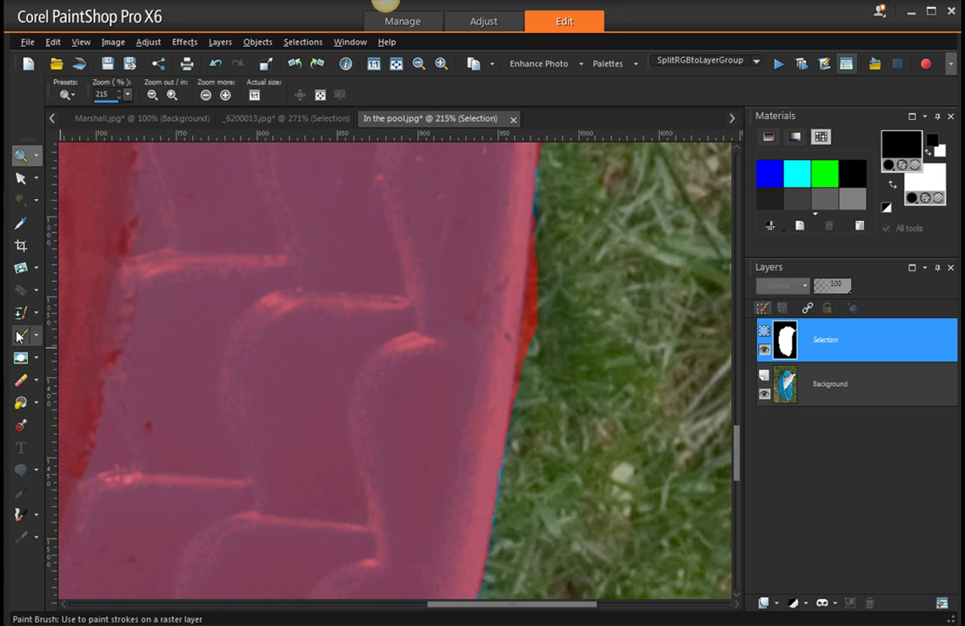
click(20, 336)
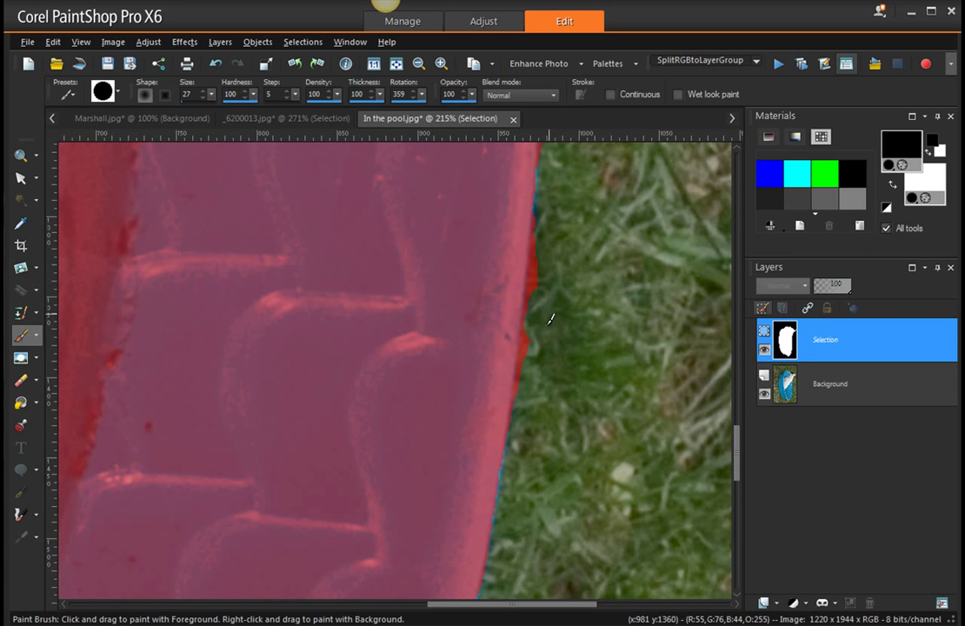
mouse_move(549, 298)
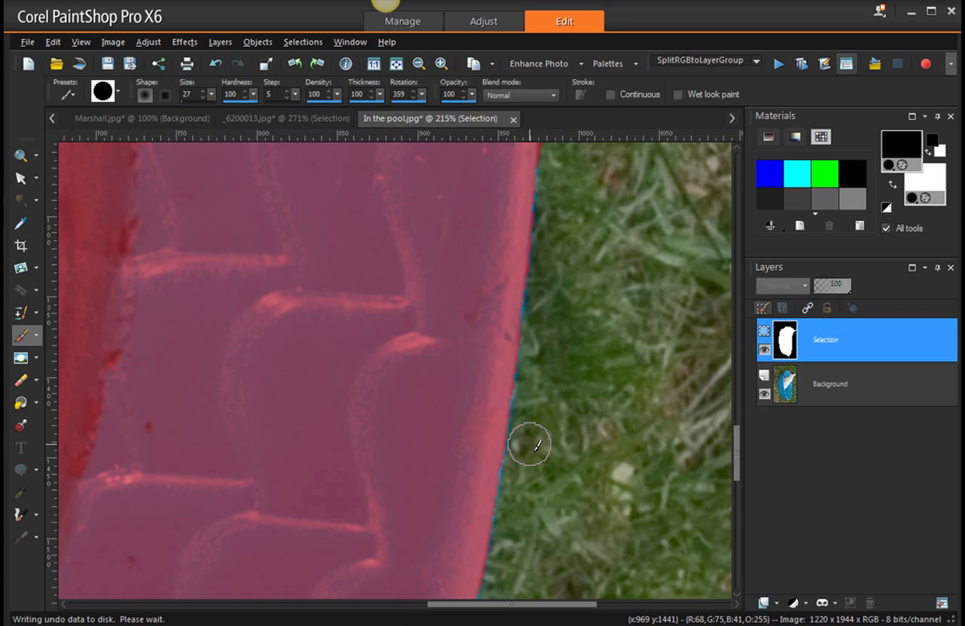
mouse_move(706, 283)
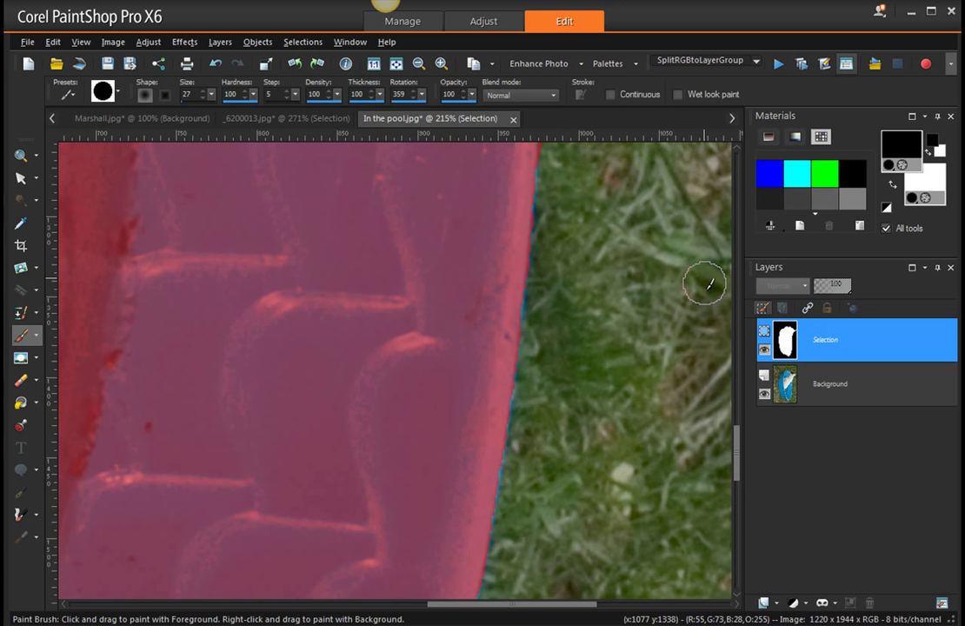
scroll(down, 3)
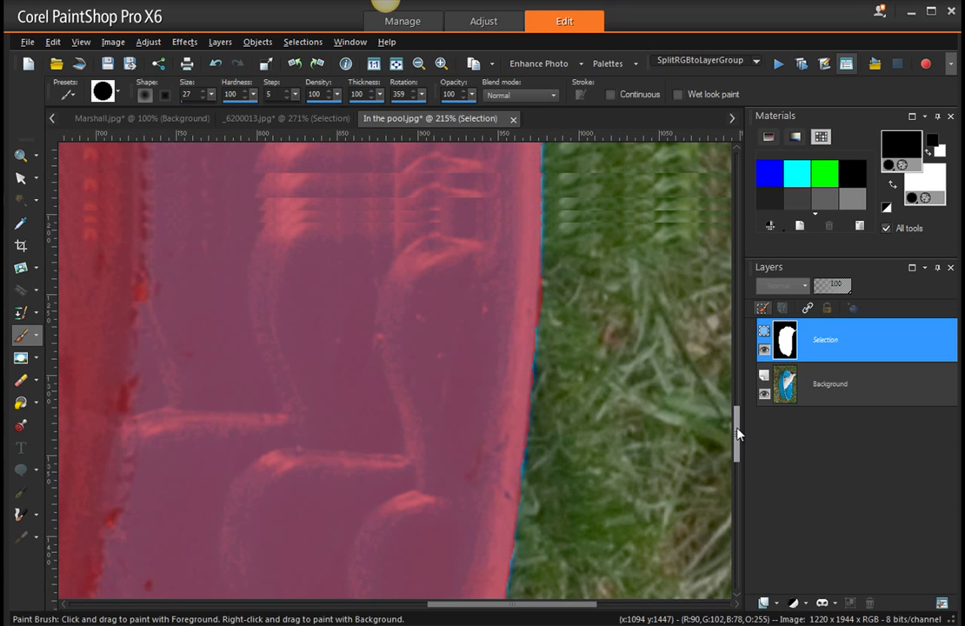
scroll(up, 3)
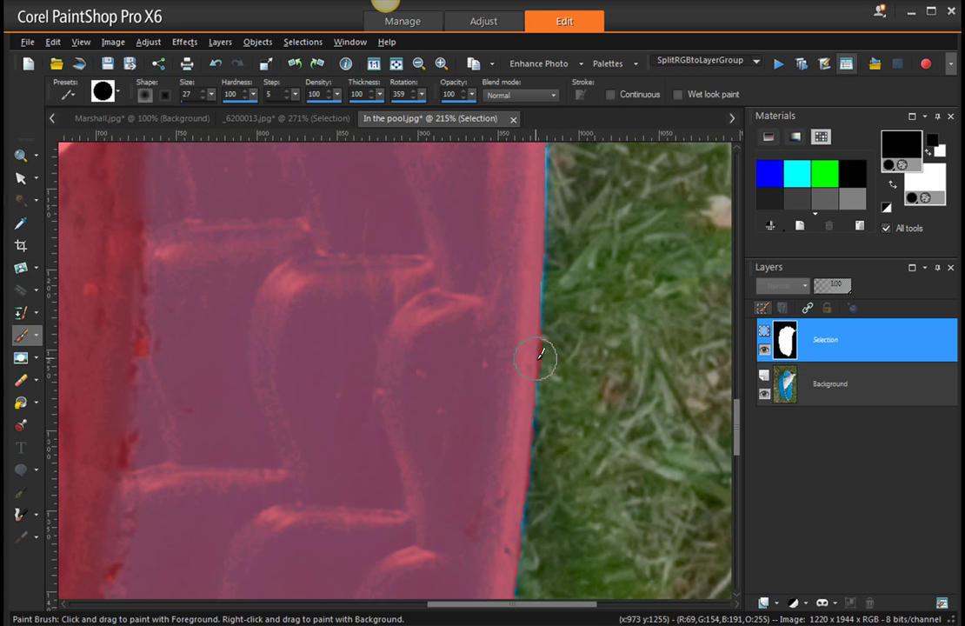
click(21, 156)
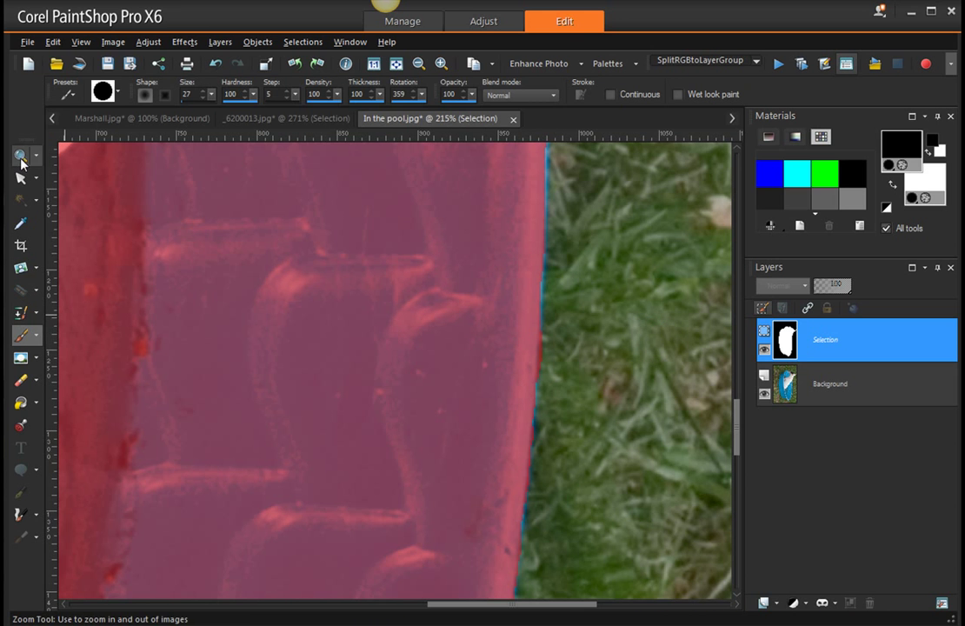
- Zoom to 734% and paint white with a size-6 brush over the blue rim gaps
click(21, 156)
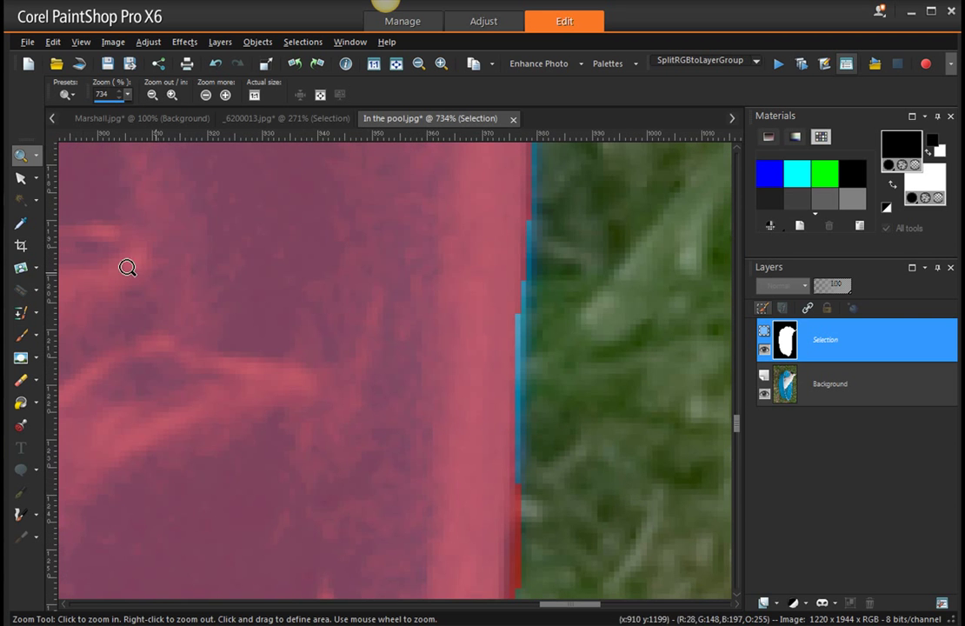
click(20, 335)
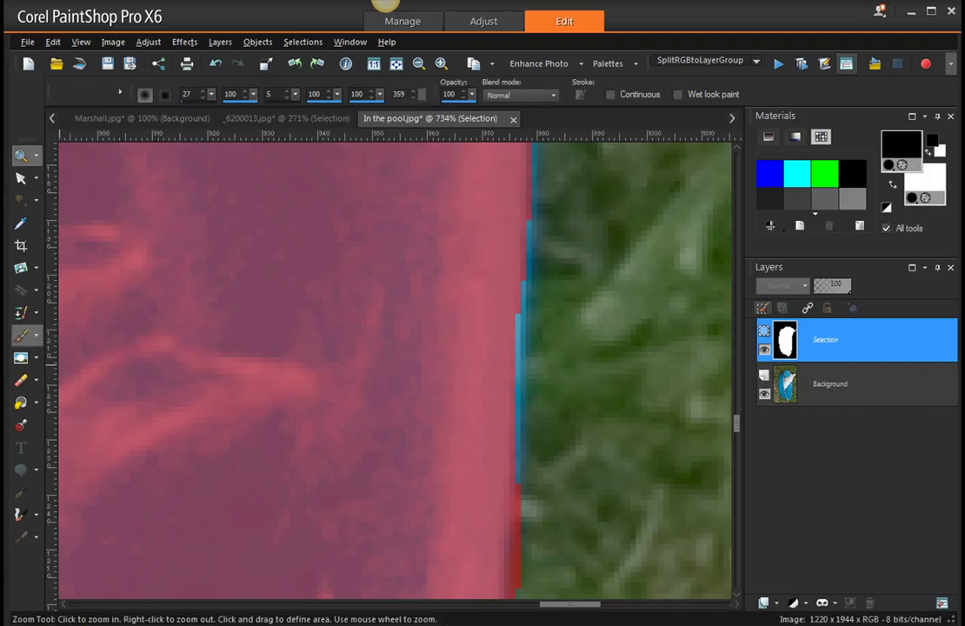
click(21, 336)
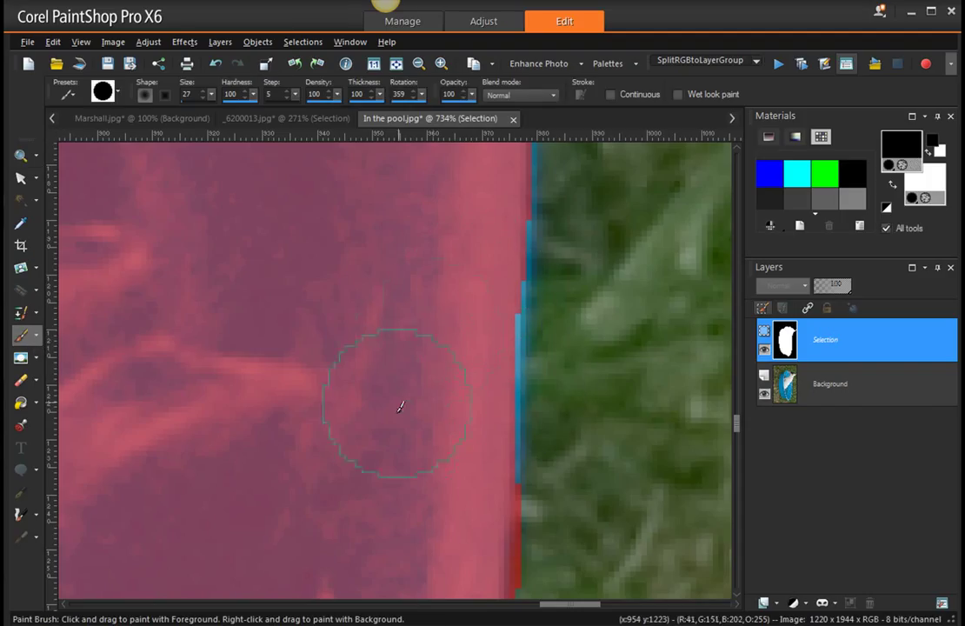
mouse_move(399, 356)
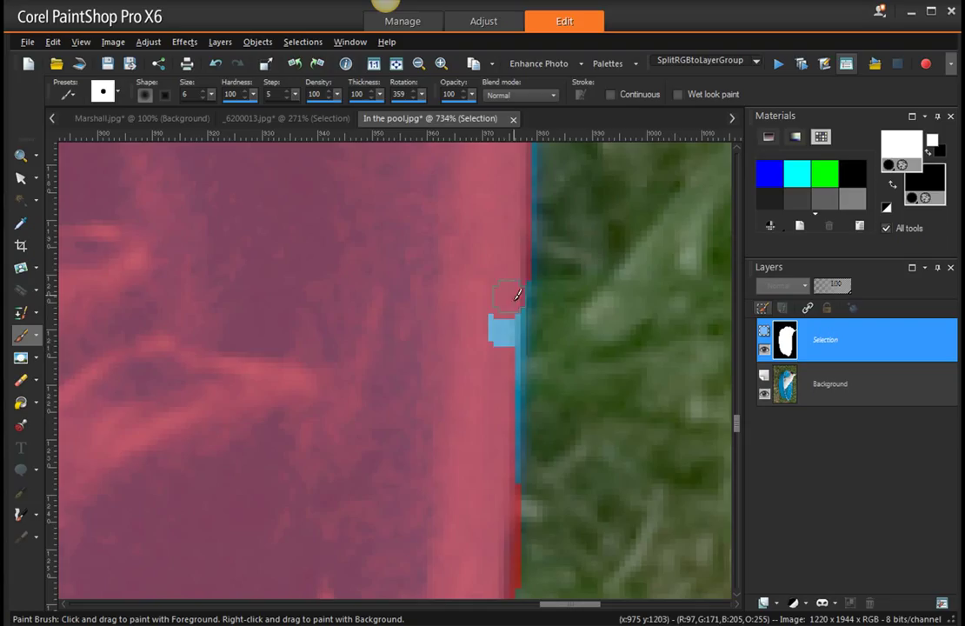
drag(508, 295, 504, 413)
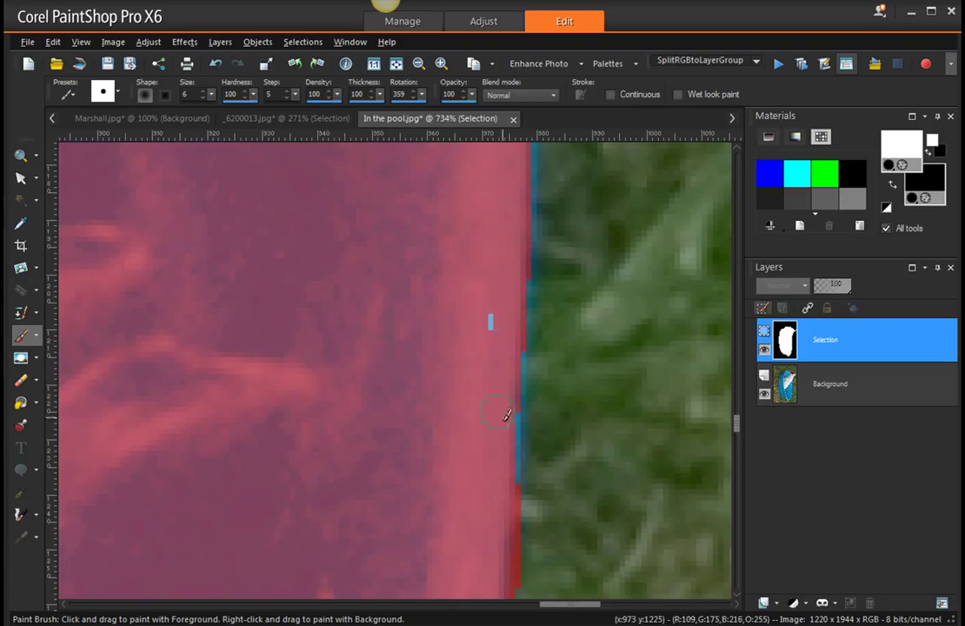
mouse_move(508, 363)
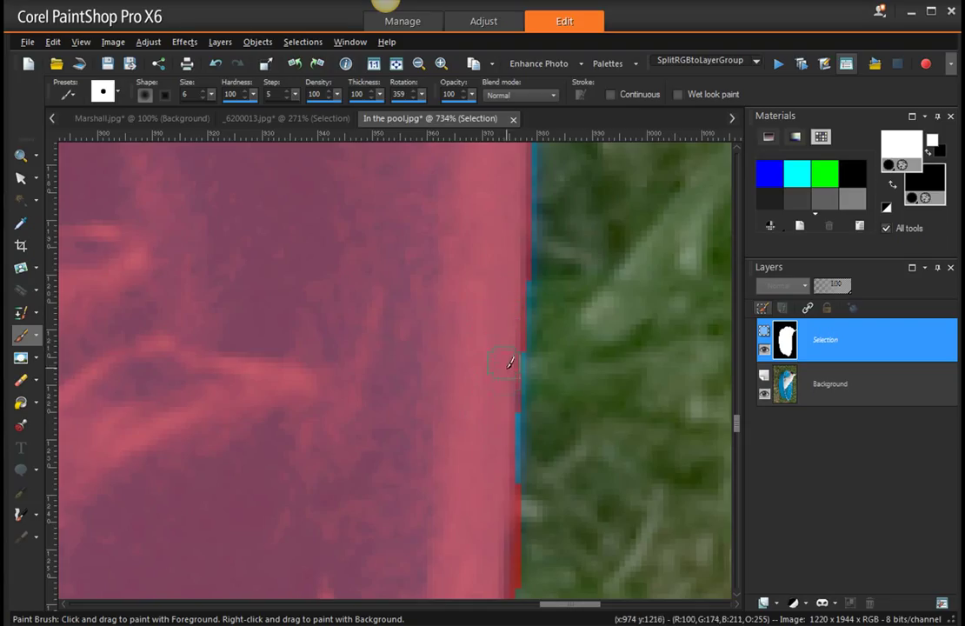
mouse_move(507, 449)
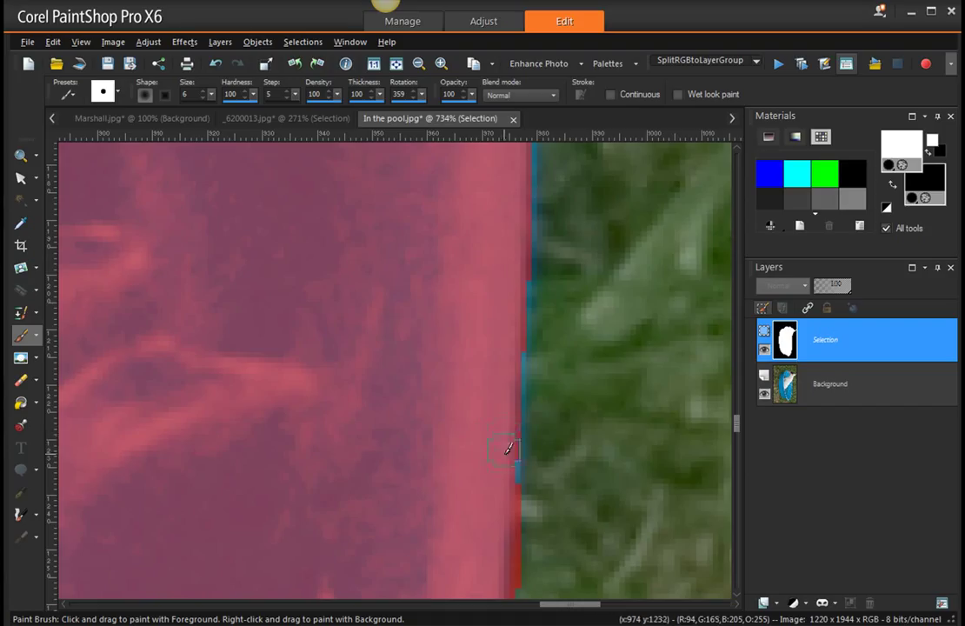
mouse_move(343, 487)
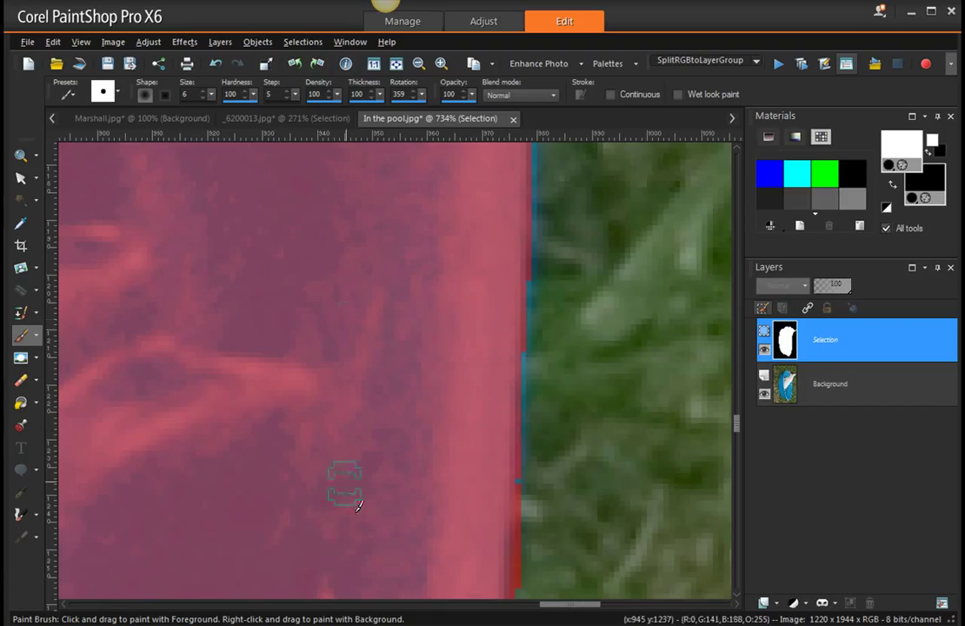
mouse_move(404, 378)
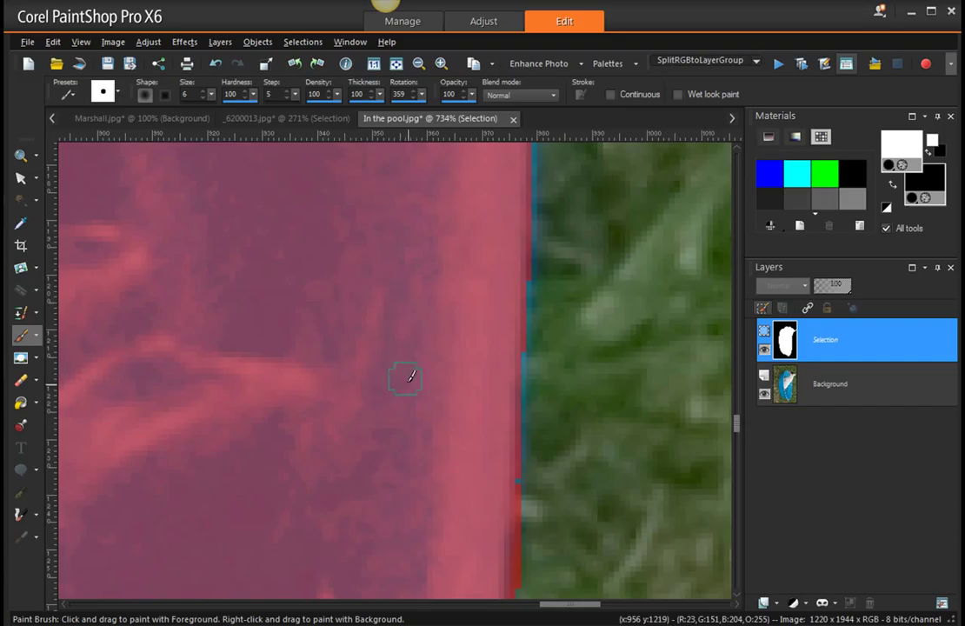
mouse_move(221, 148)
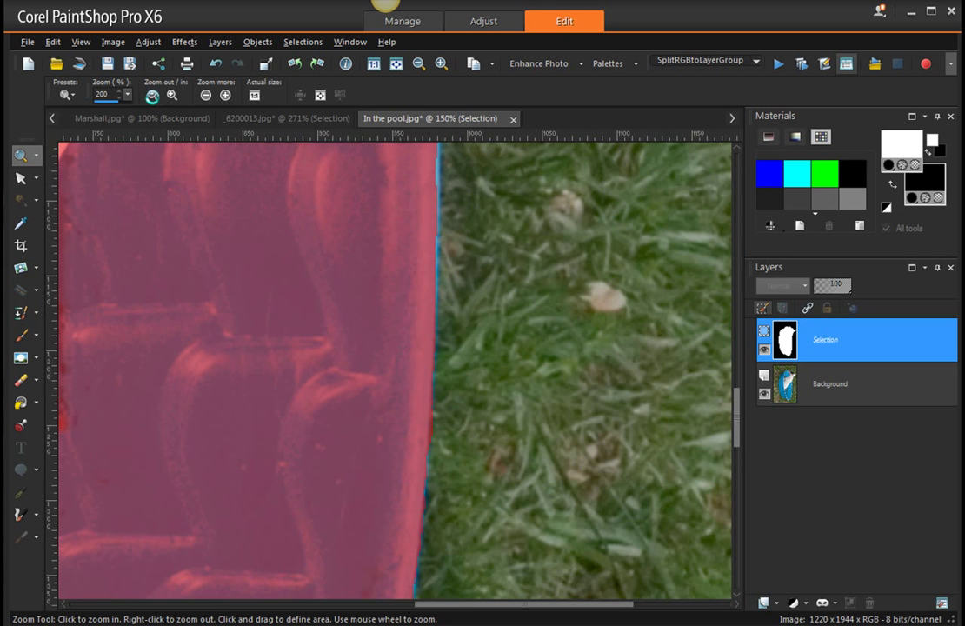
- Zoom out to 37% to view the whole photo and leave Edit Selection mode
click(206, 94)
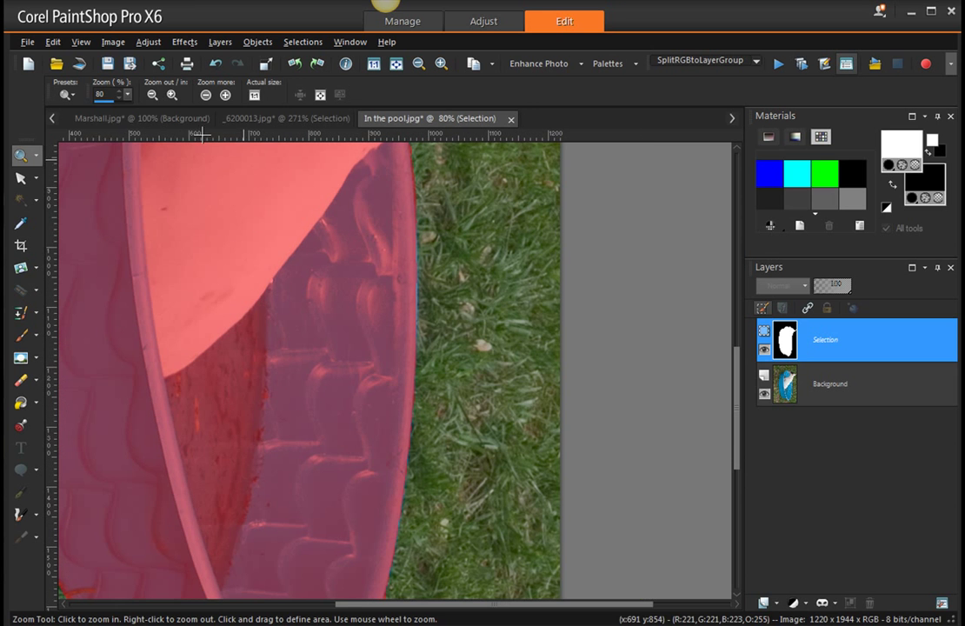
click(113, 41)
text(31)
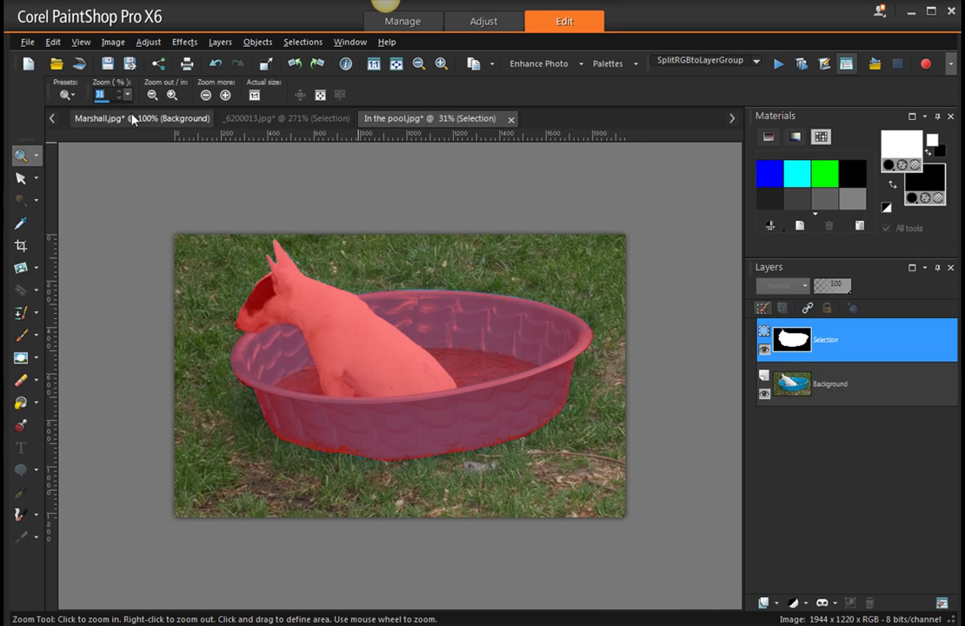
triple_click(102, 94)
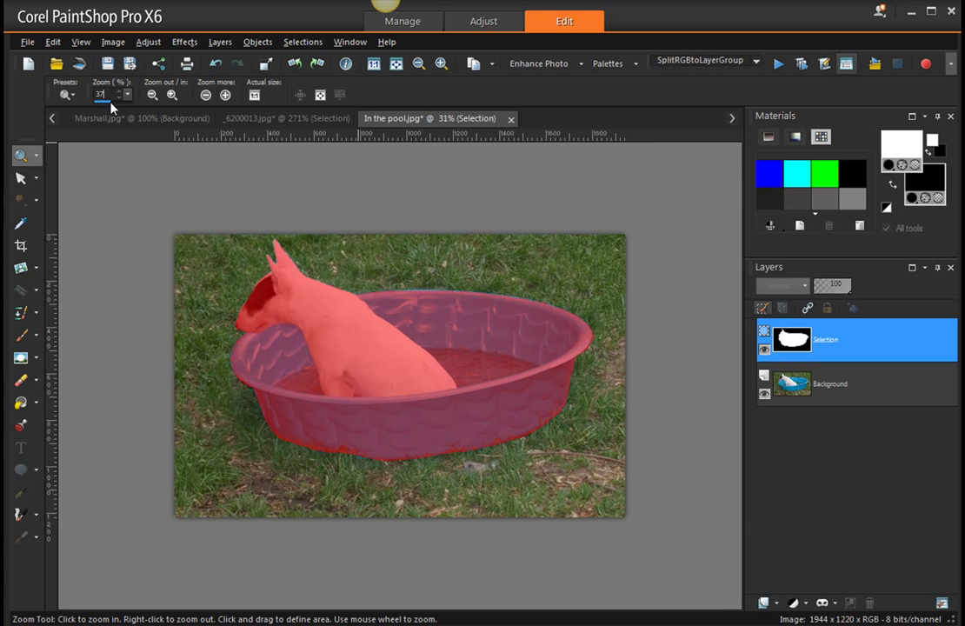
click(458, 333)
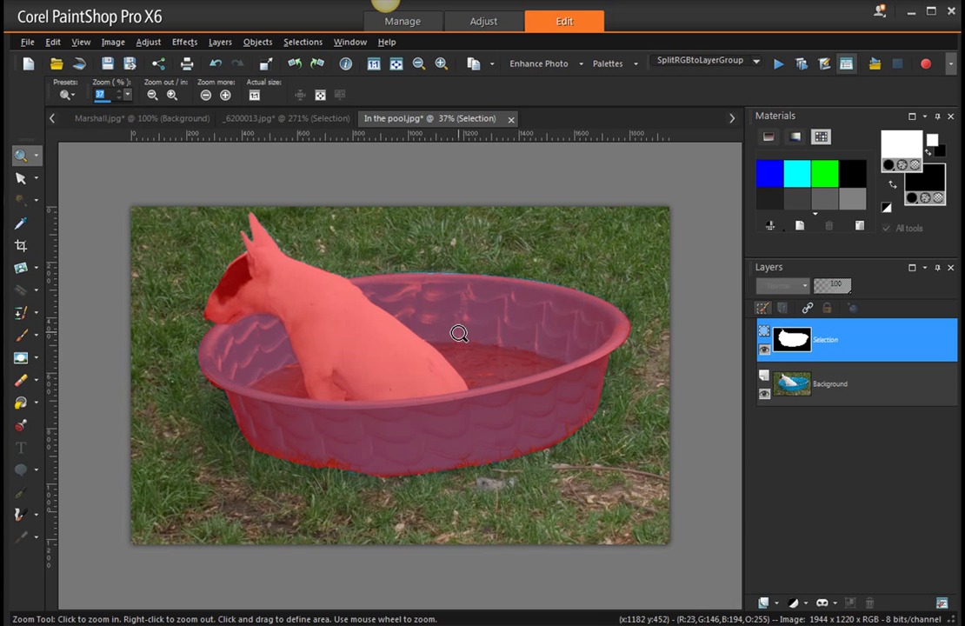
mouse_move(396, 361)
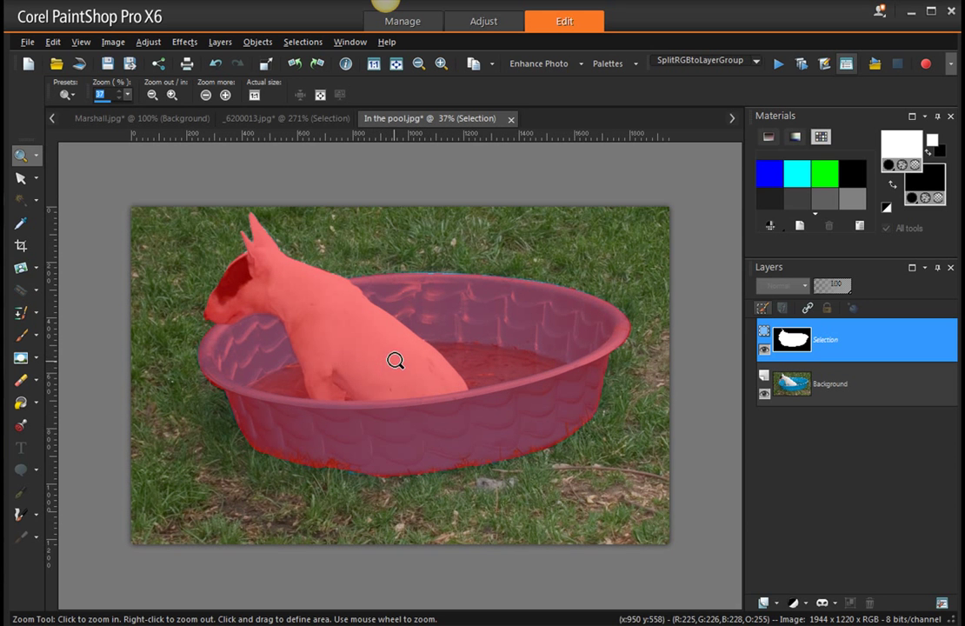
mouse_move(252, 133)
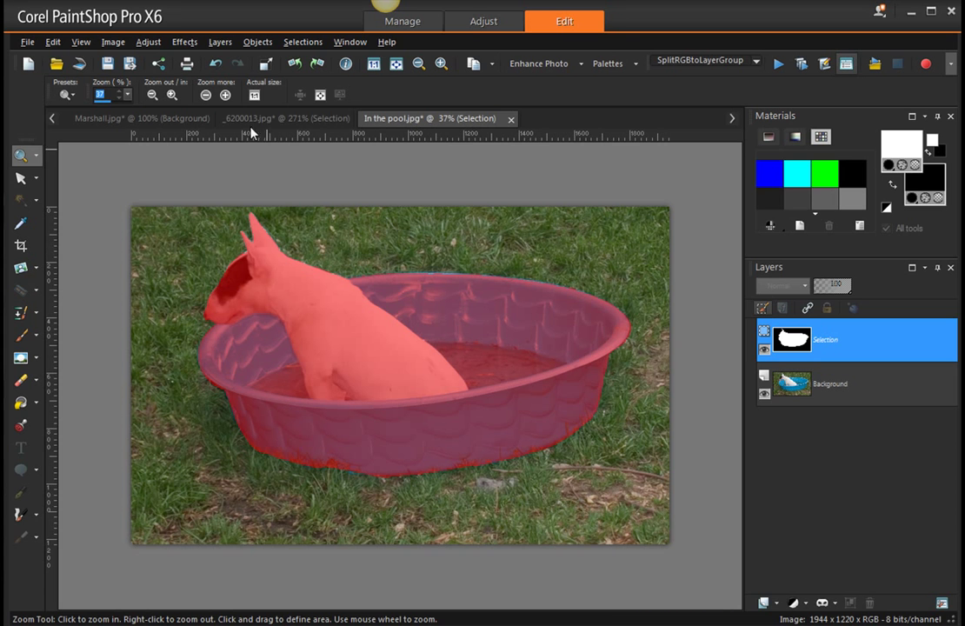
click(304, 41)
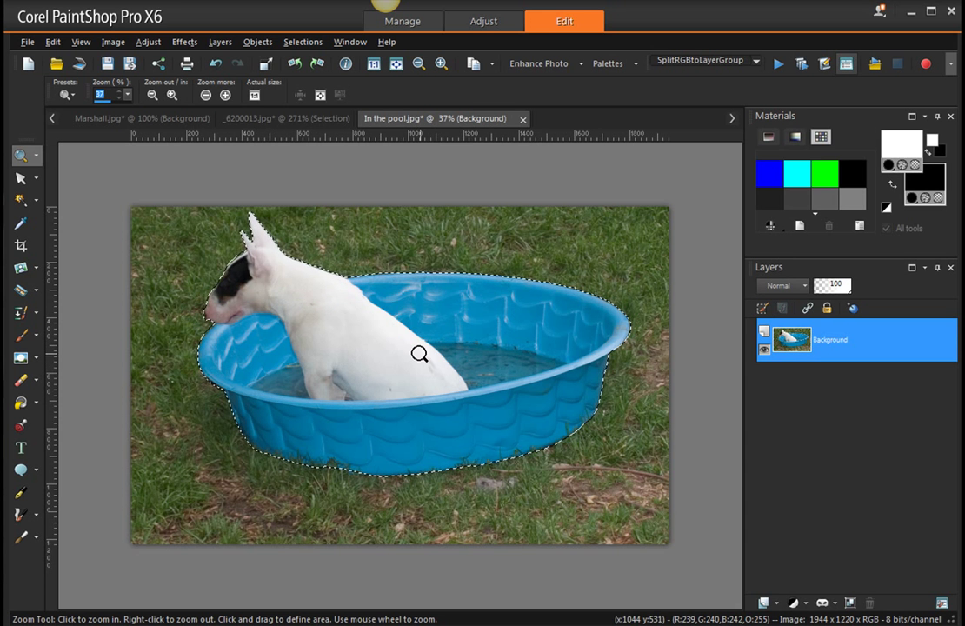
mouse_move(368, 403)
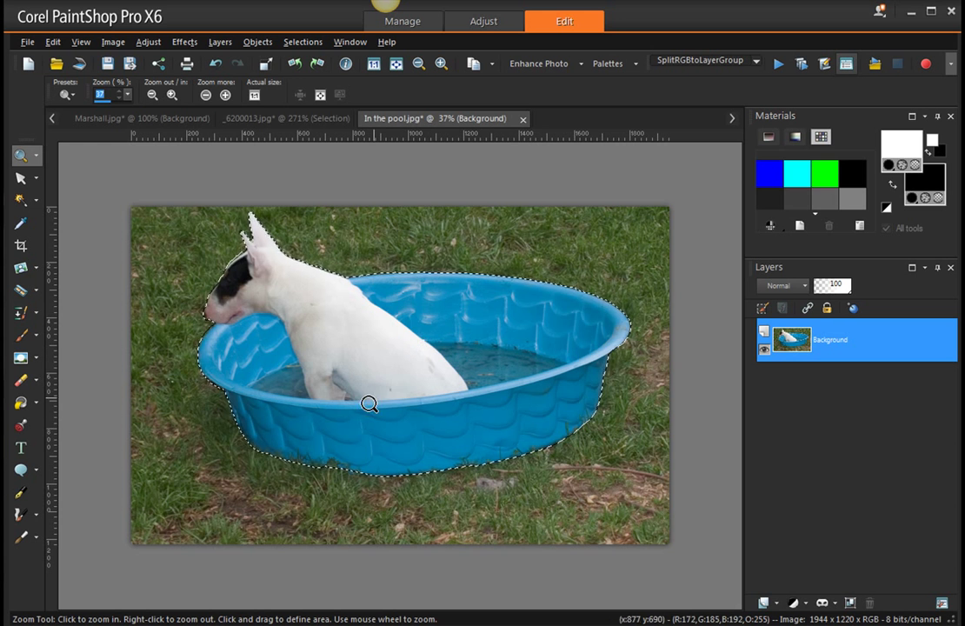
mouse_move(399, 310)
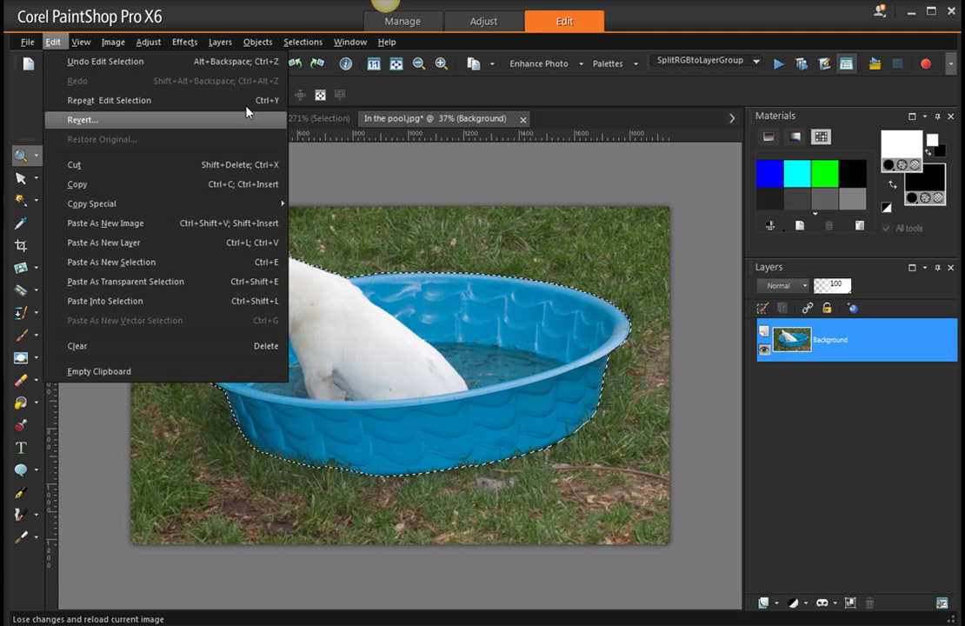
mouse_move(172, 198)
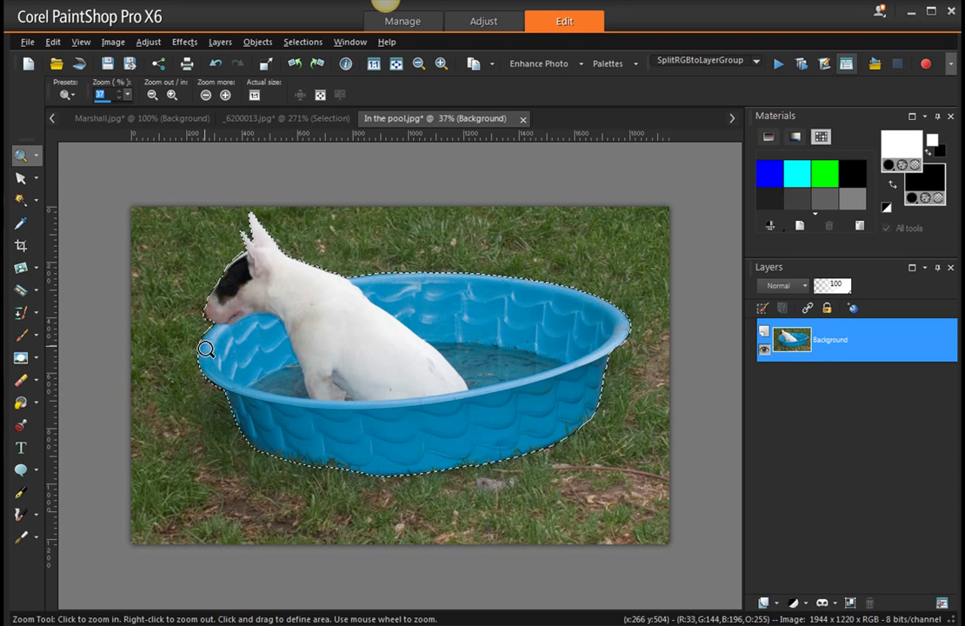
click(54, 42)
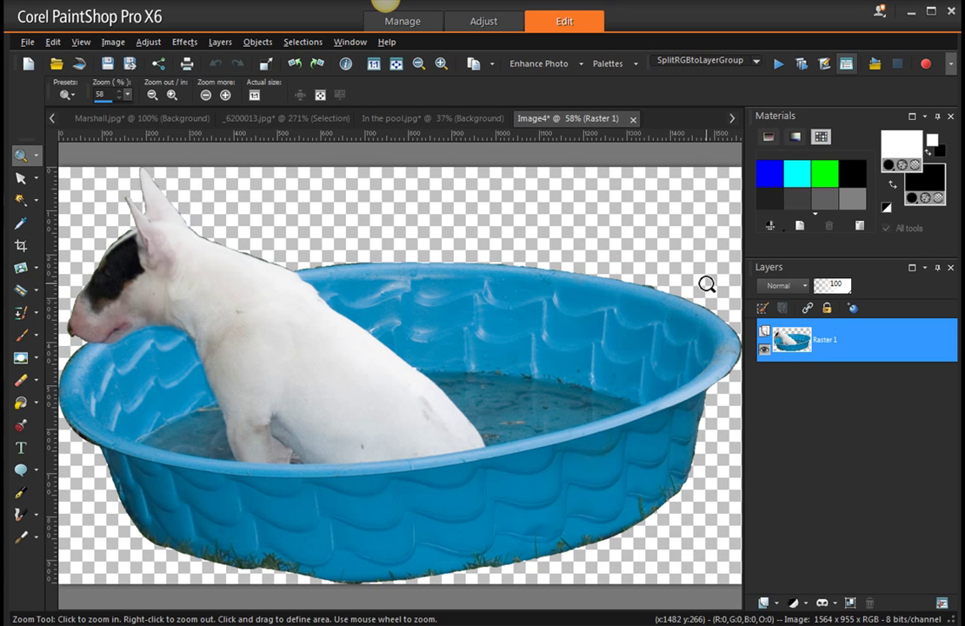
mouse_move(290, 263)
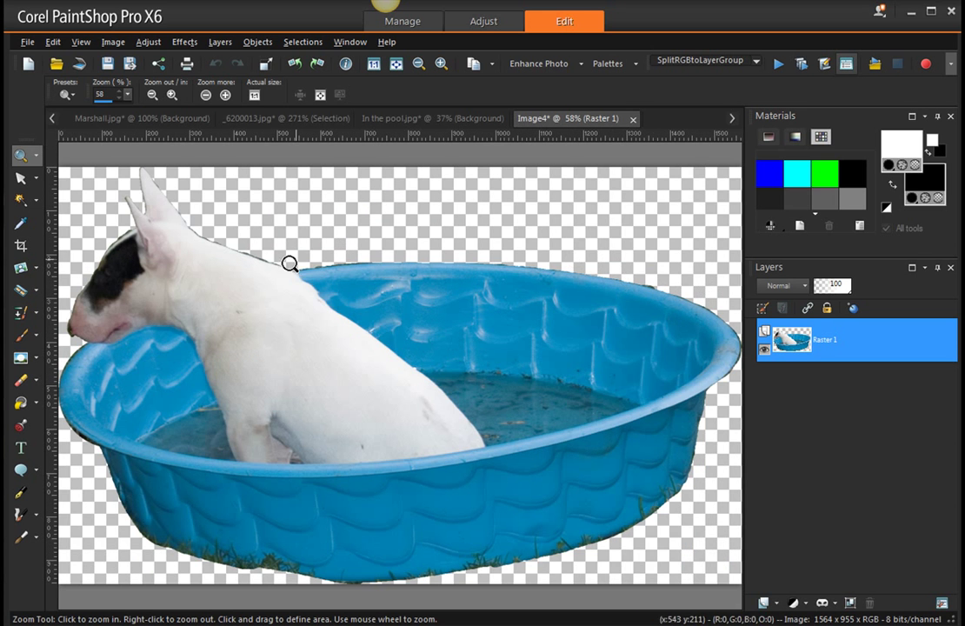
mouse_move(67, 388)
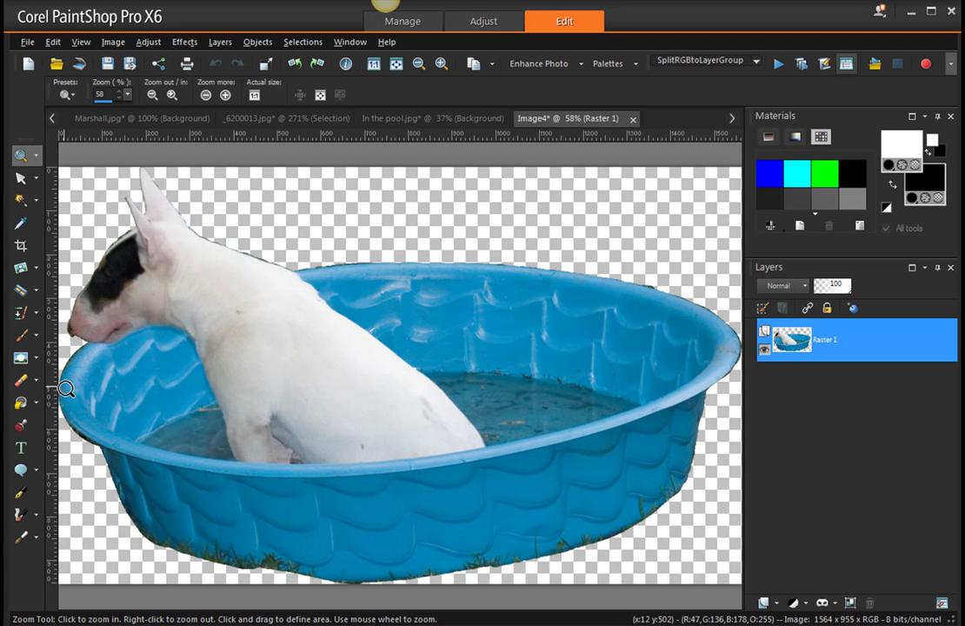
mouse_move(87, 442)
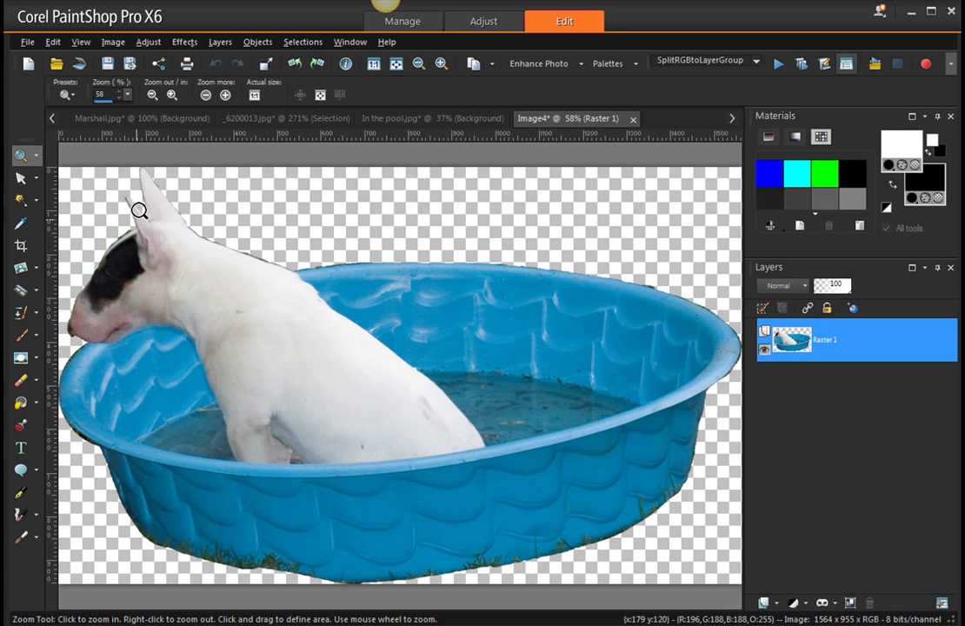
- Reopen the Edit menu's paste options, then return to the original pool photo
click(53, 41)
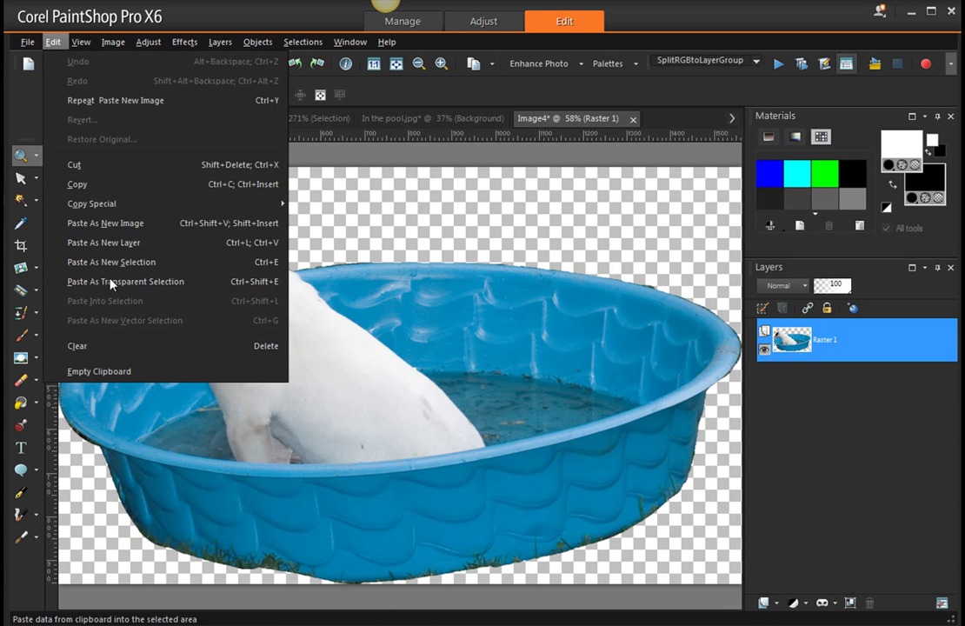
mouse_move(539, 164)
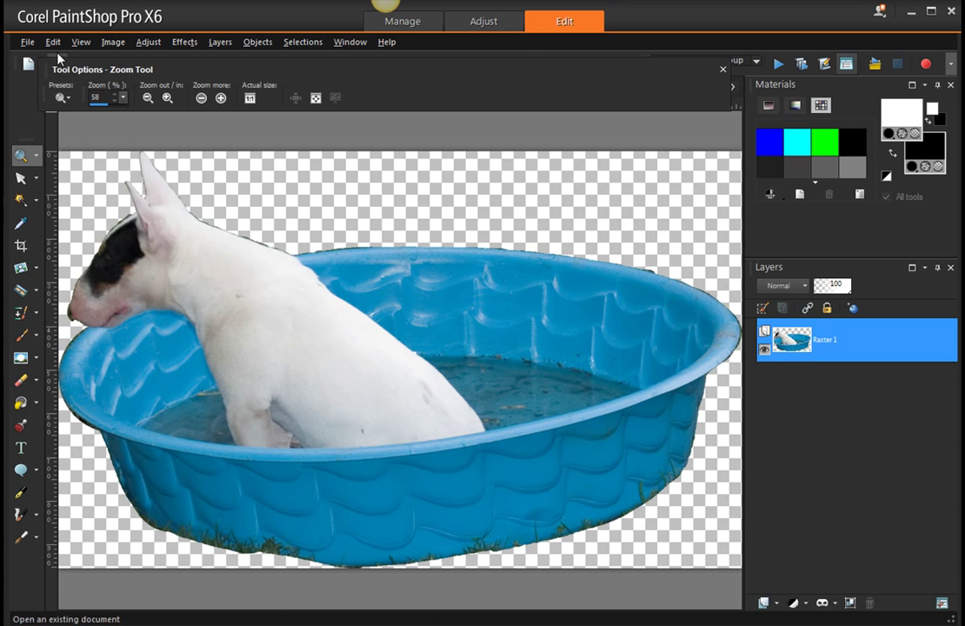
click(350, 42)
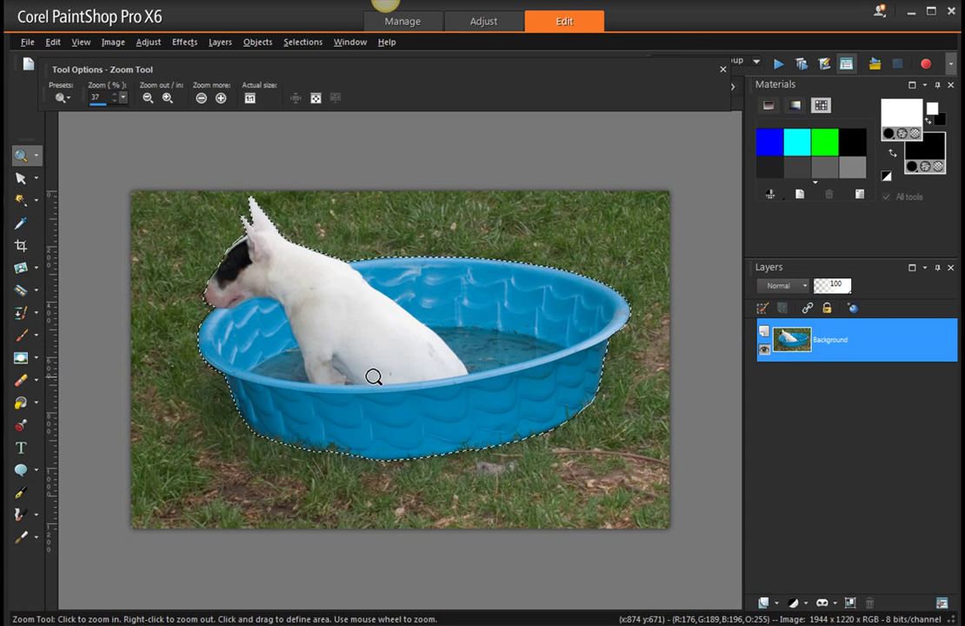
- Paste the dog-and-pool cutout into the 'In the pool' photo as a new layer
click(53, 42)
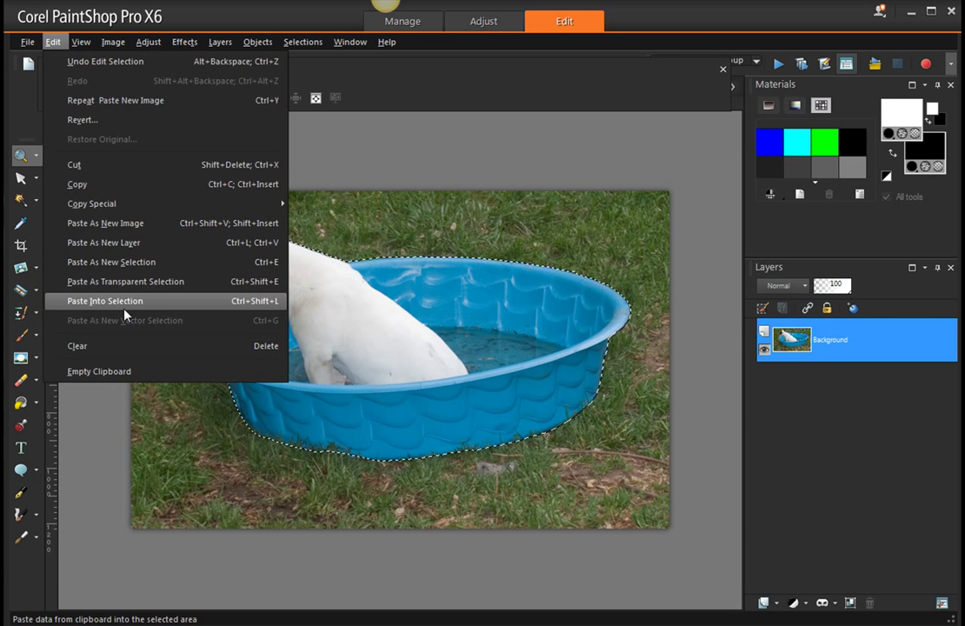
mouse_move(111, 261)
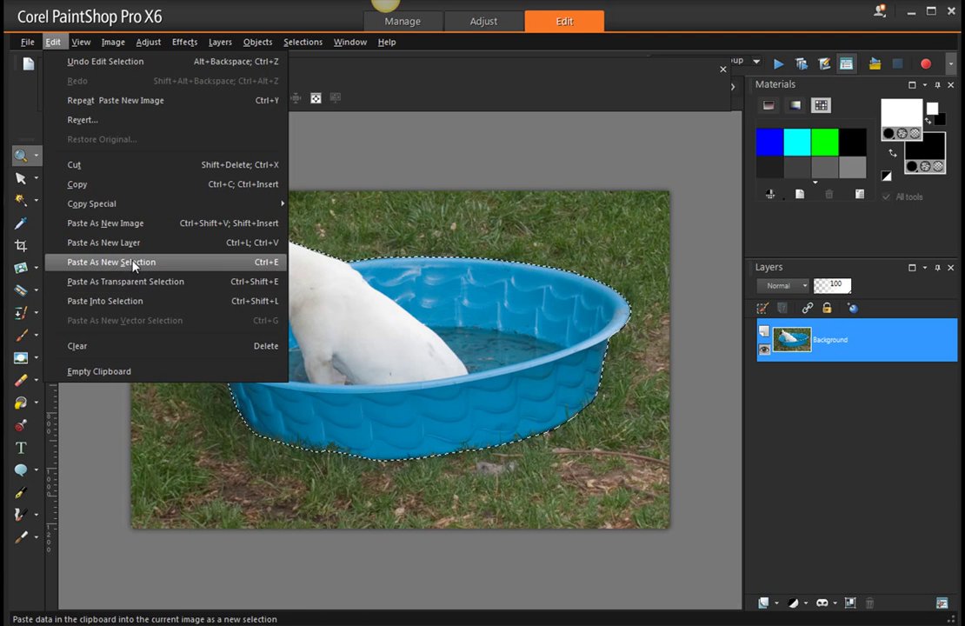
mouse_move(103, 243)
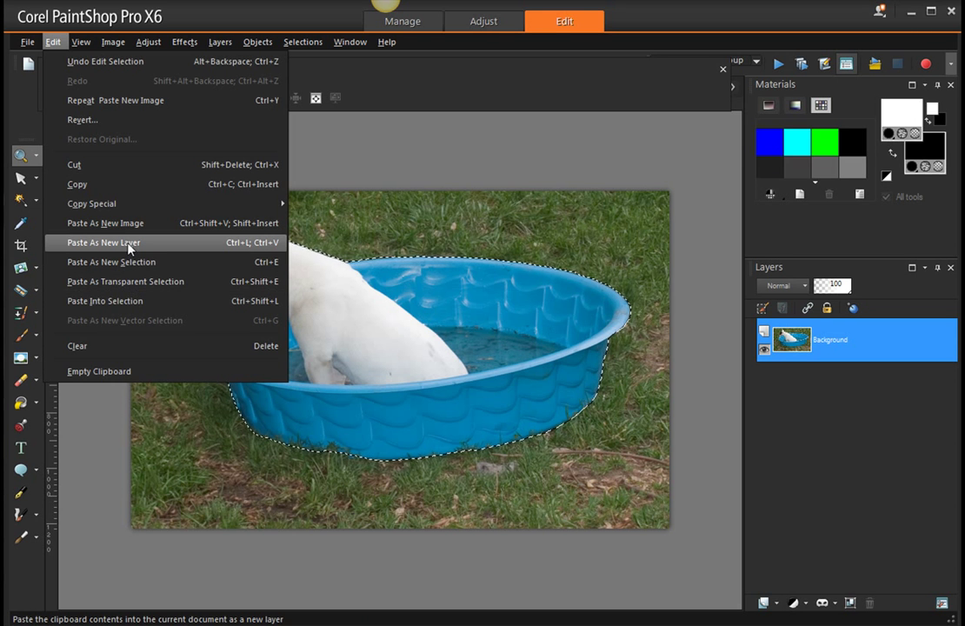
click(103, 243)
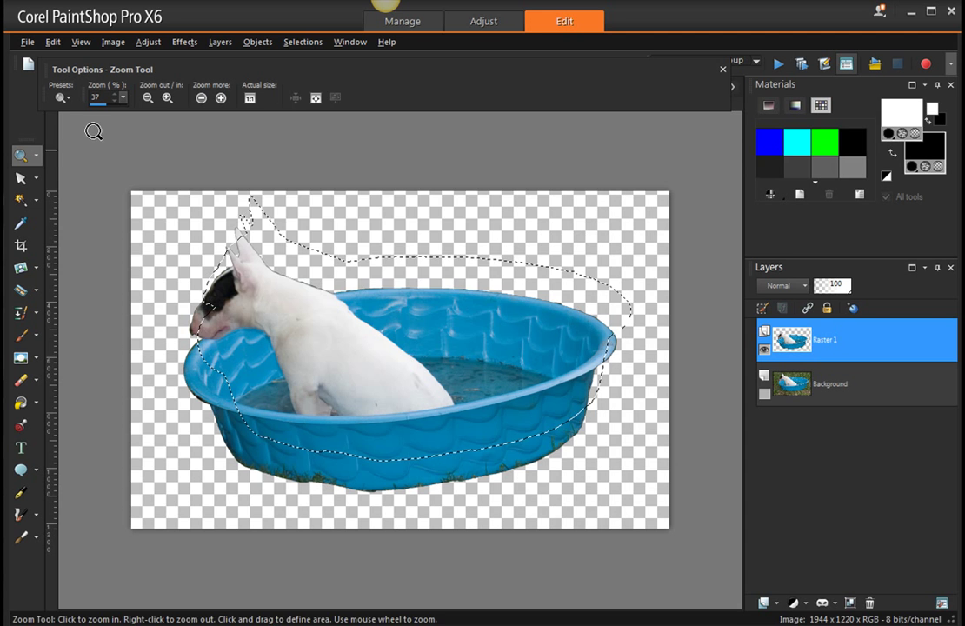
- Remove the dog-and-pool selection marquee with Selections > Select None
click(304, 42)
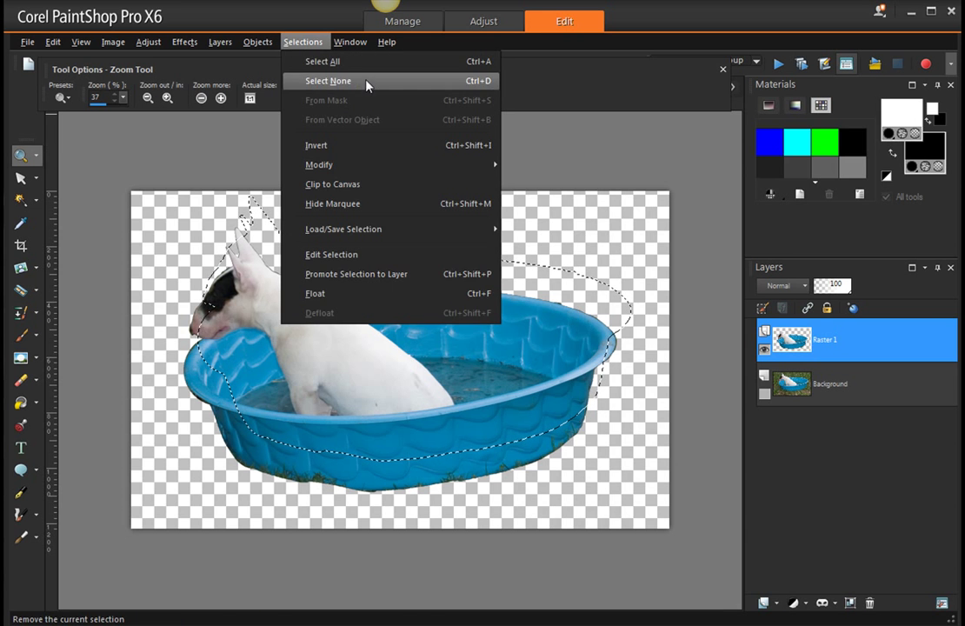
click(327, 80)
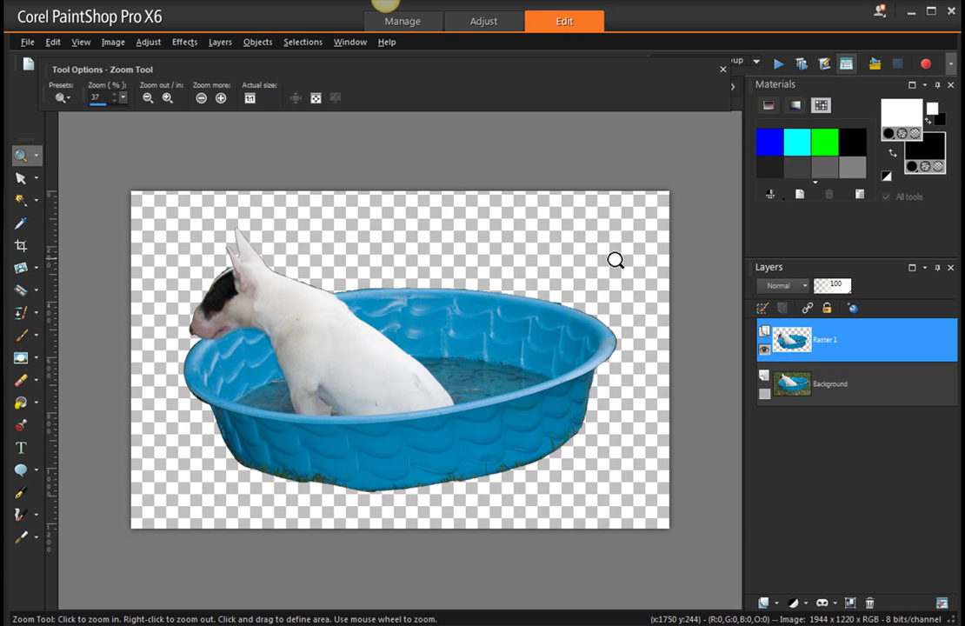
mouse_move(671, 449)
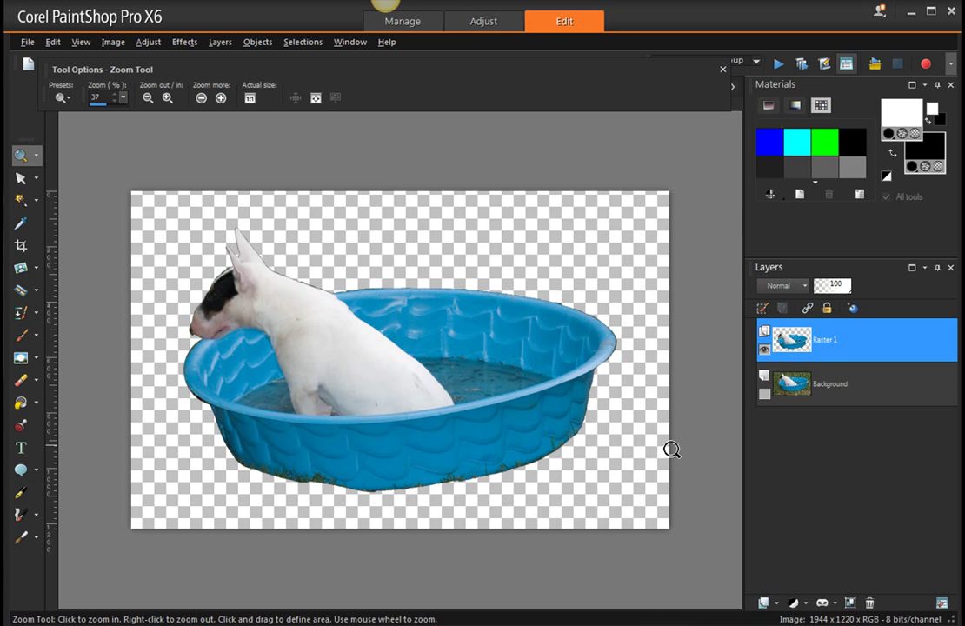
mouse_move(632, 474)
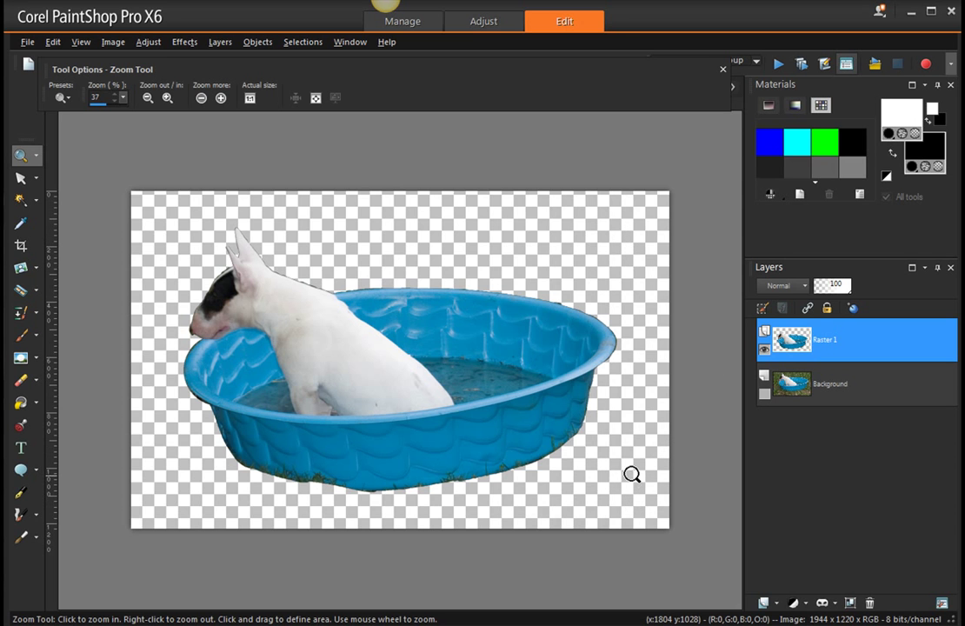
mouse_move(643, 447)
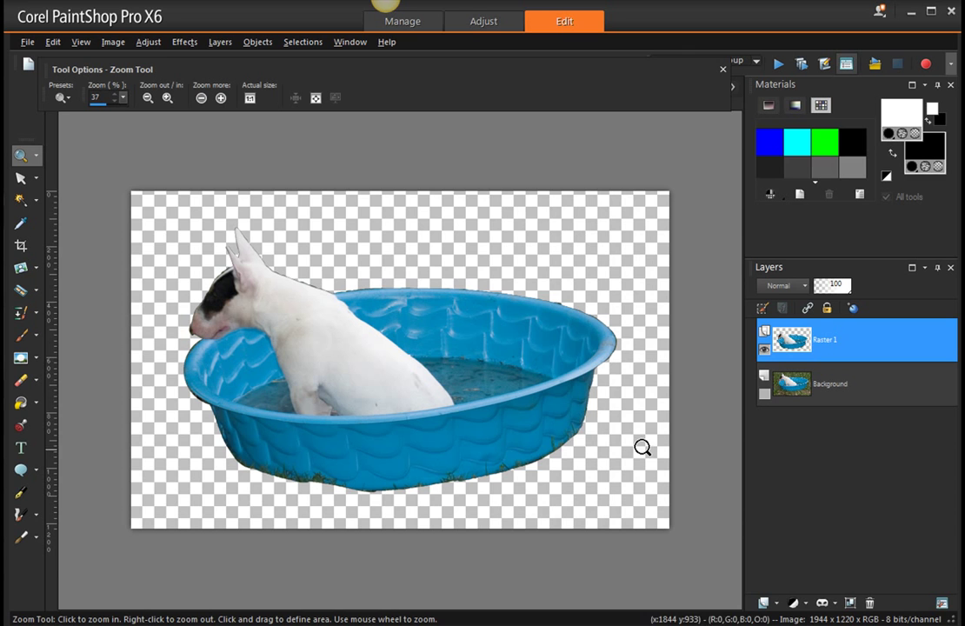
mouse_move(430, 275)
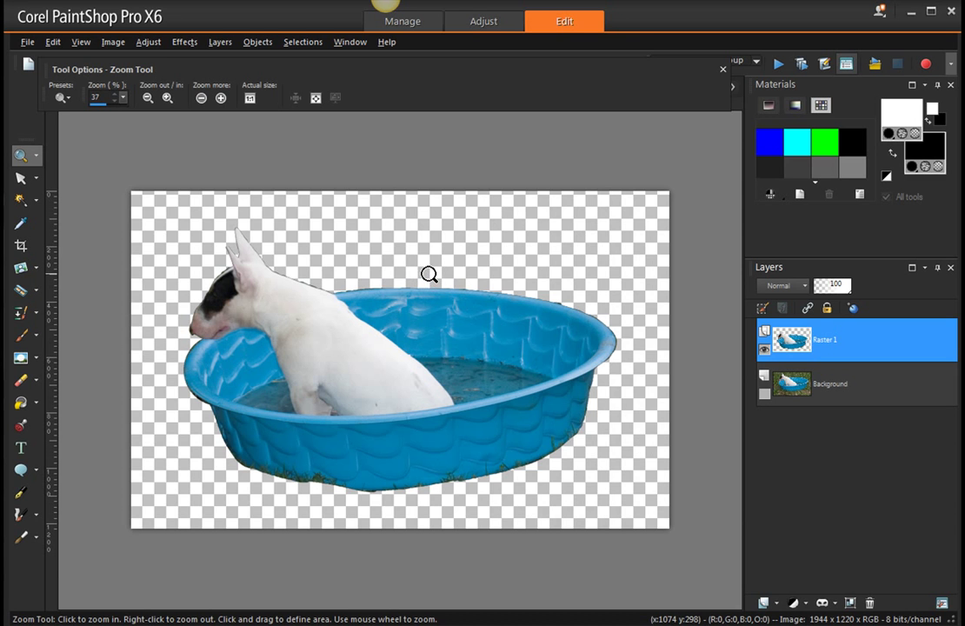
mouse_move(446, 253)
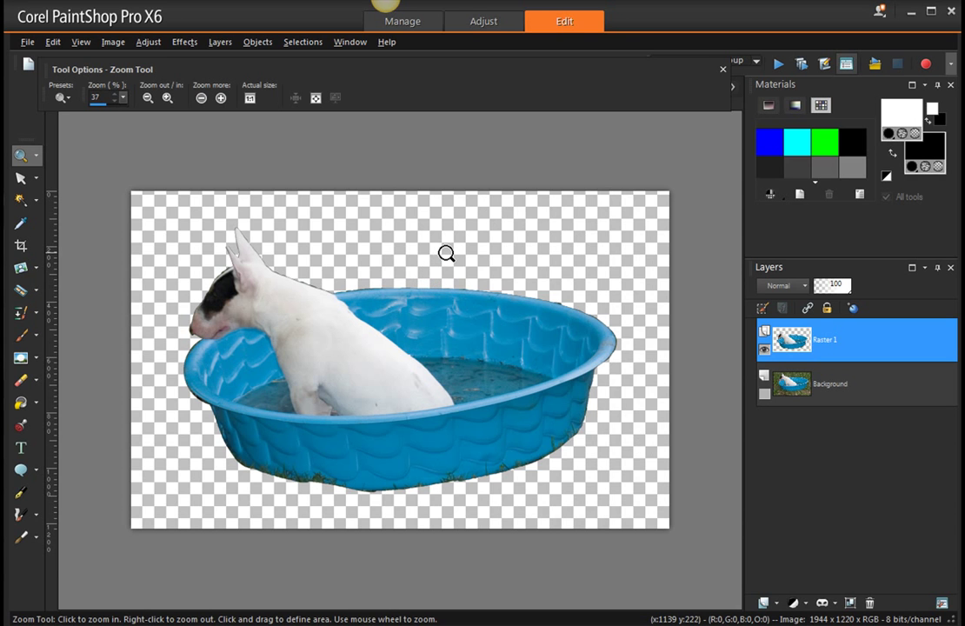
mouse_move(441, 259)
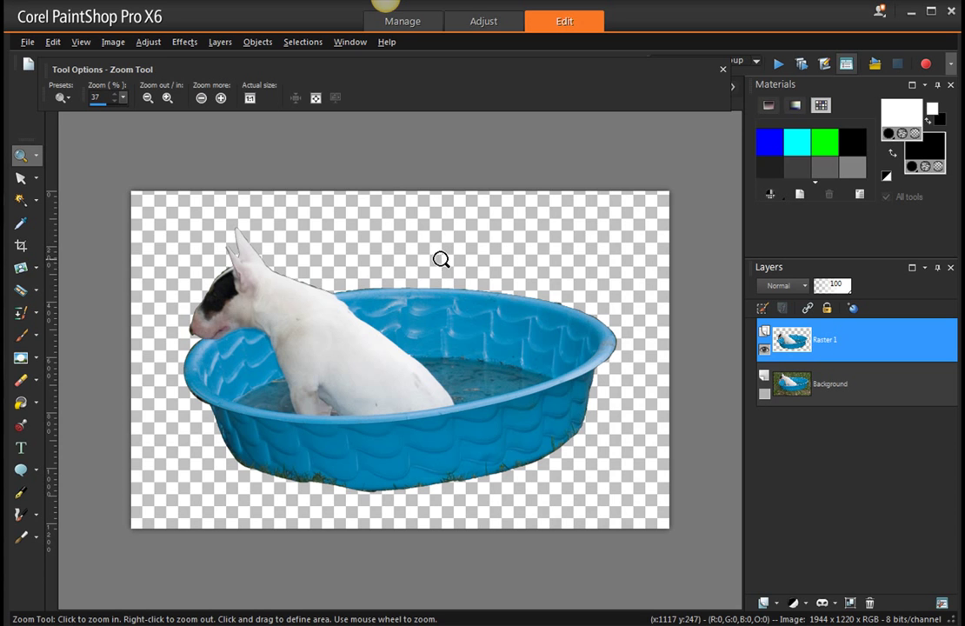
mouse_move(328, 375)
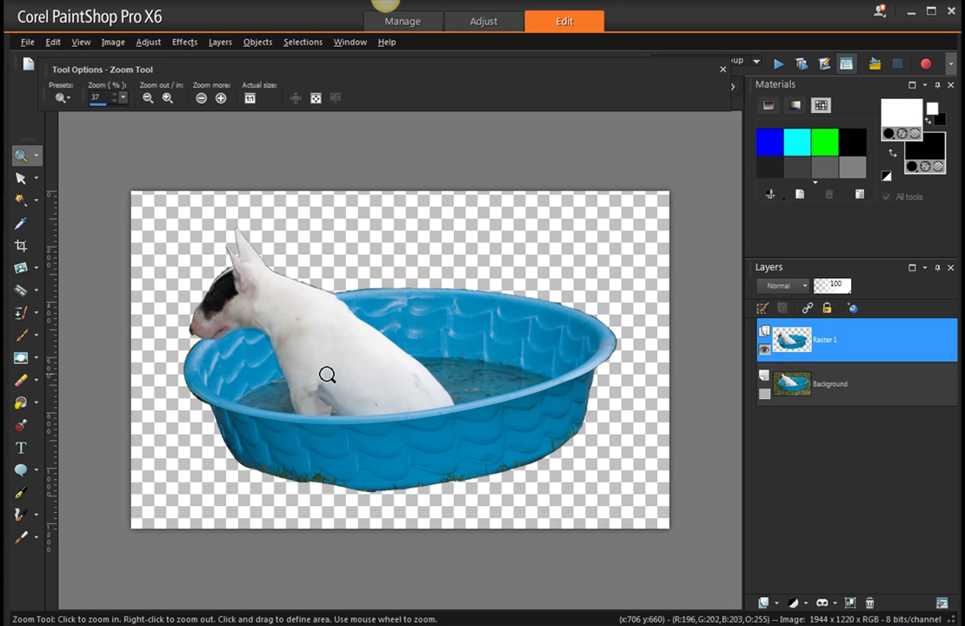
mouse_move(329, 376)
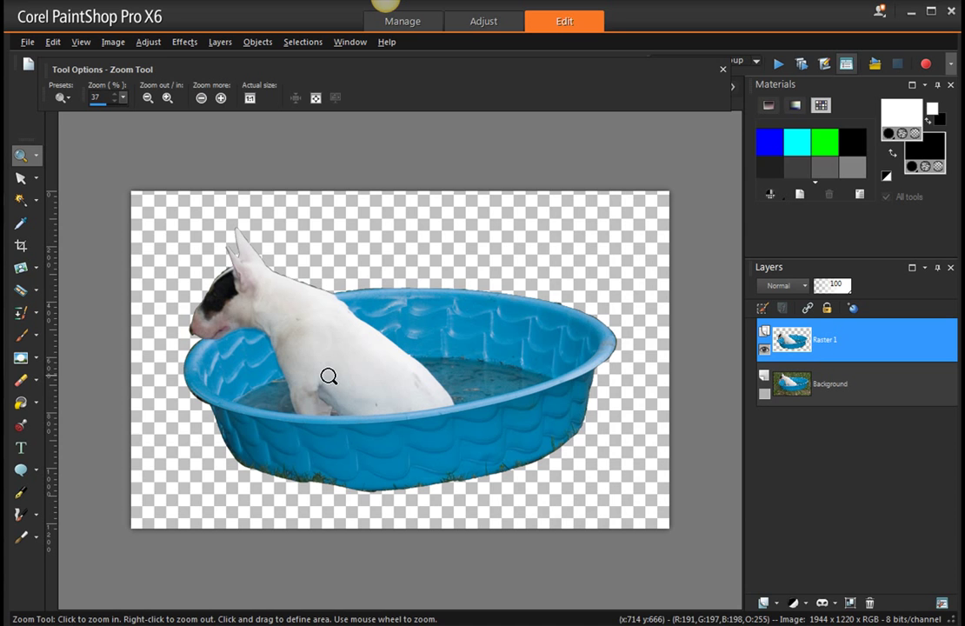
mouse_move(334, 371)
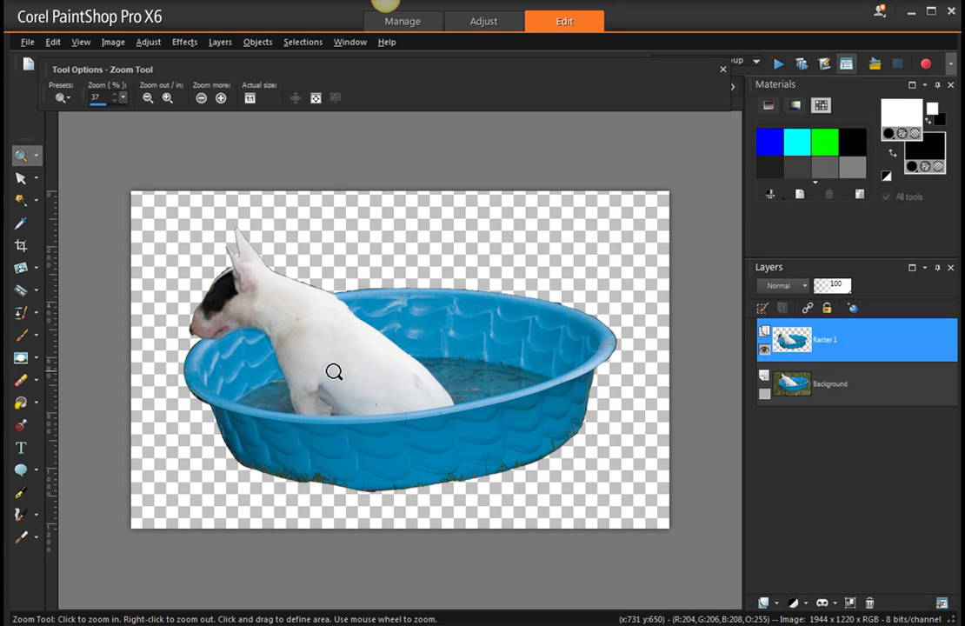
mouse_move(331, 374)
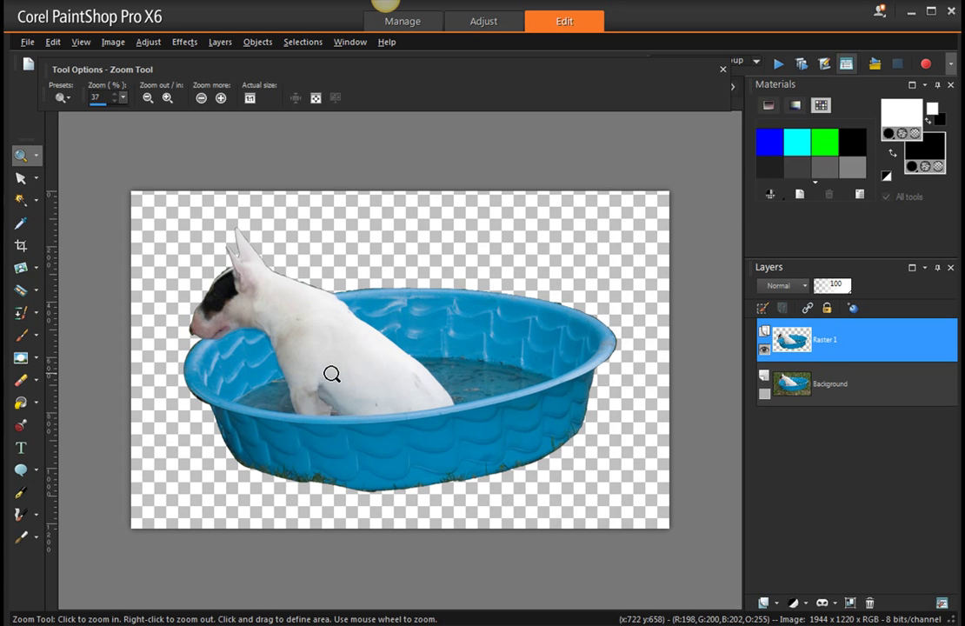
mouse_move(332, 372)
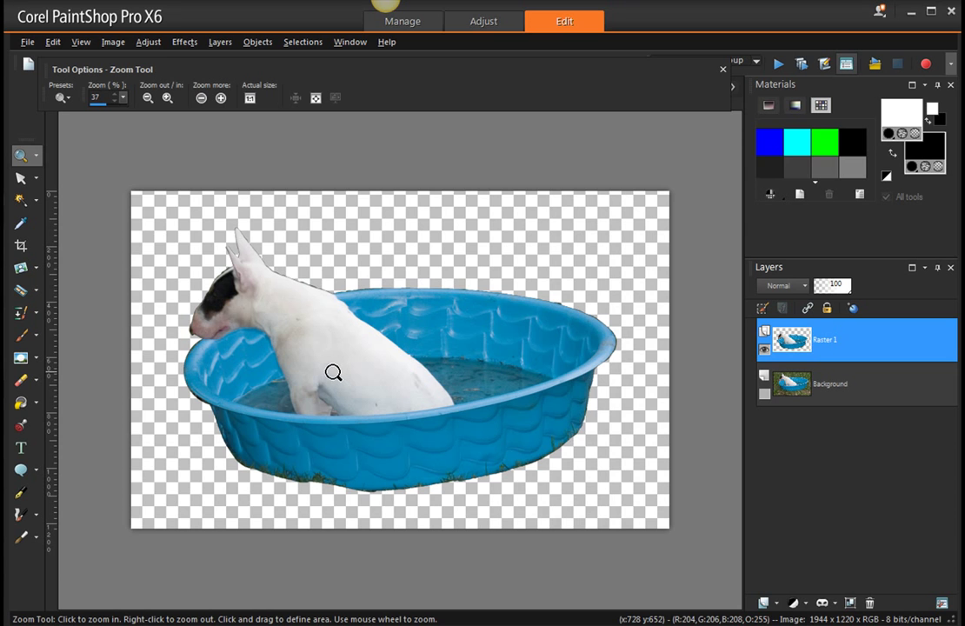
mouse_move(334, 373)
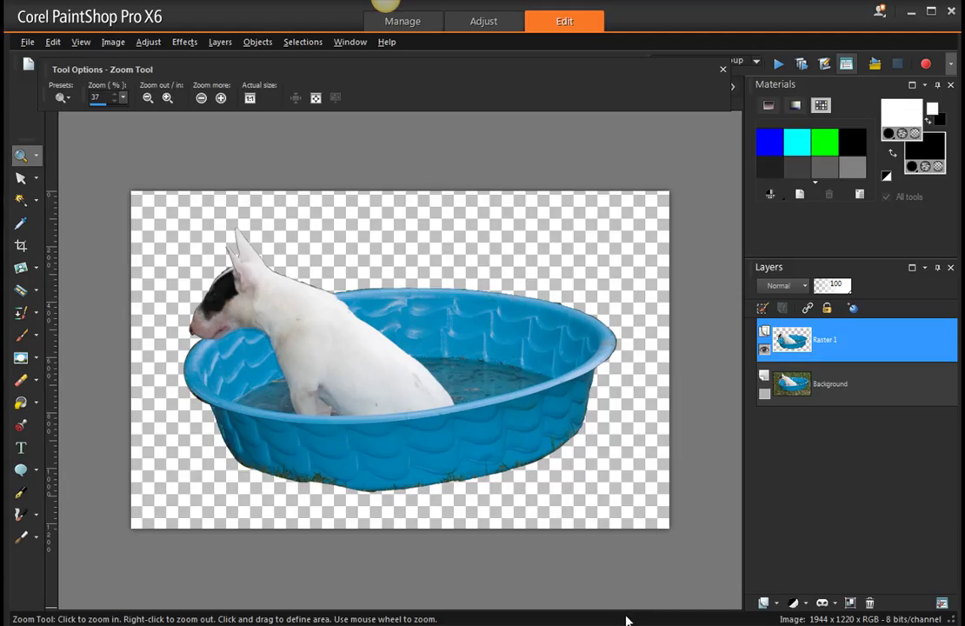
mouse_move(359, 294)
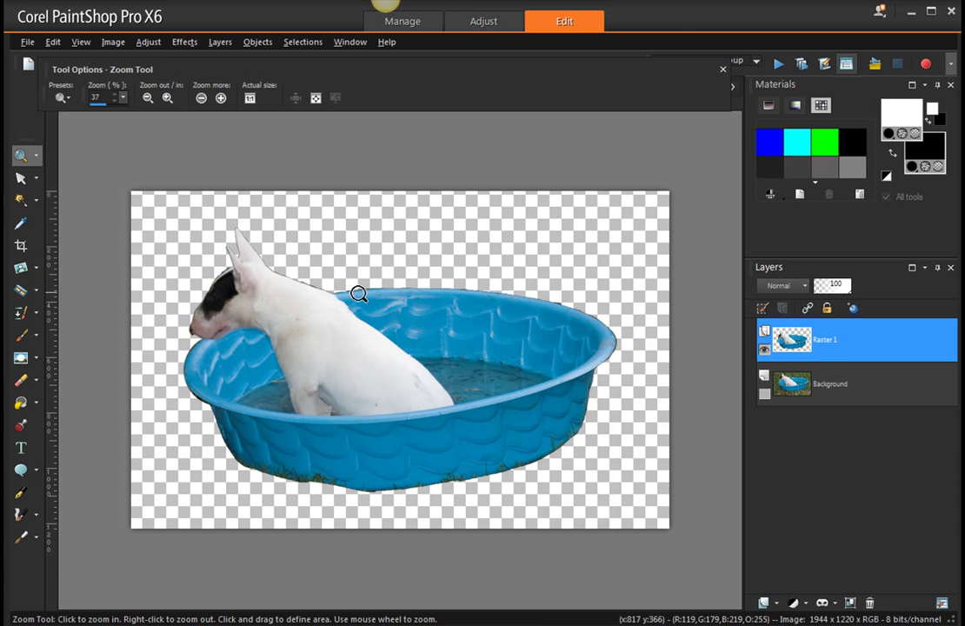
mouse_move(189, 162)
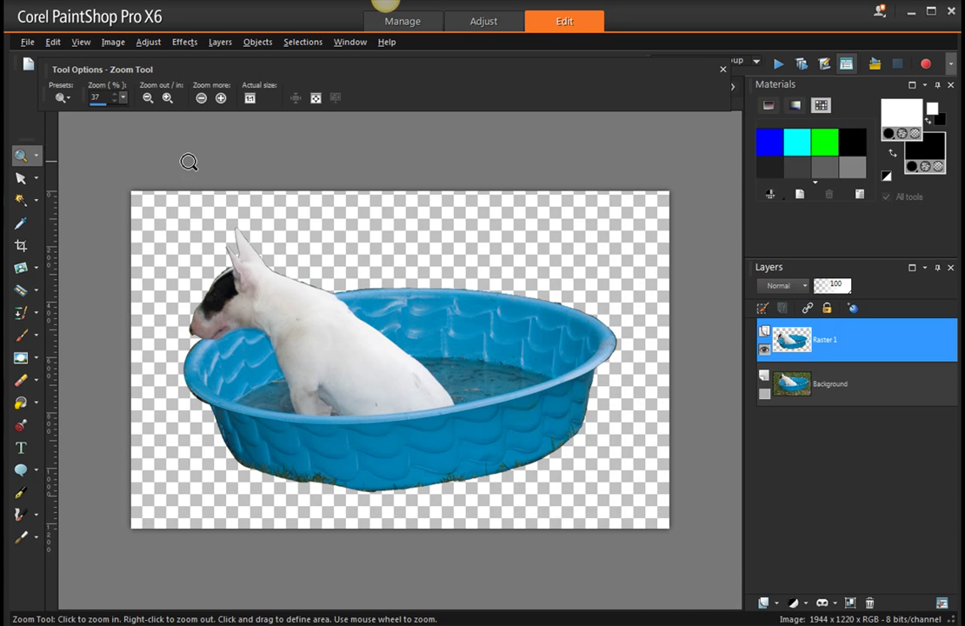